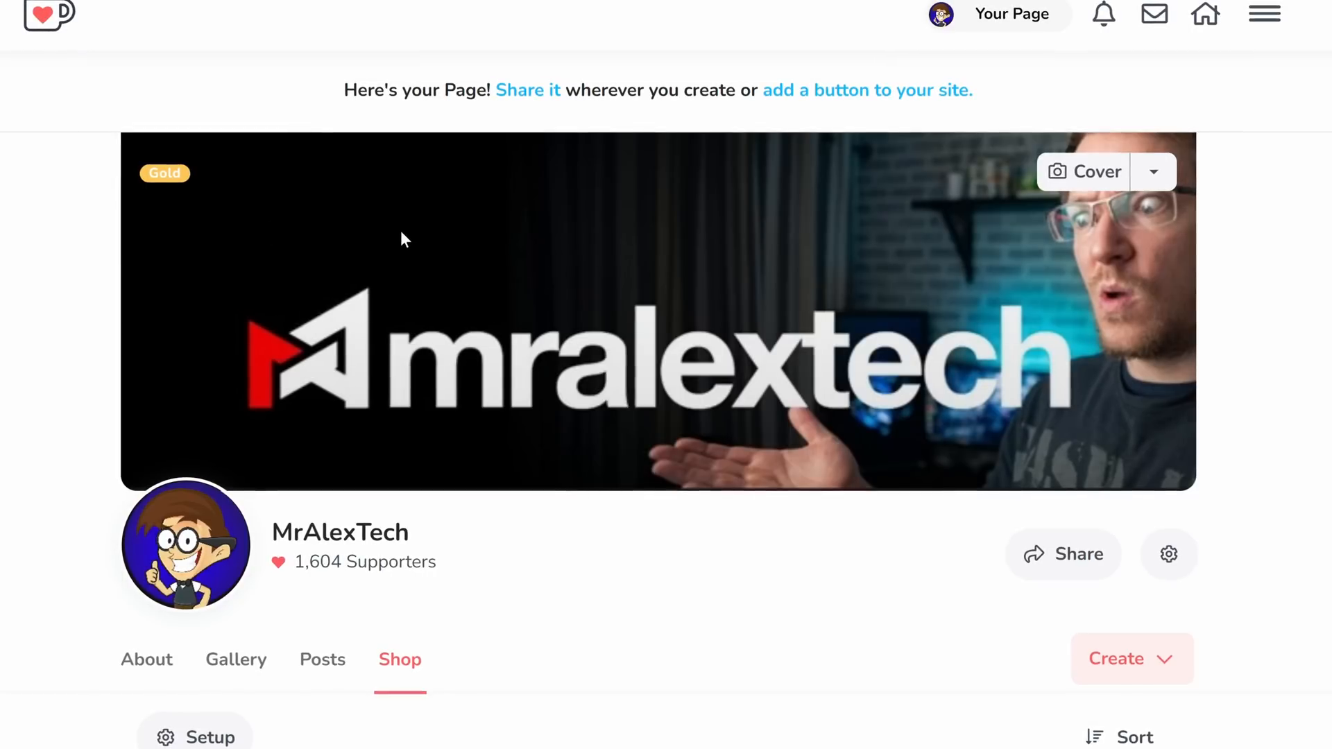
Get the free MagicGradient Tool from the Ko-fi shop for £0 and complete checkout
scroll("down", 3)
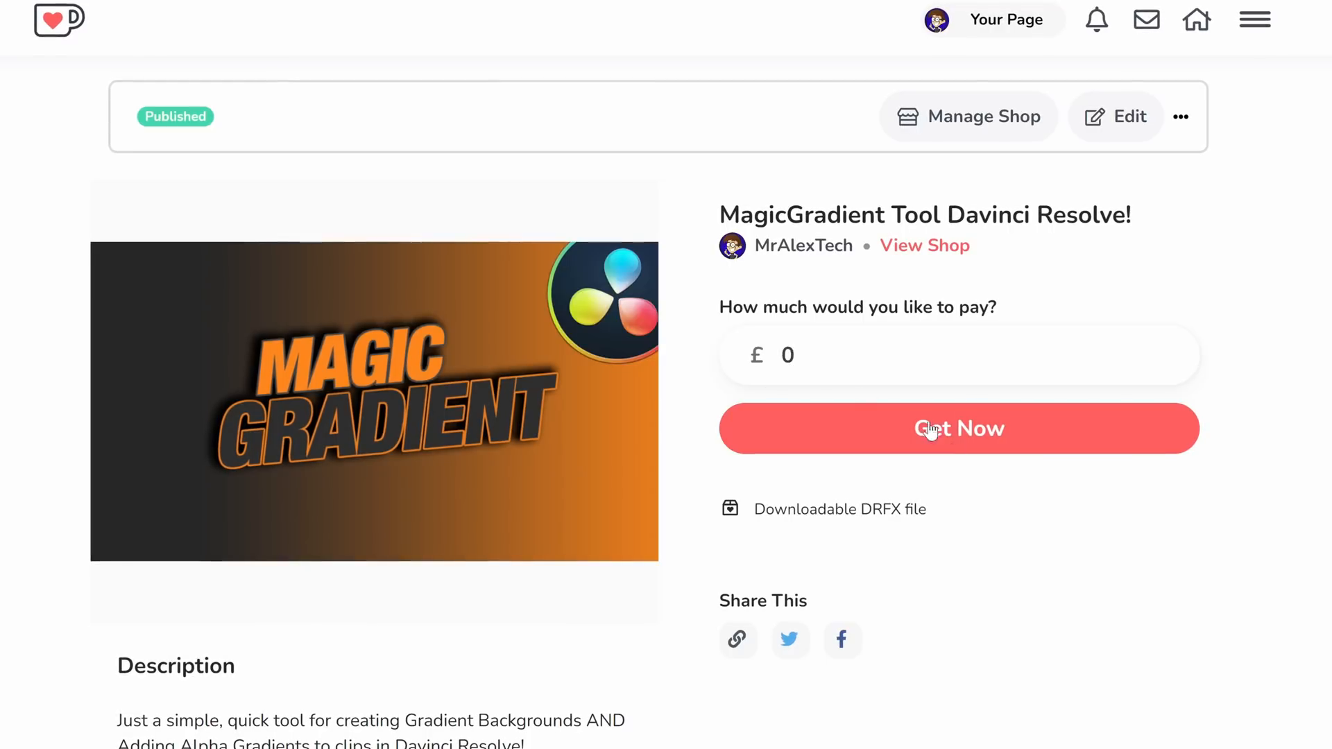
left_click(958, 428)
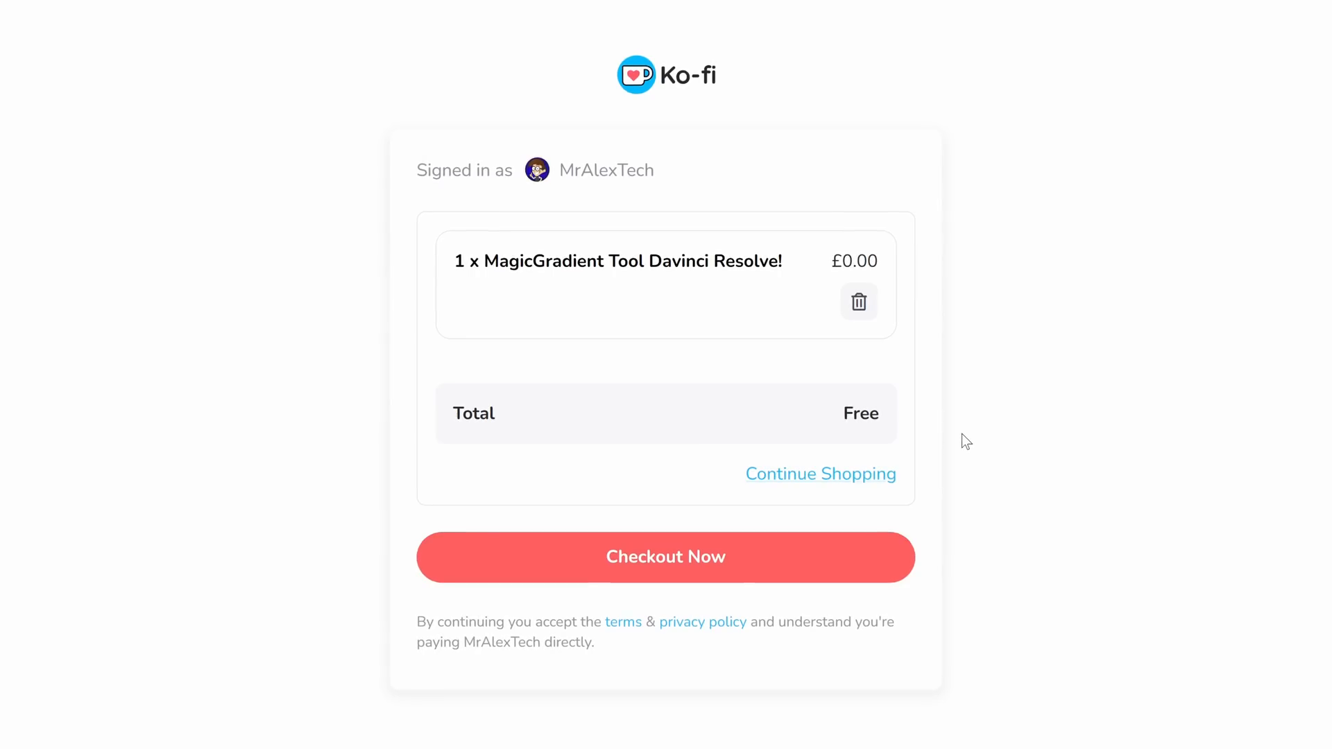
left_click(665, 556)
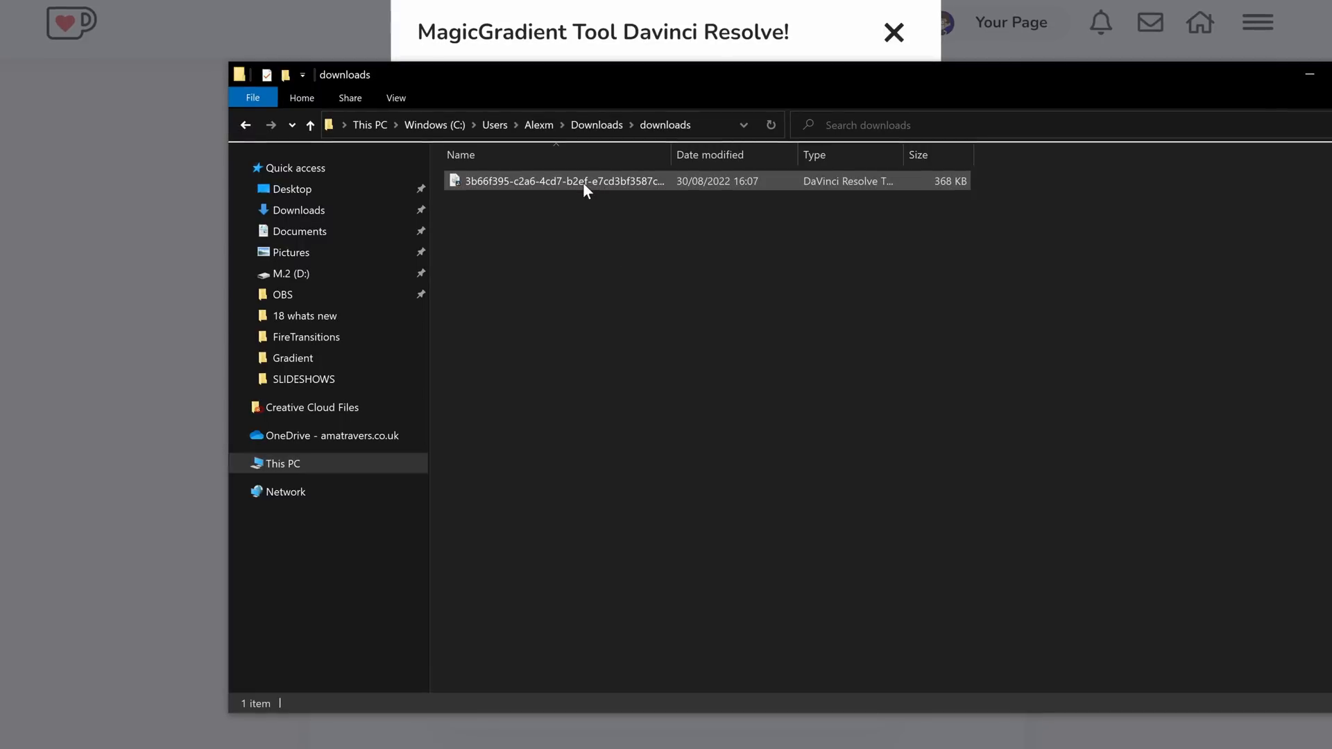
Install the downloaded MagicGradient .drfx bundle into DaVinci Resolve
left_click(560, 181)
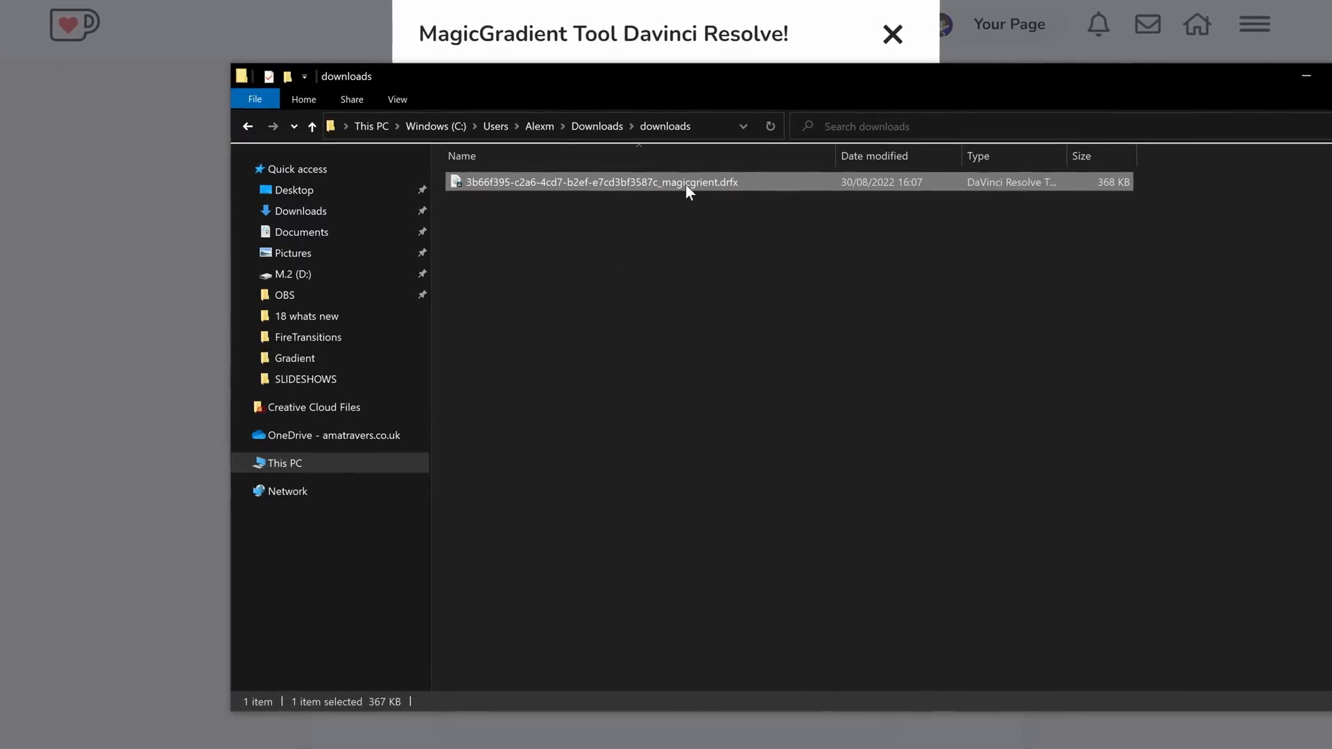
double_click(599, 182)
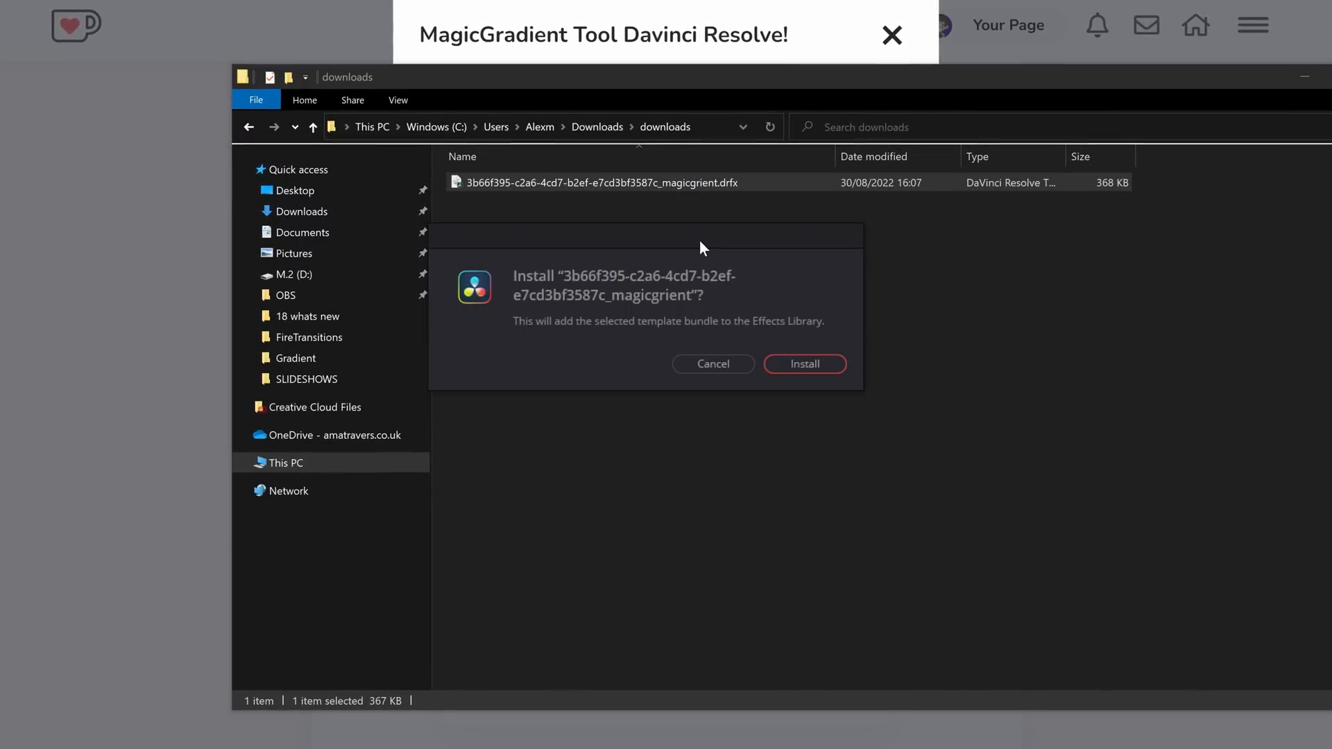
mouse_move(617, 296)
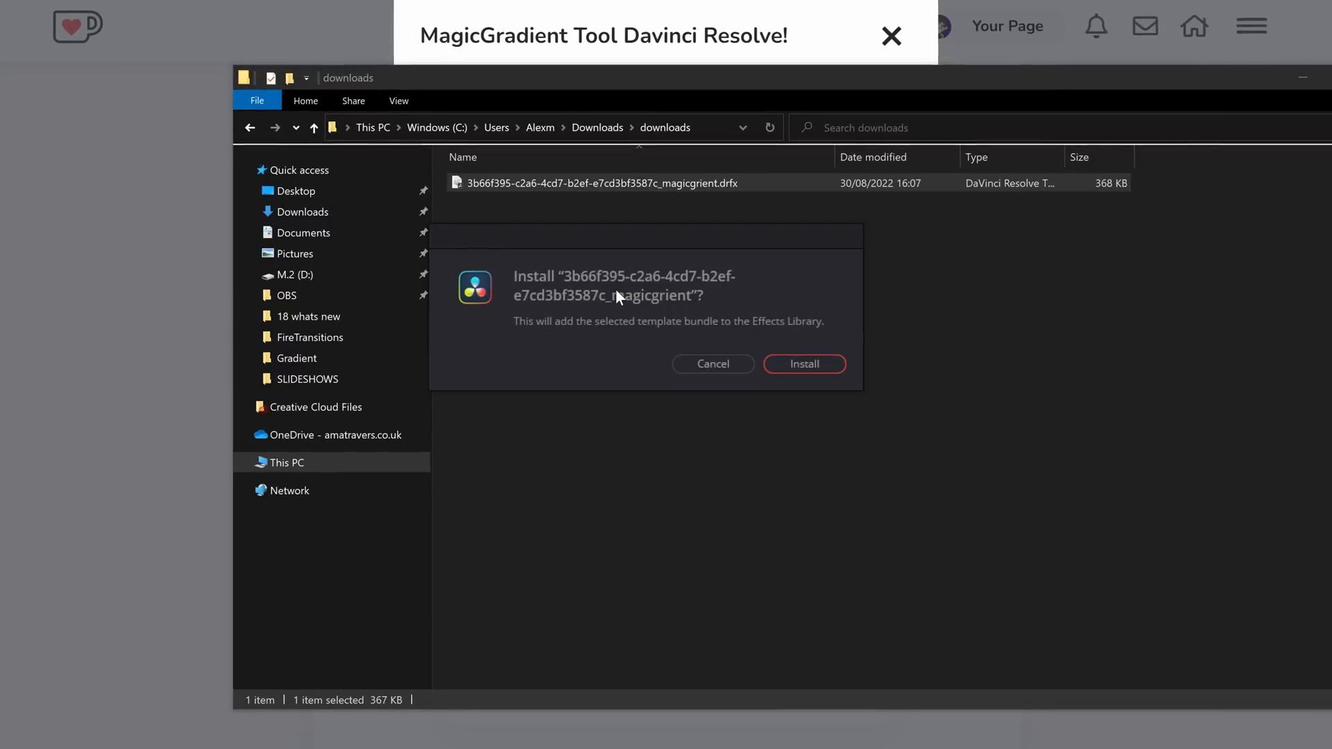
left_click(803, 363)
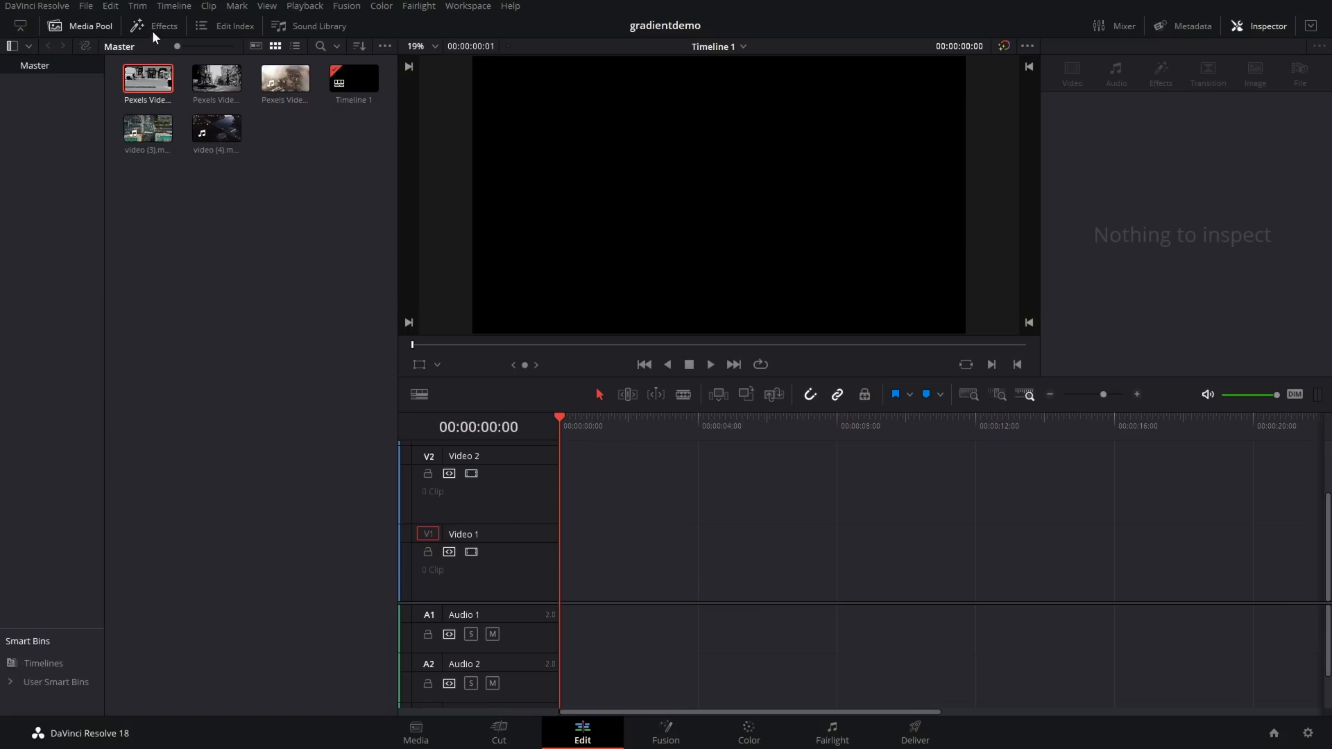
Browse the MrAlexTech titles, including ColourGenerator, and glance at the built-in Generators
left_click(156, 26)
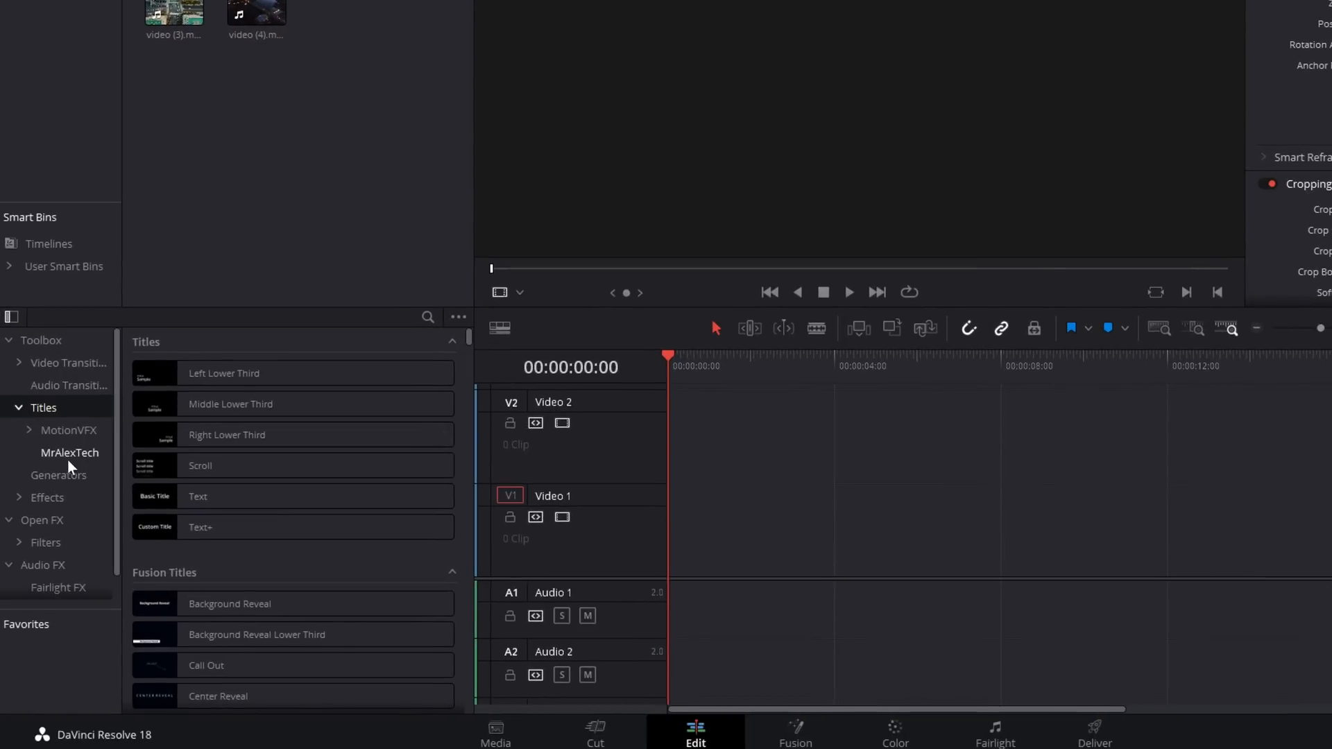
left_click(70, 452)
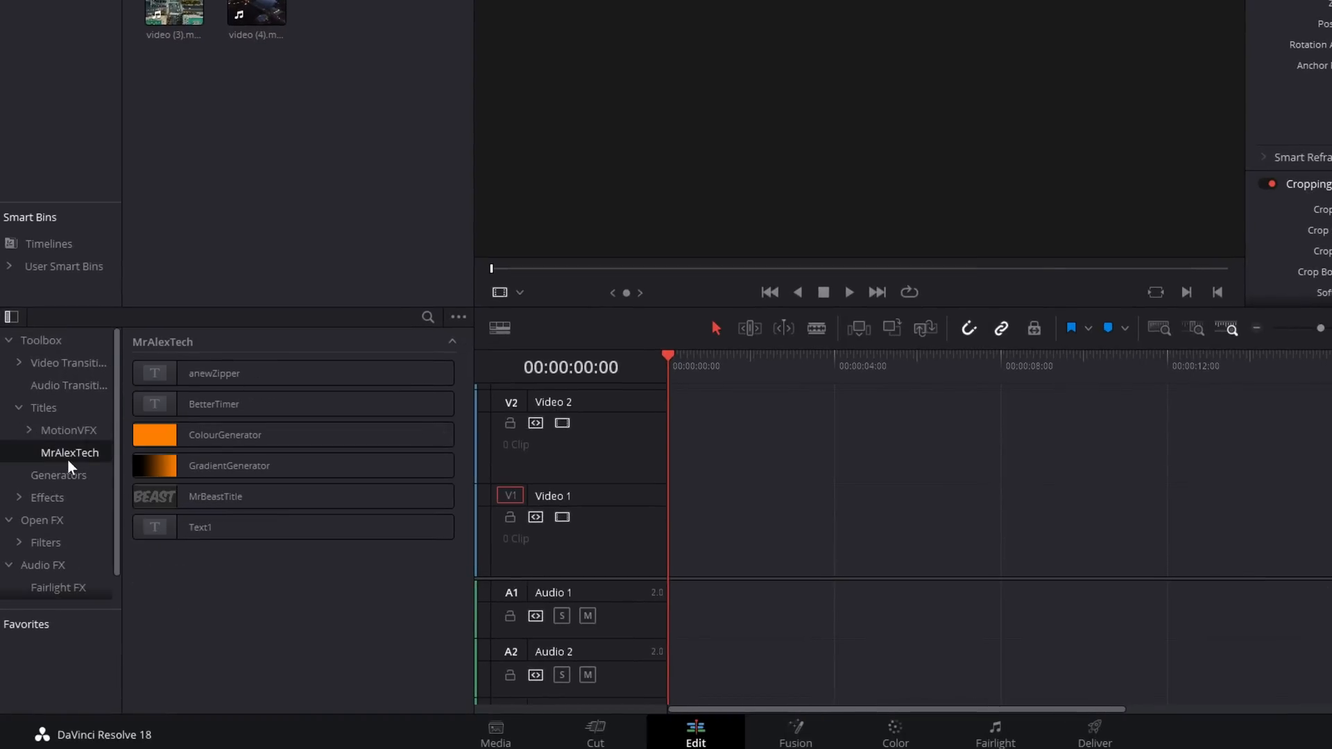
mouse_move(89, 476)
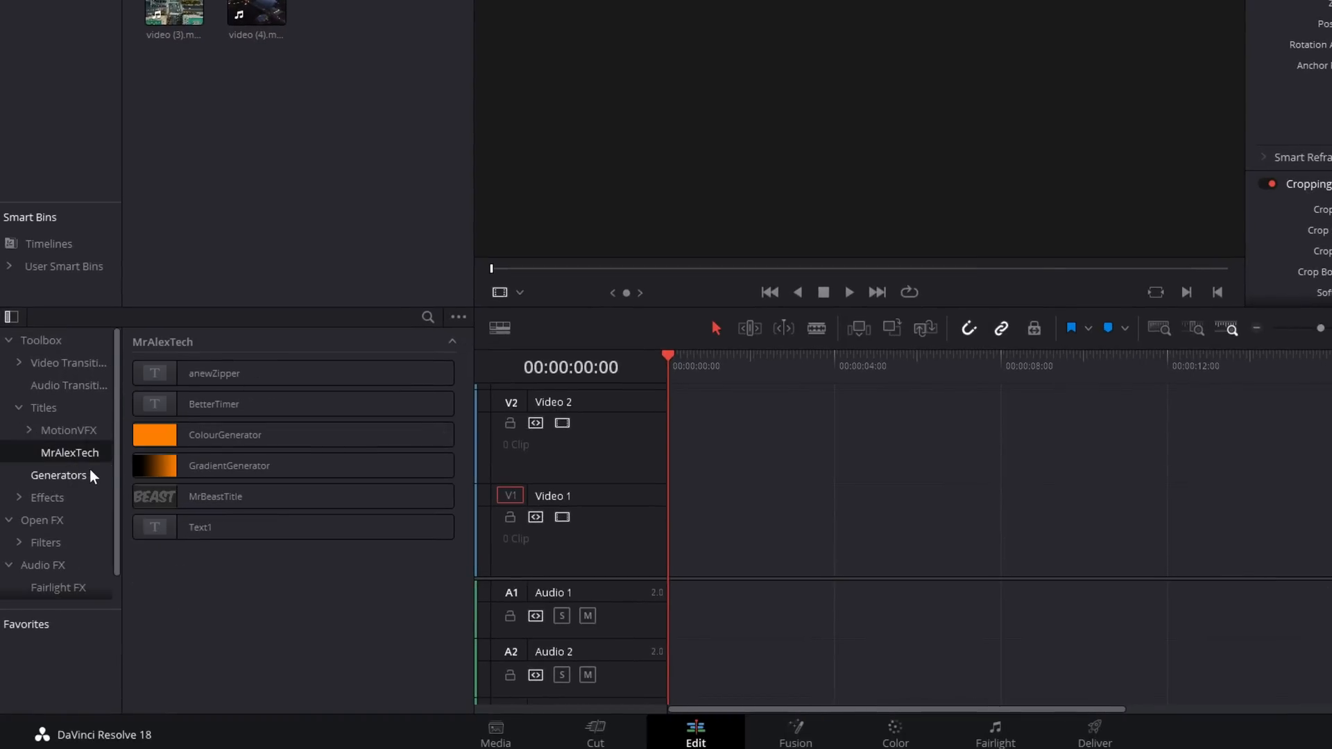
left_click(246, 434)
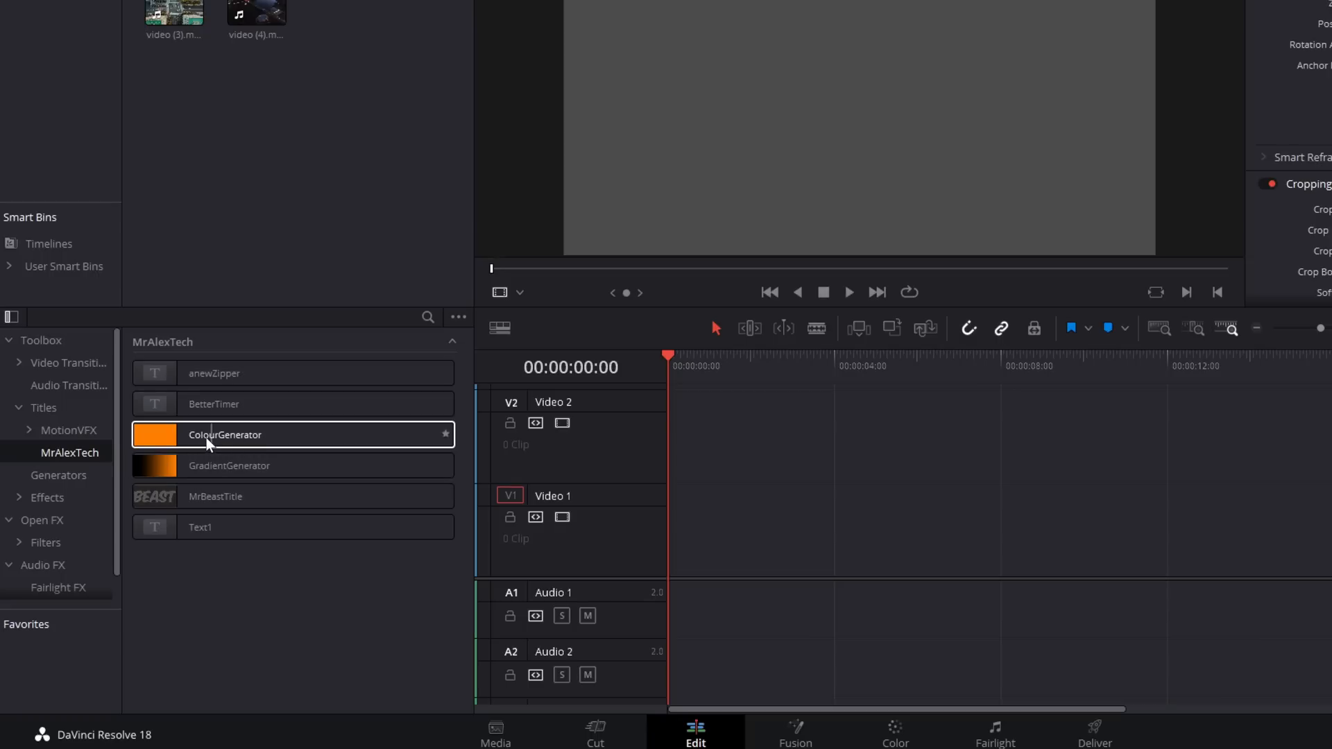
left_click(228, 465)
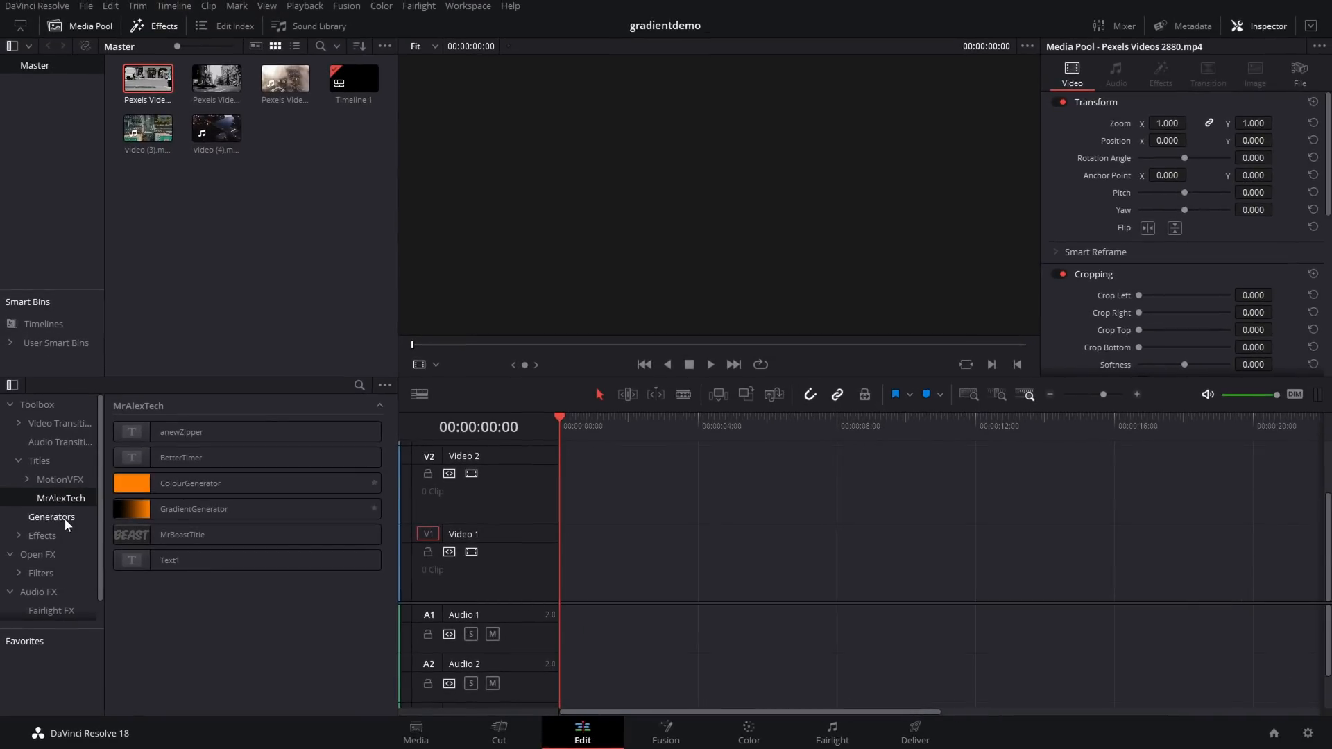
left_click(51, 518)
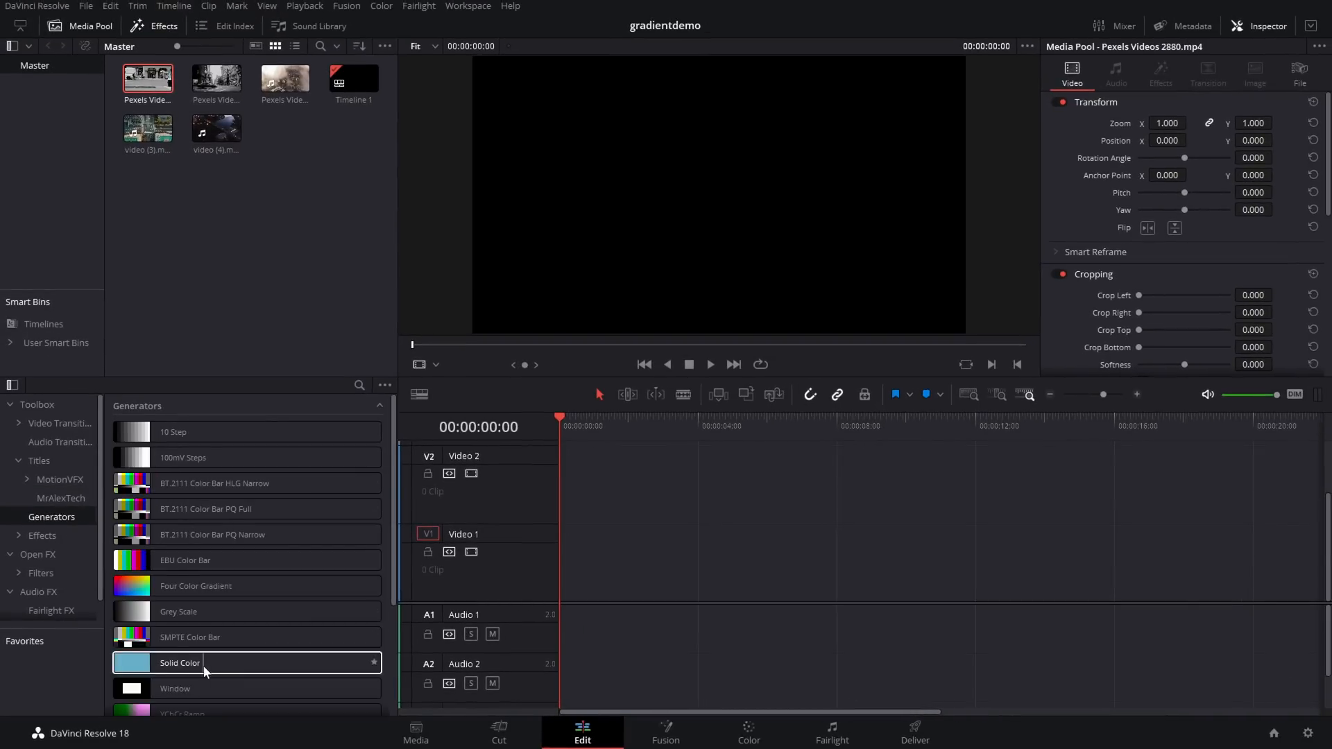
left_click(61, 499)
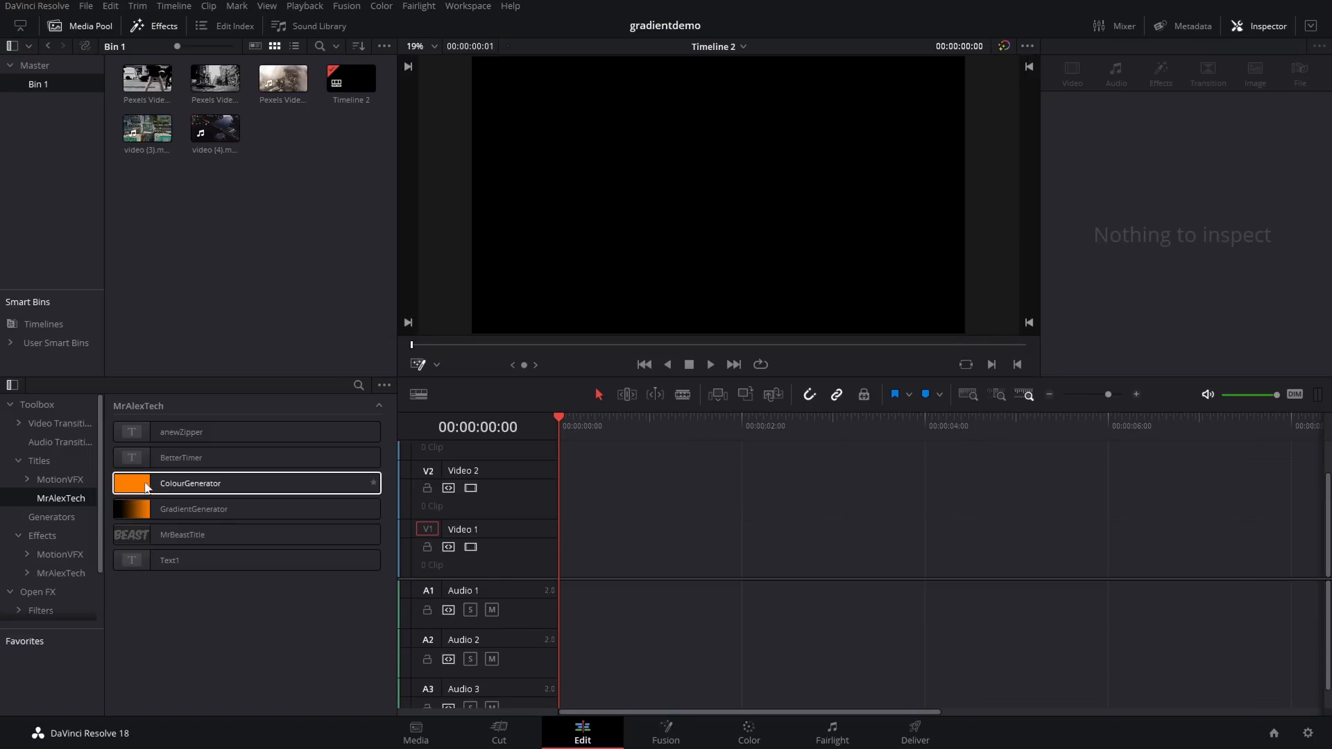
Place a ColourGenerator clip on Video 1 and change its solid colour to pink
left_click_drag(190, 483, 786, 548)
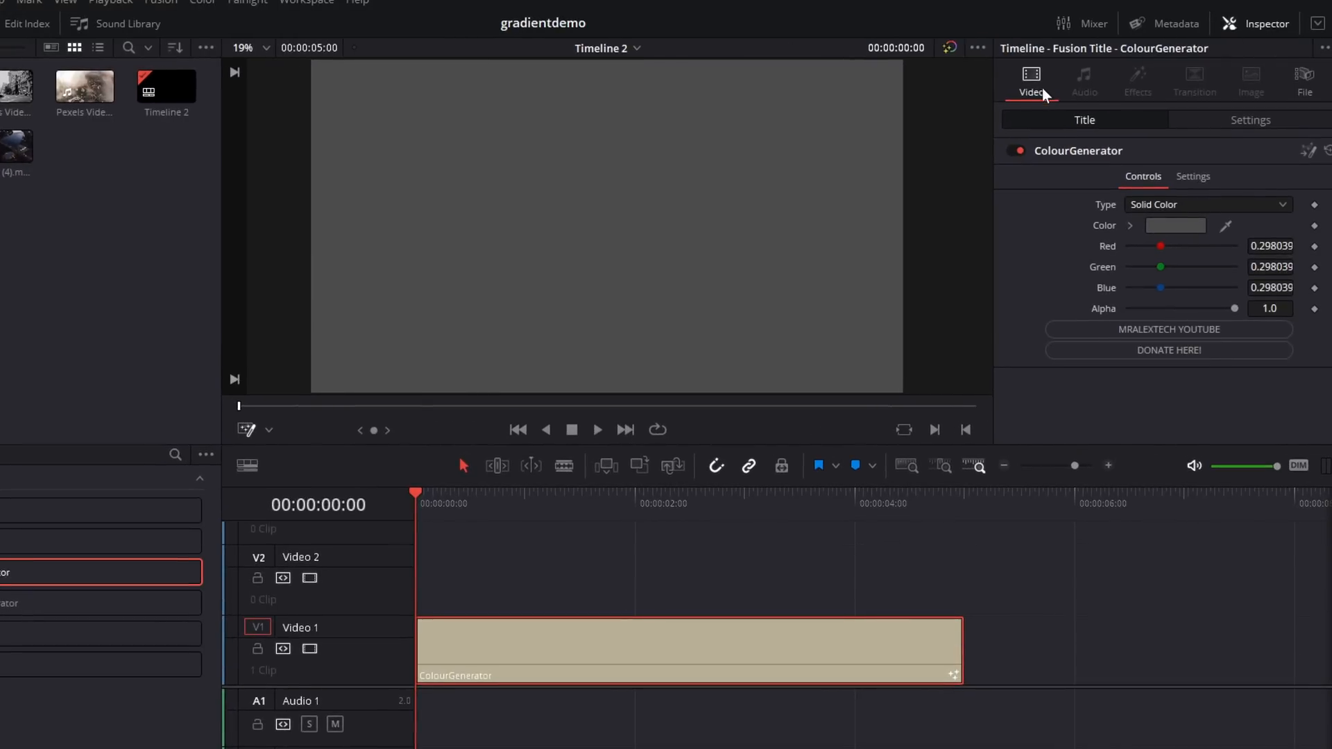
mouse_move(1093, 256)
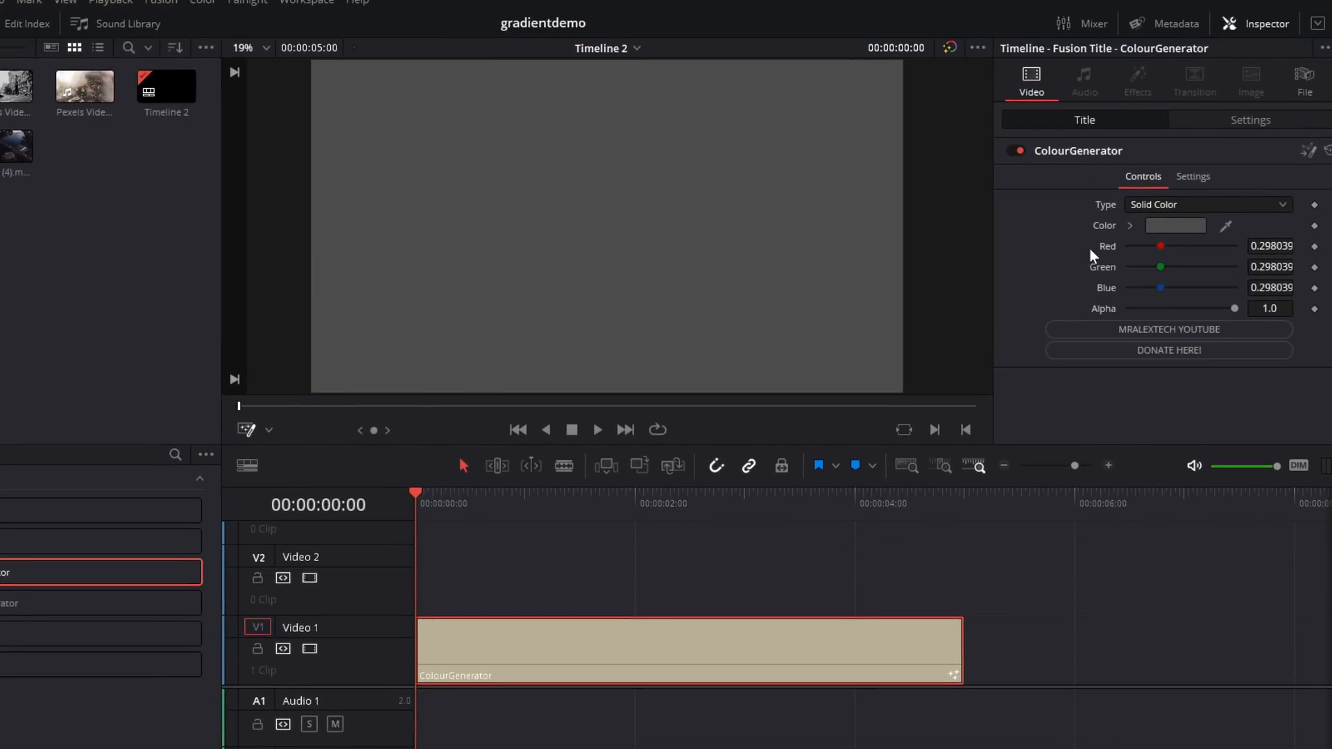
mouse_move(1138, 283)
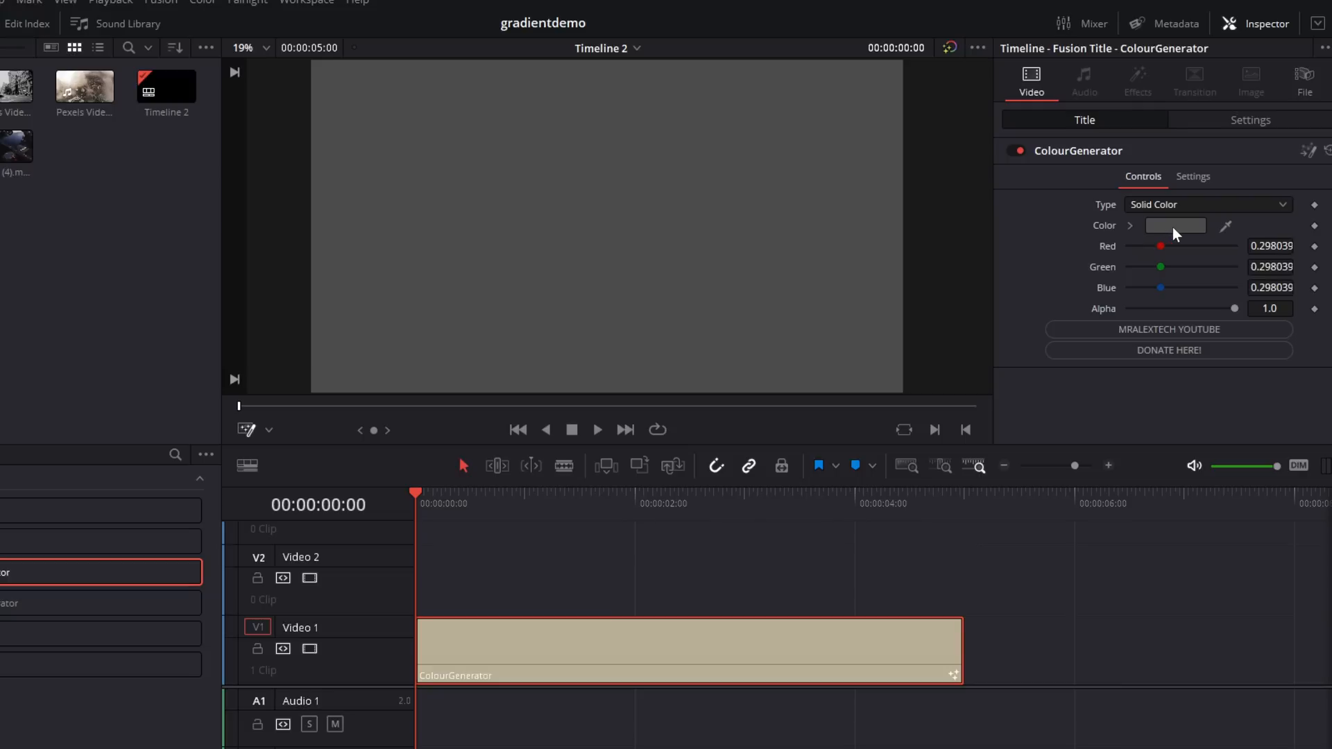
left_click(1176, 224)
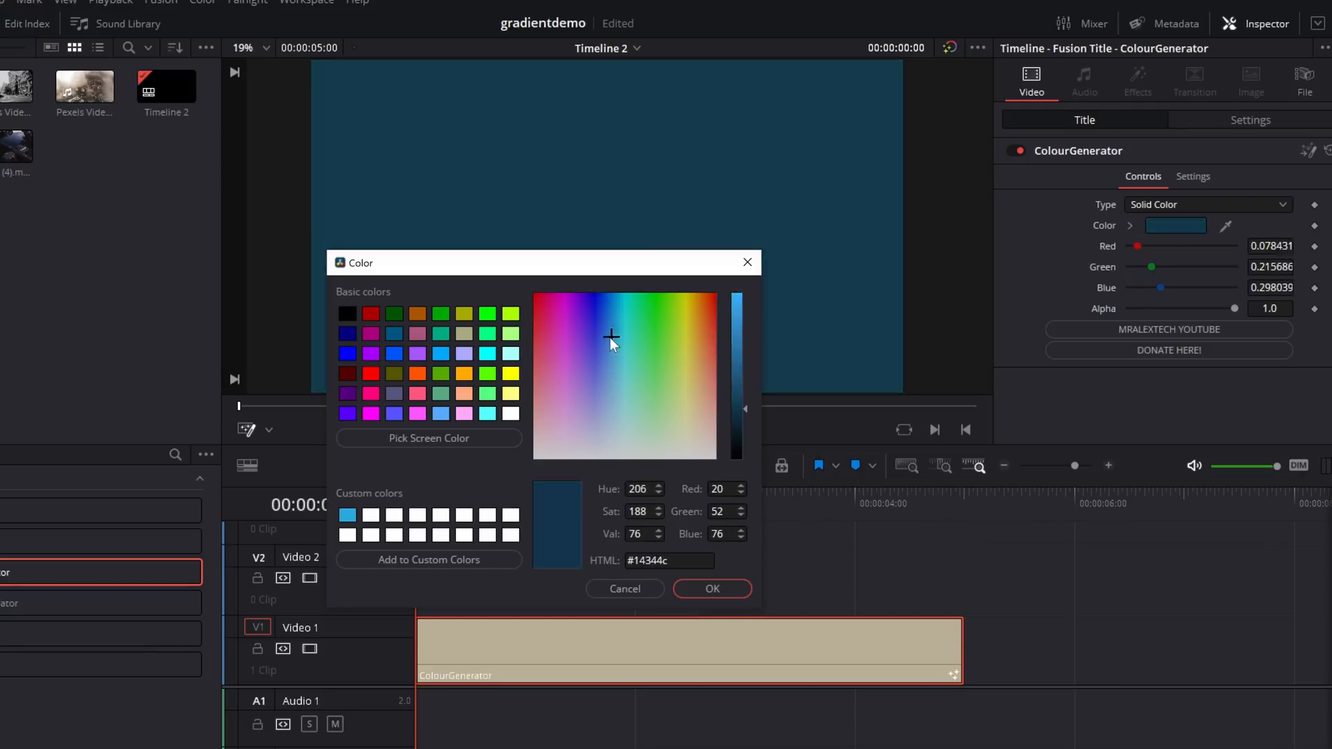
left_click(711, 588)
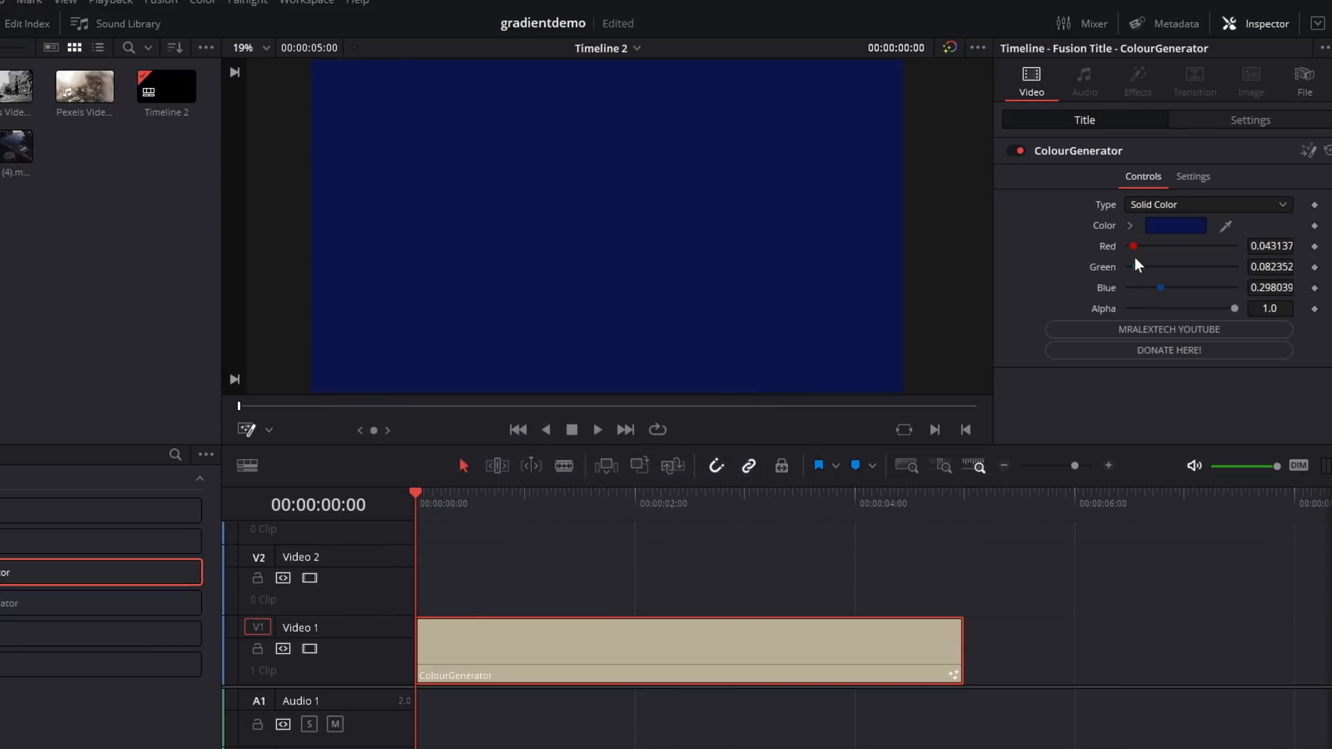
left_click_drag(1132, 246, 1225, 246)
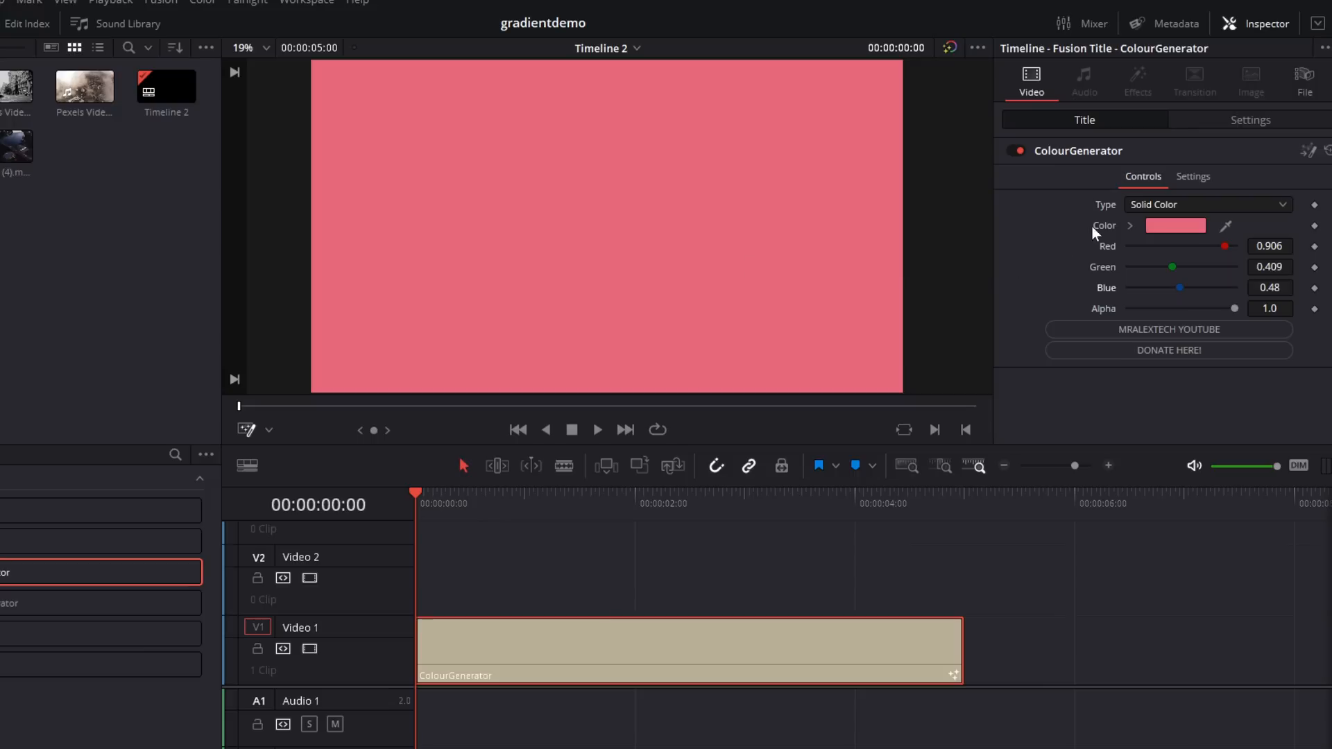
mouse_move(1187, 214)
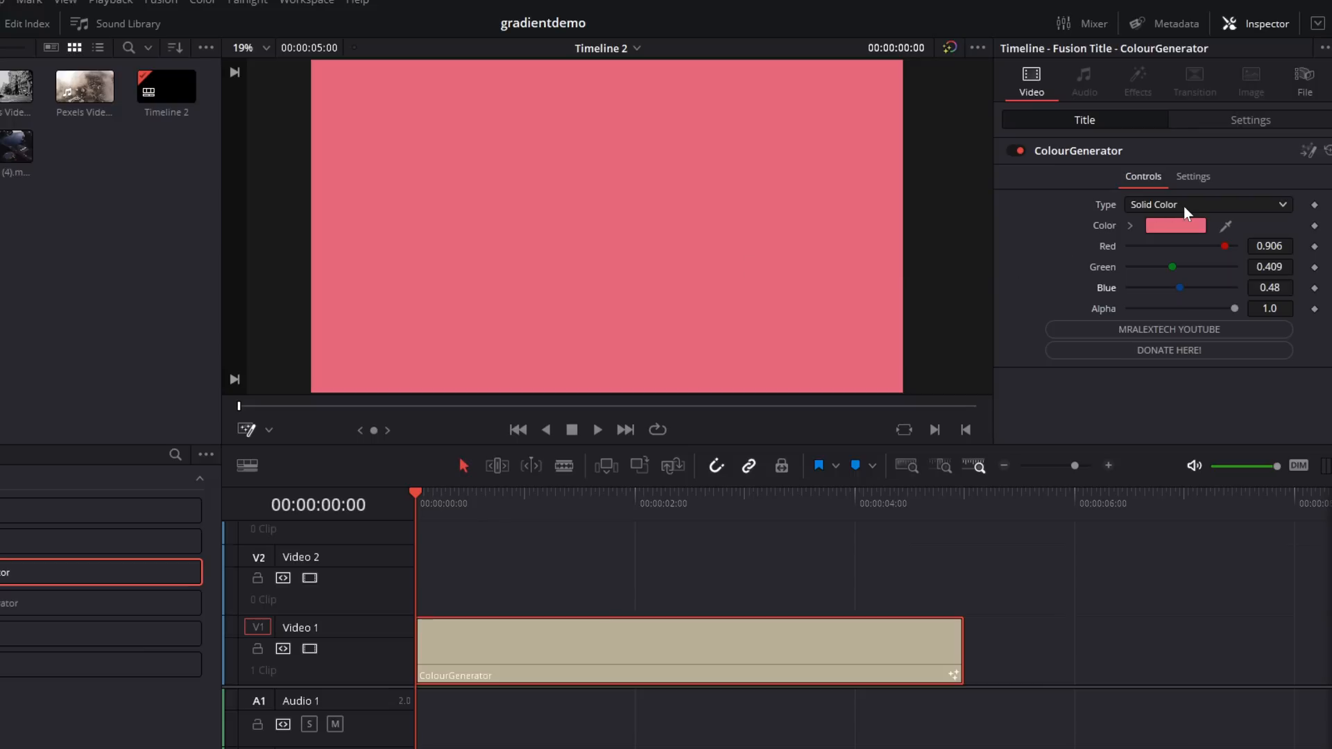
Set the ColourGenerator Type to Horizontal with cyan as the right-hand colour
left_click(1202, 204)
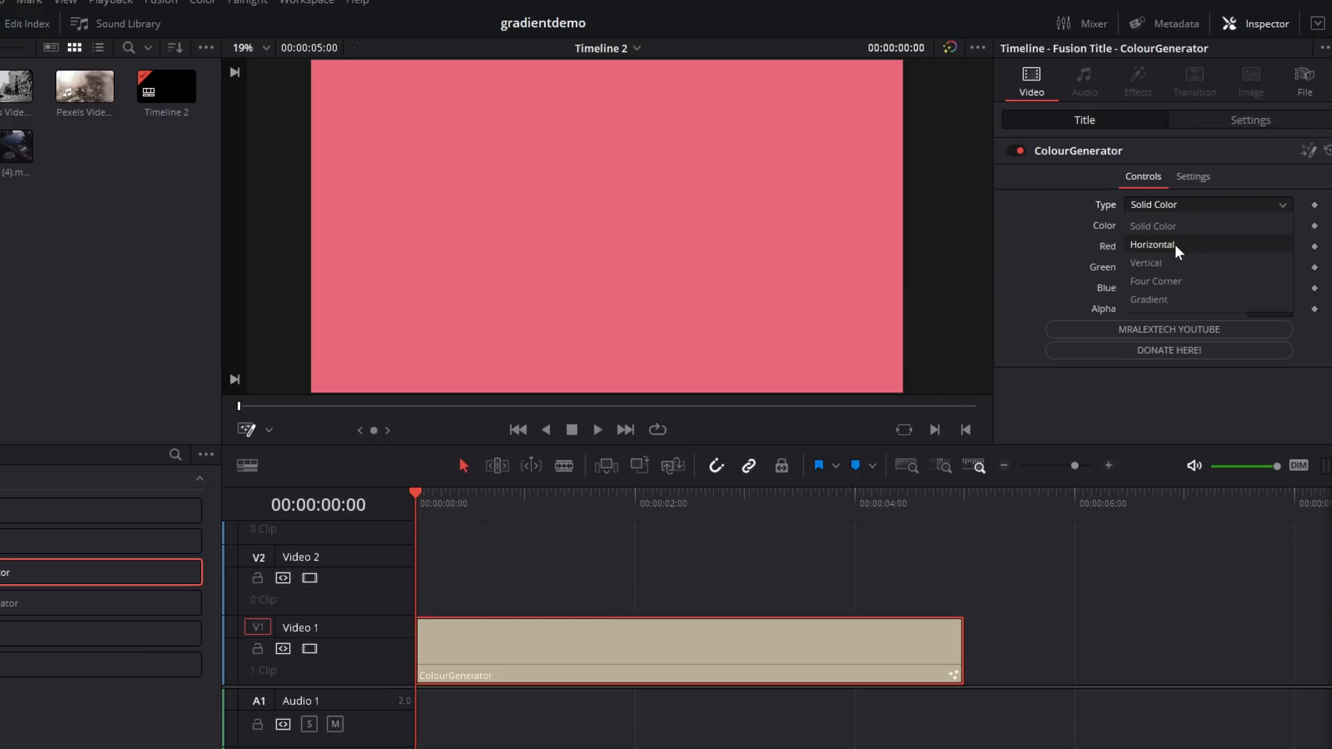
mouse_move(1176, 281)
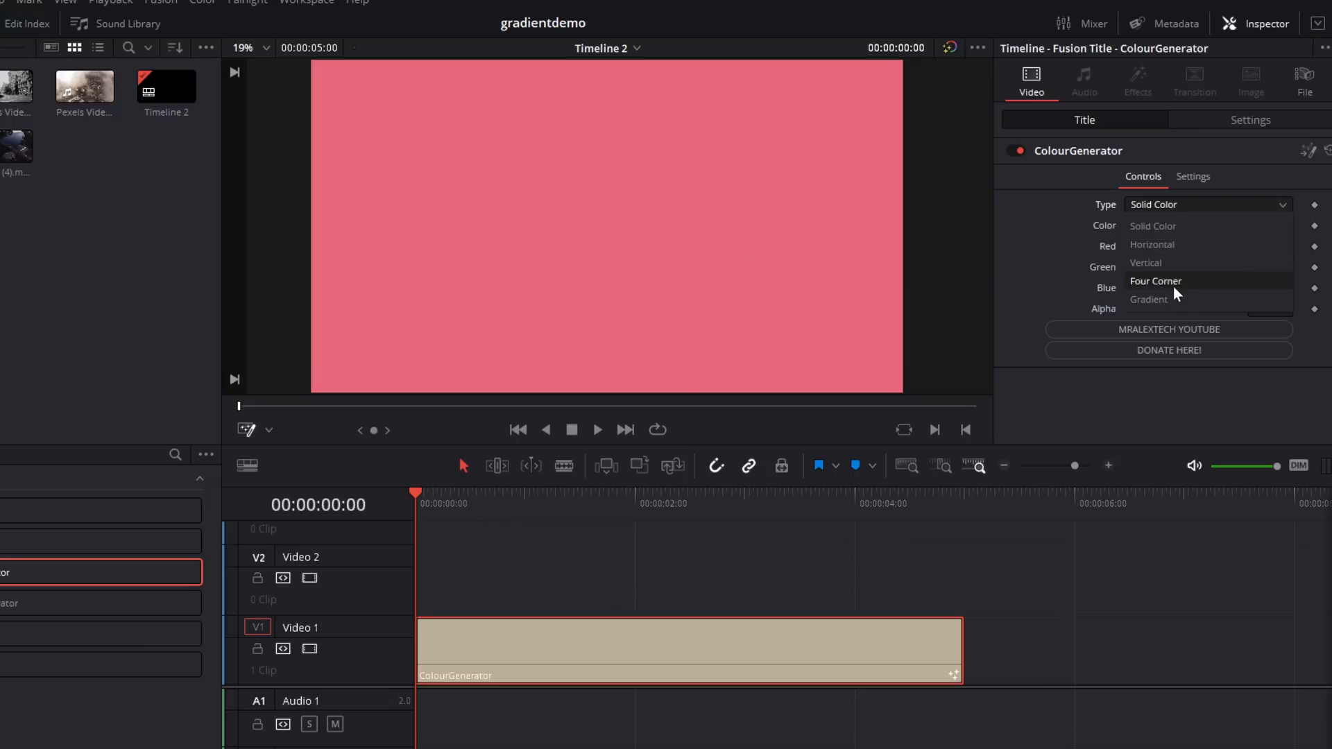
mouse_move(1172, 299)
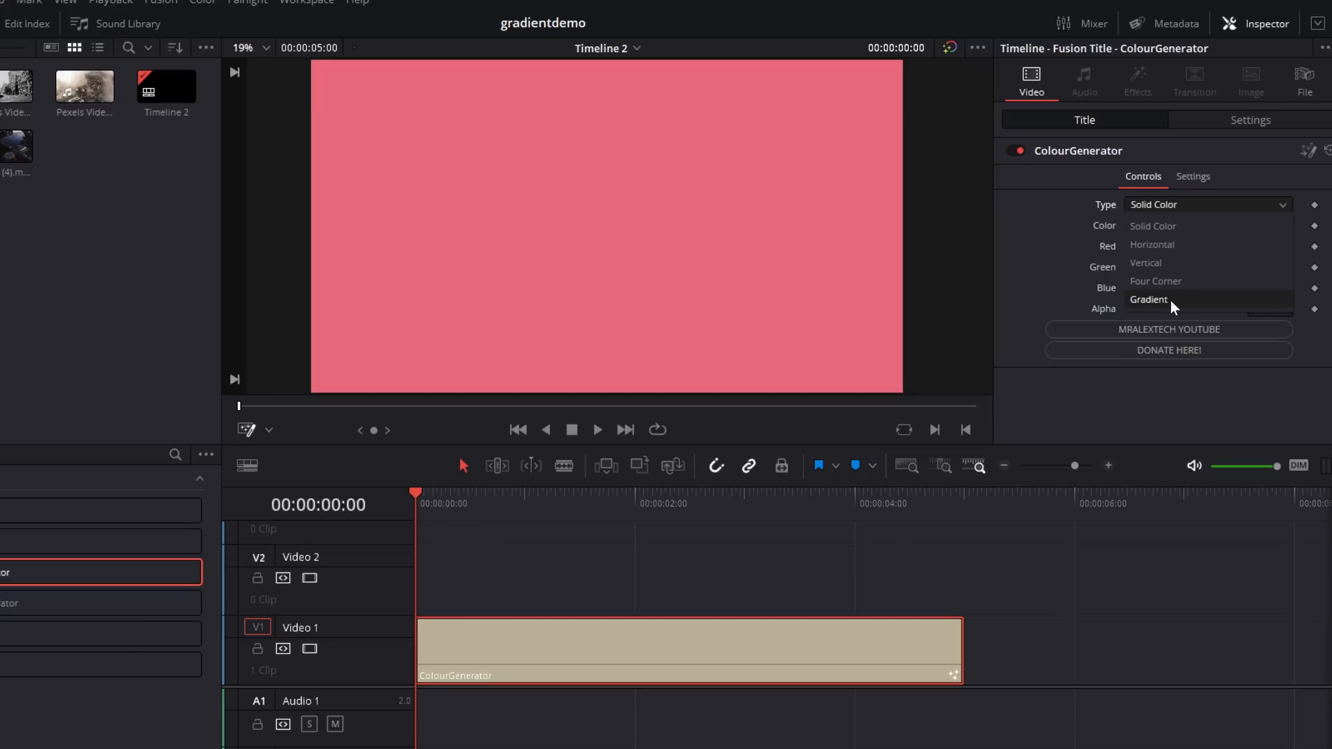
left_click(1150, 245)
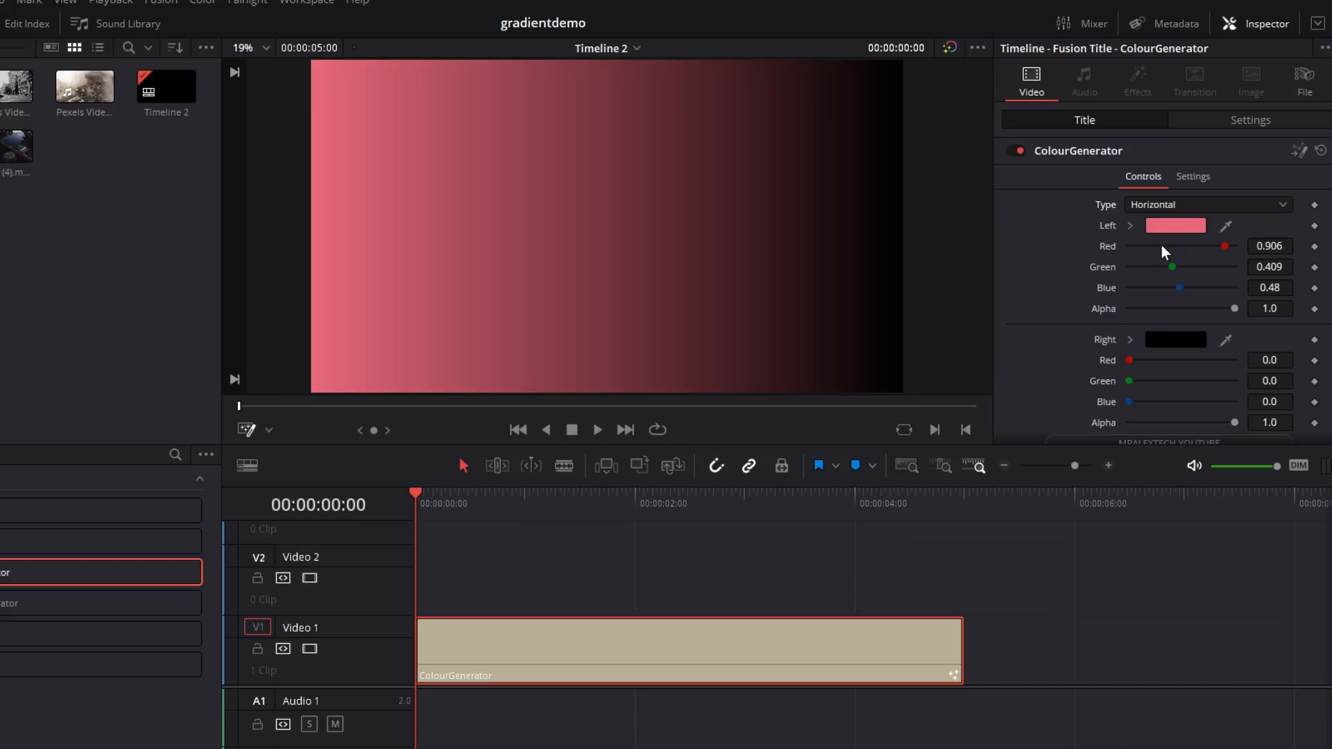
mouse_move(839, 223)
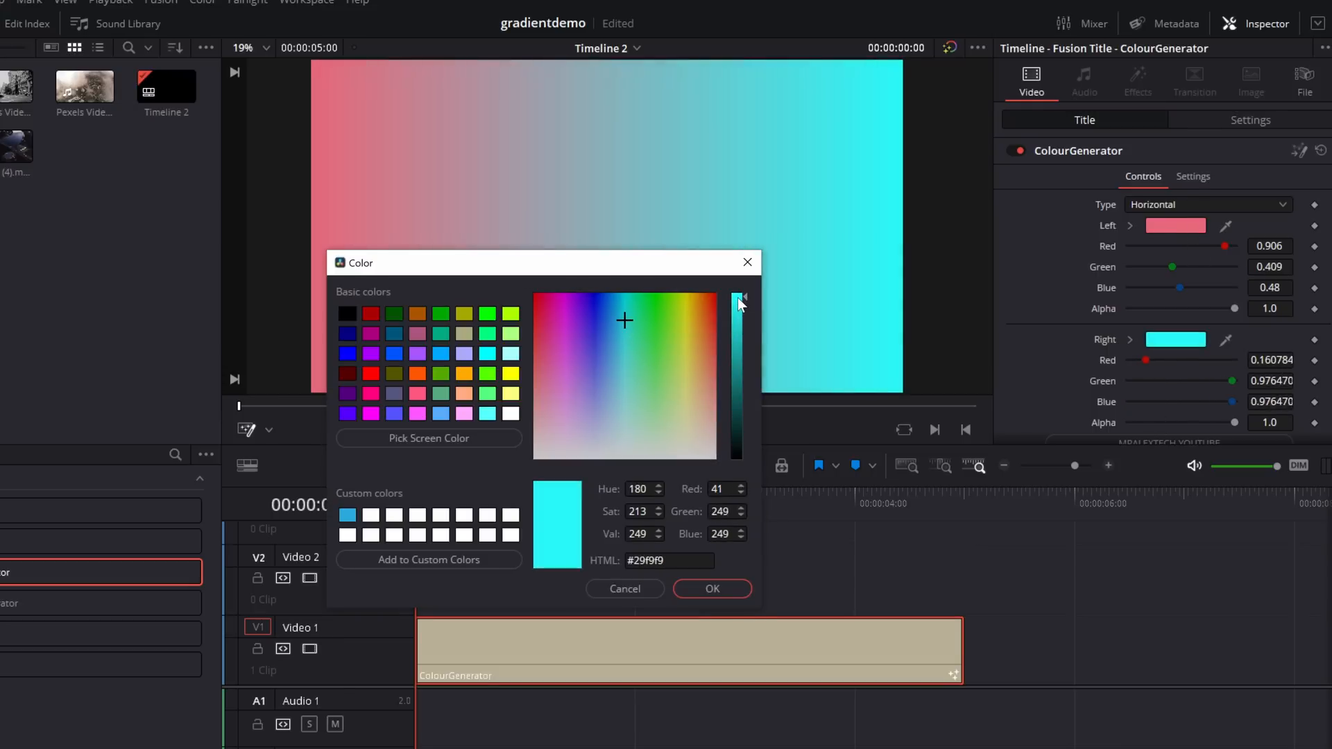
left_click(712, 588)
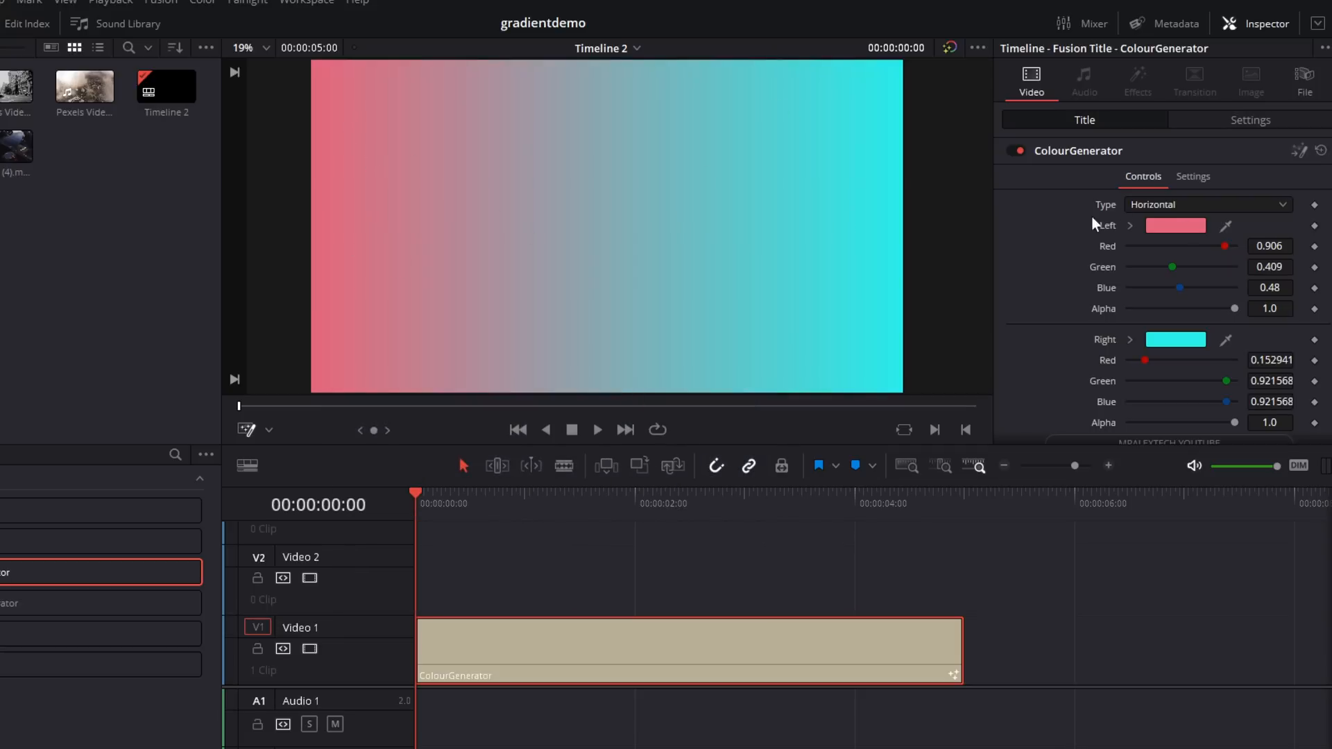
left_click(1204, 205)
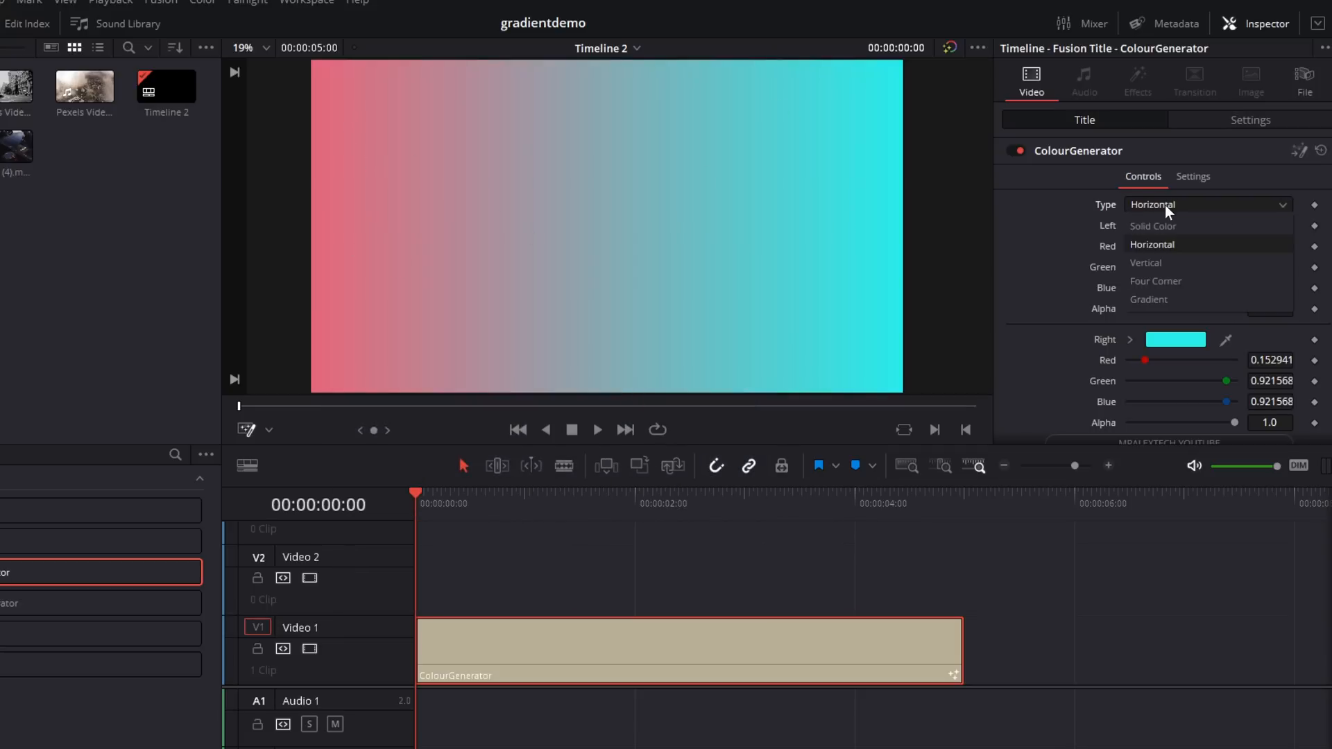
left_click(1149, 299)
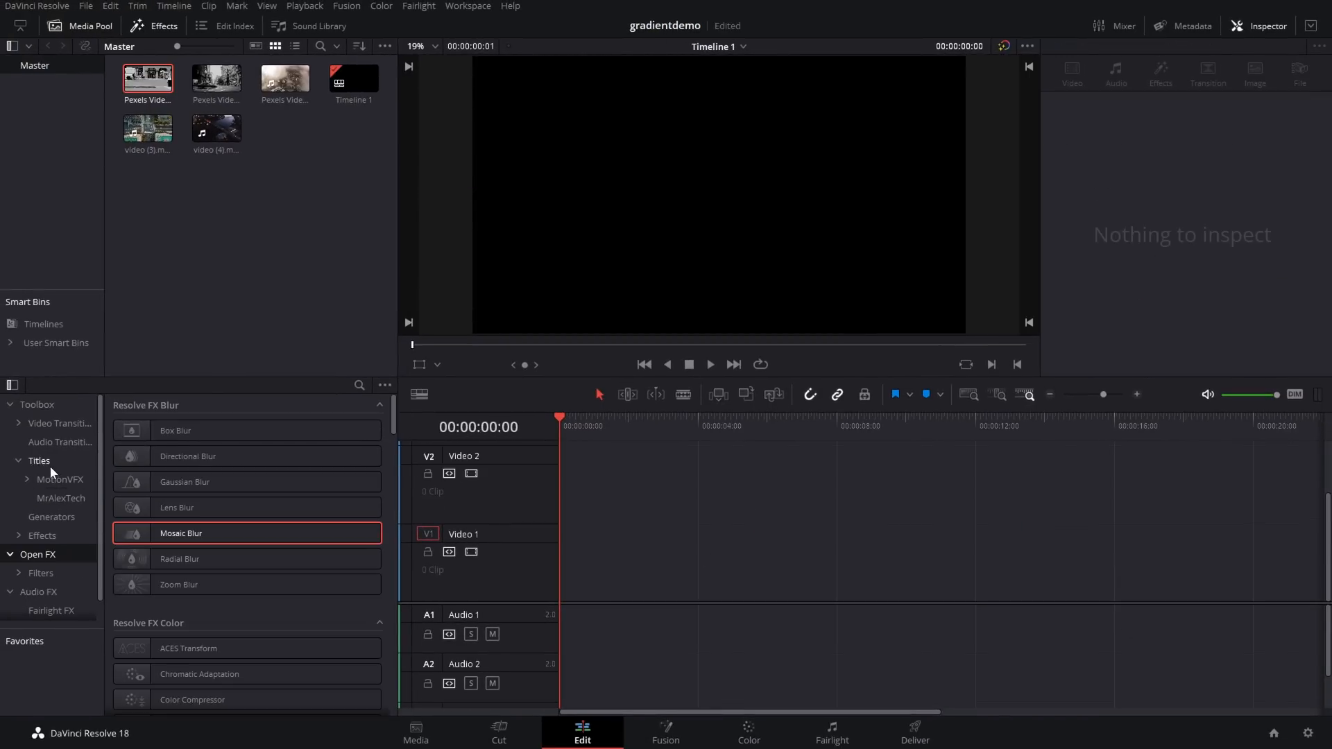
Drag GradientGenerator onto Video 1 and select the clip for editing
left_click(60, 498)
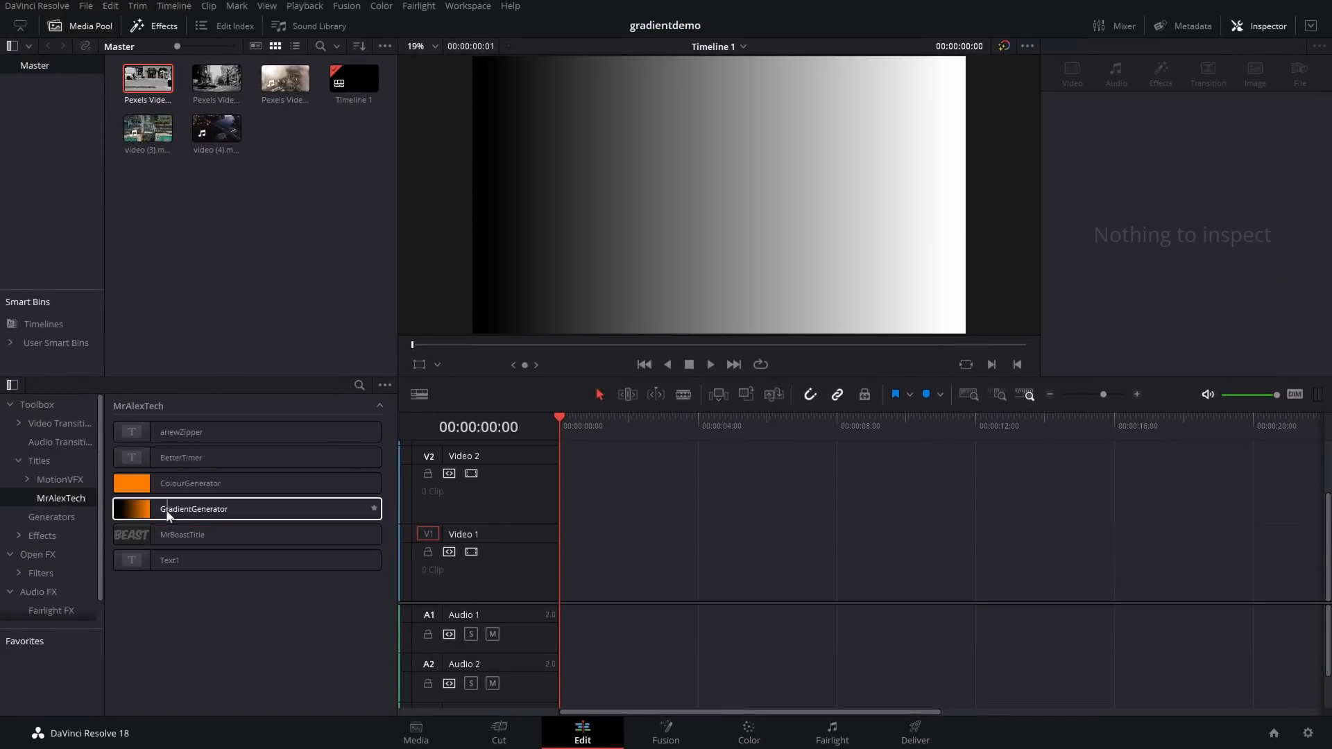
left_click_drag(193, 509, 659, 573)
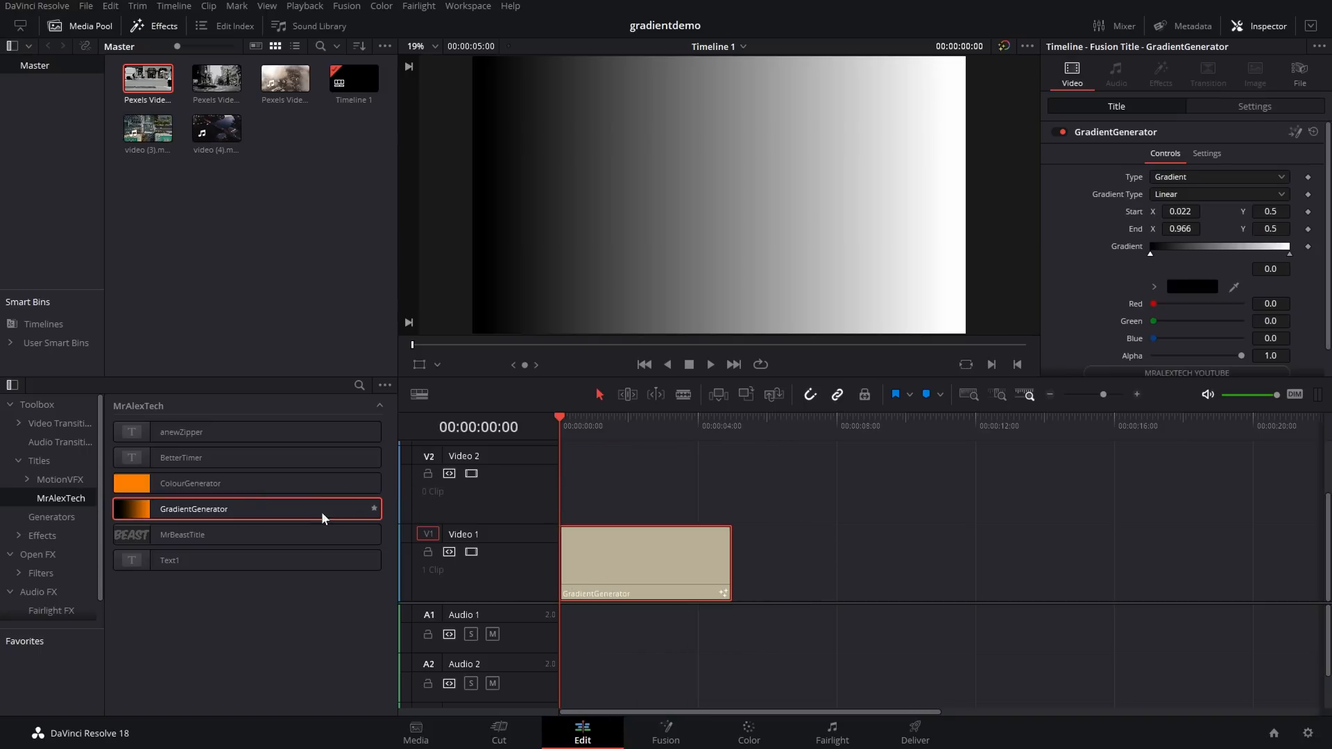
left_click(646, 561)
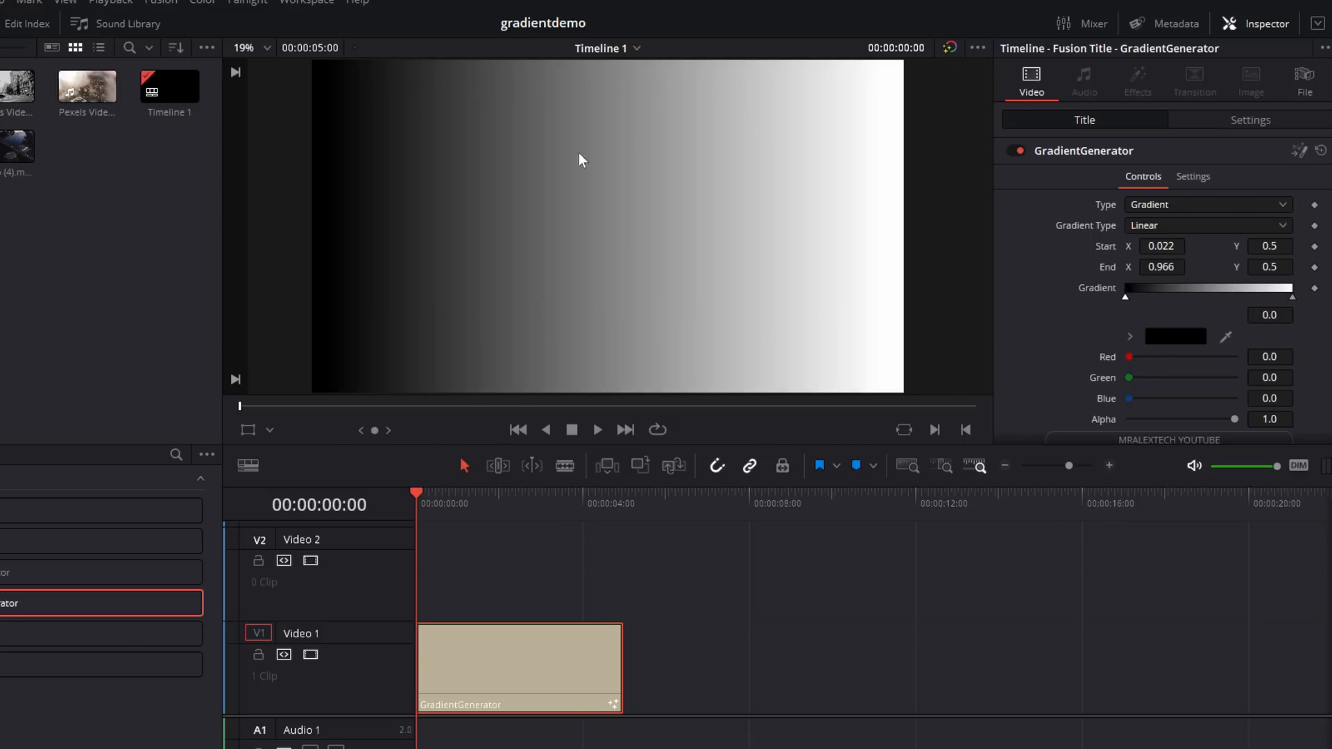
Enable Fusion Overlay and drag the gradient start and end handles toward opposite corners
left_click(273, 431)
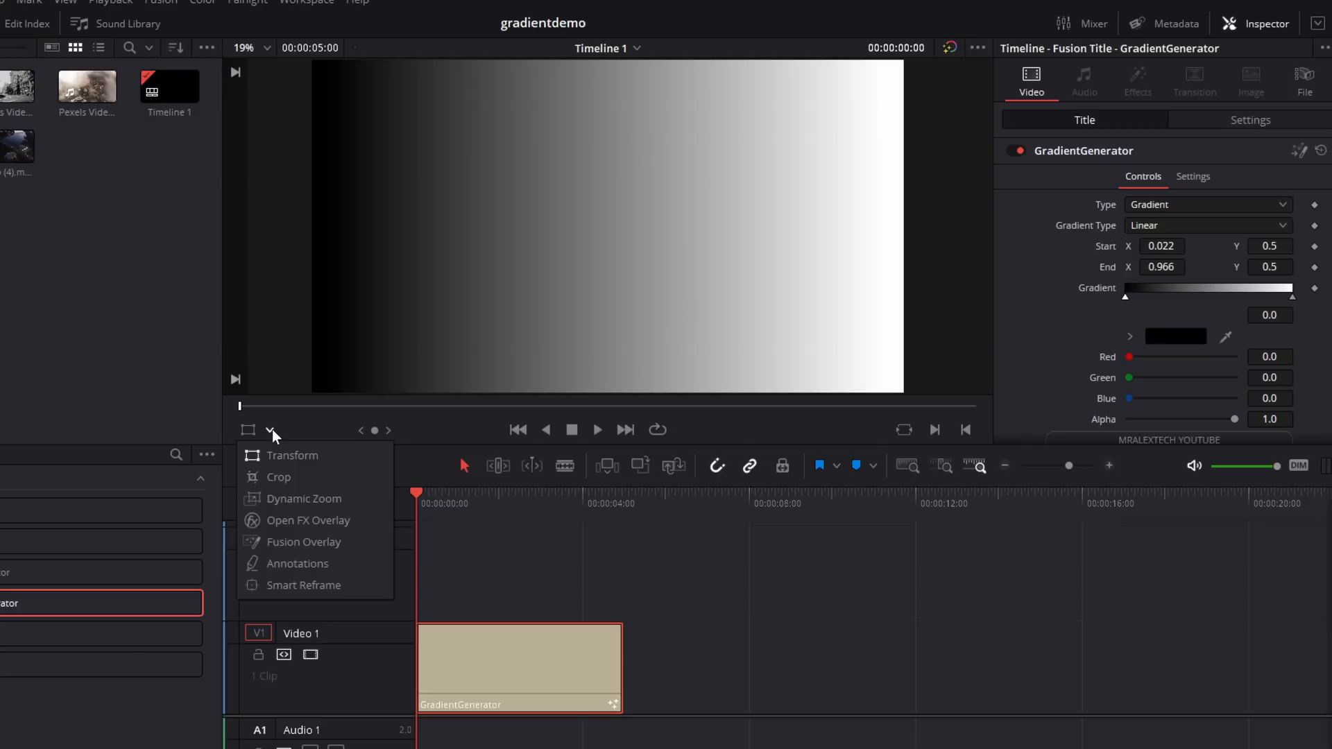
mouse_move(303, 541)
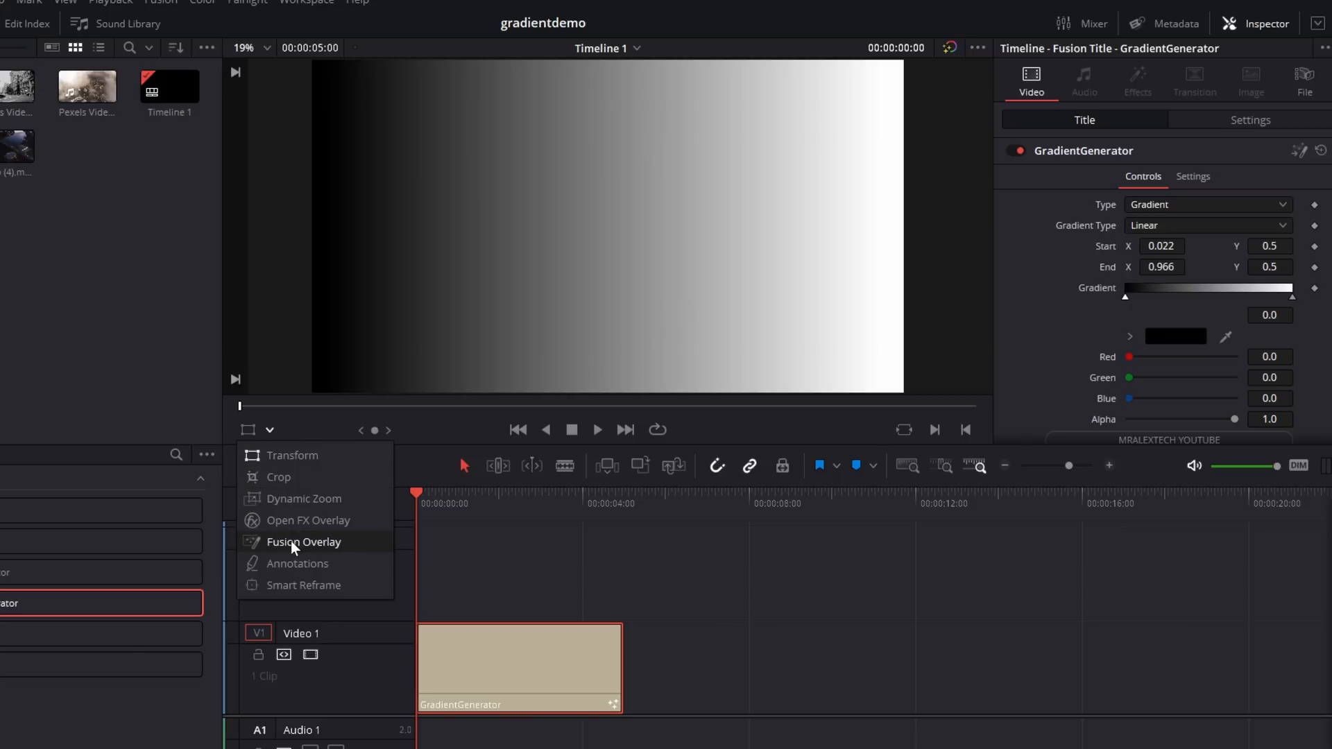
left_click(303, 542)
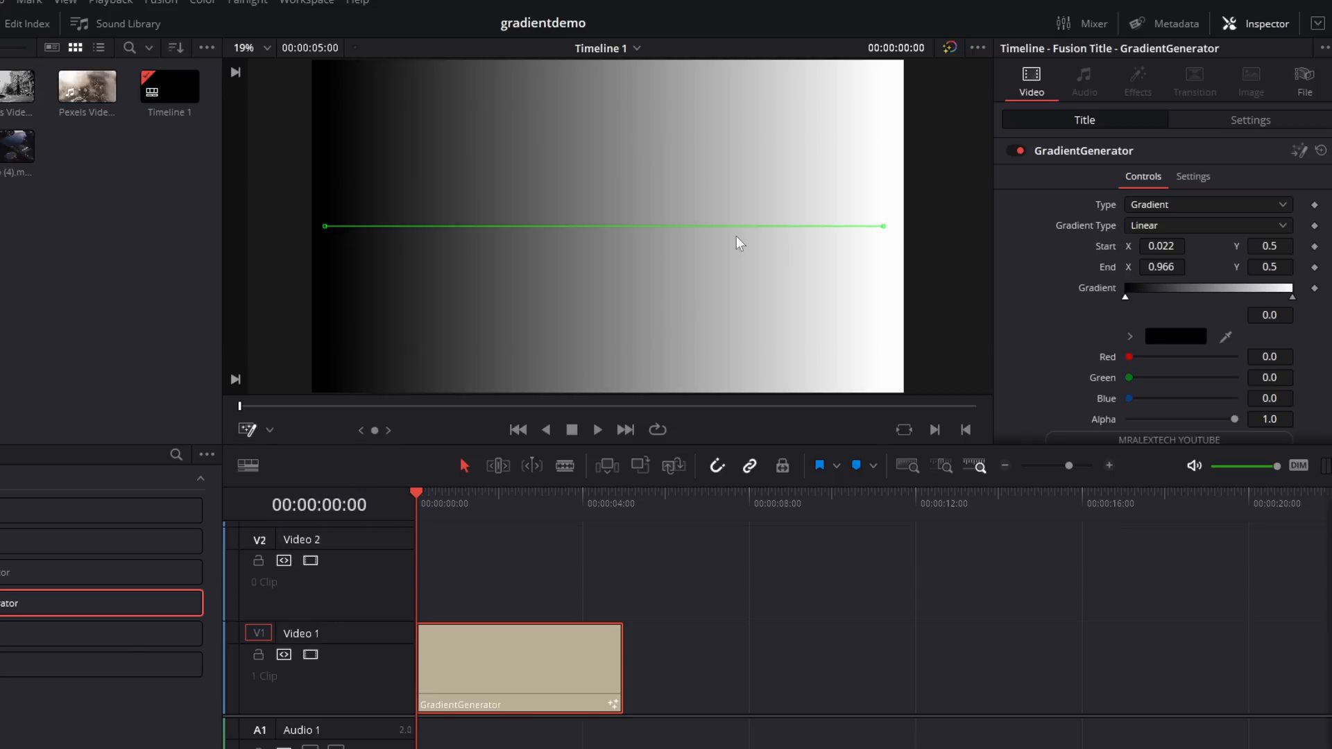
mouse_move(355, 104)
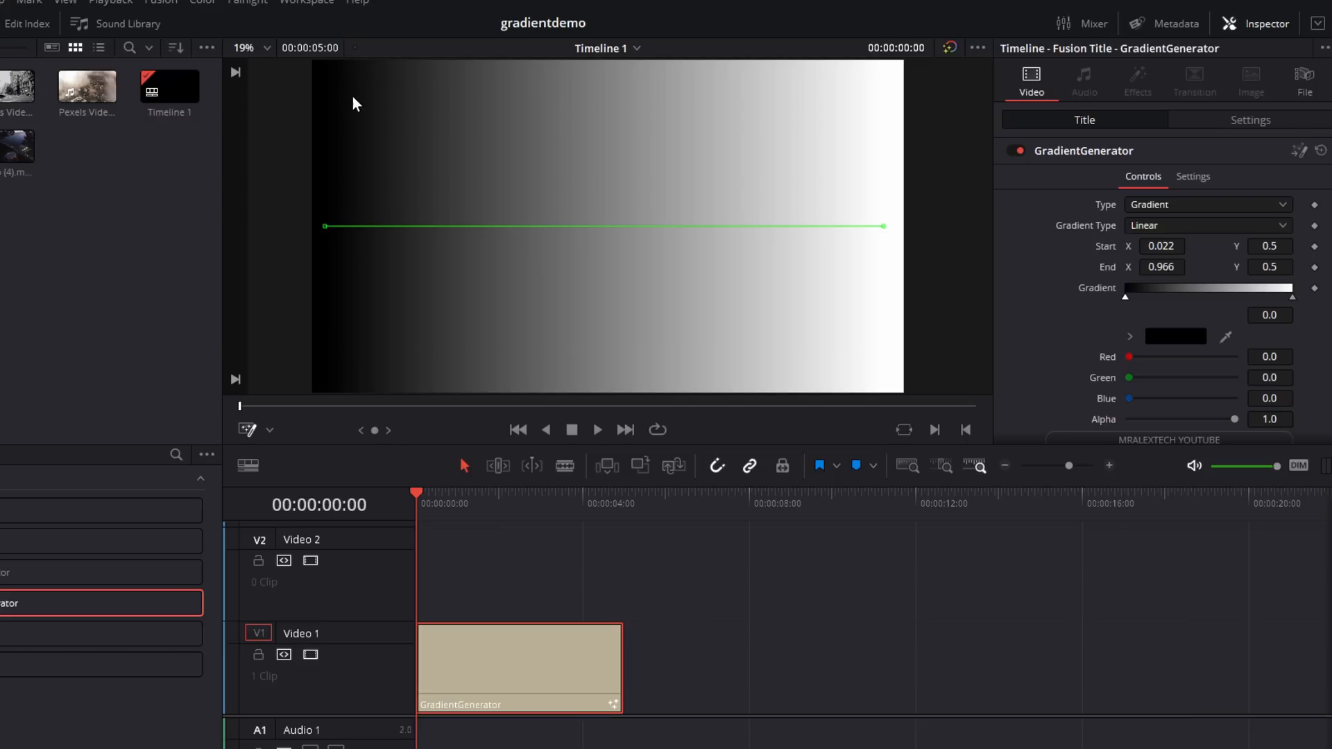
mouse_move(886, 241)
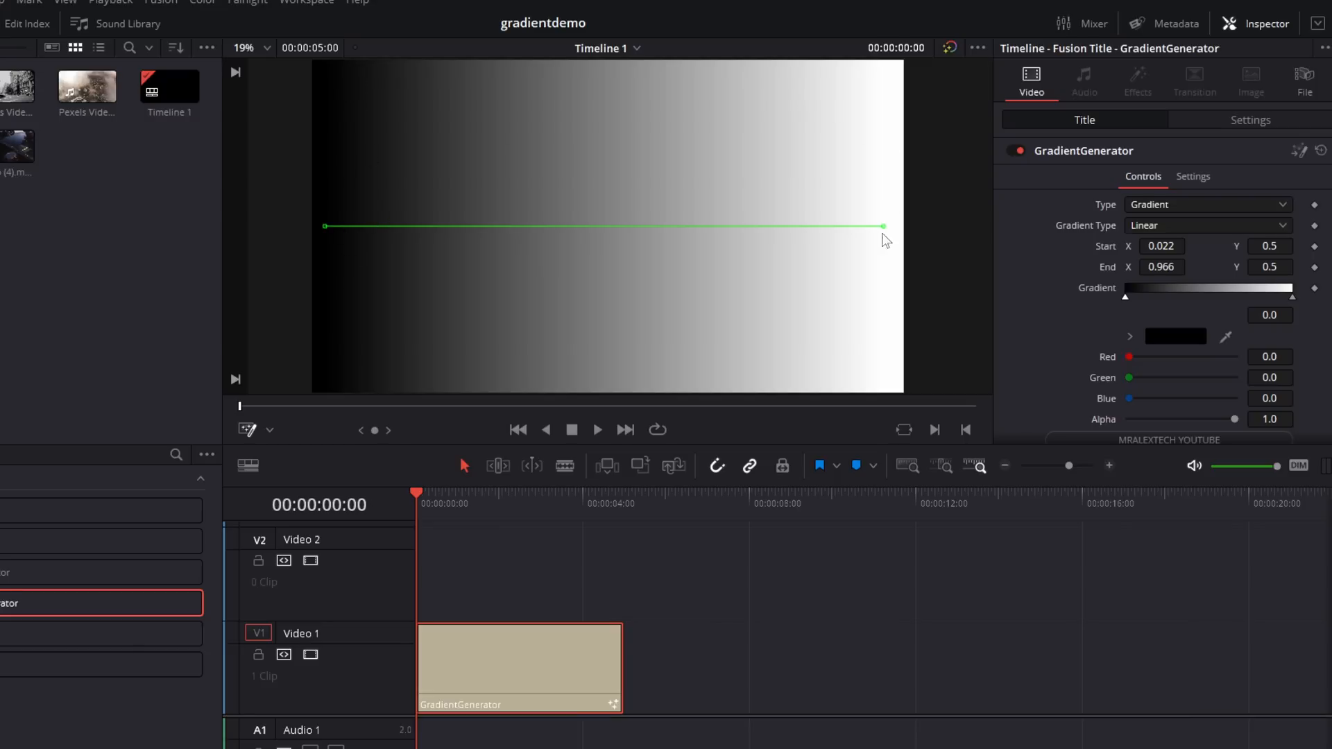
mouse_move(318, 238)
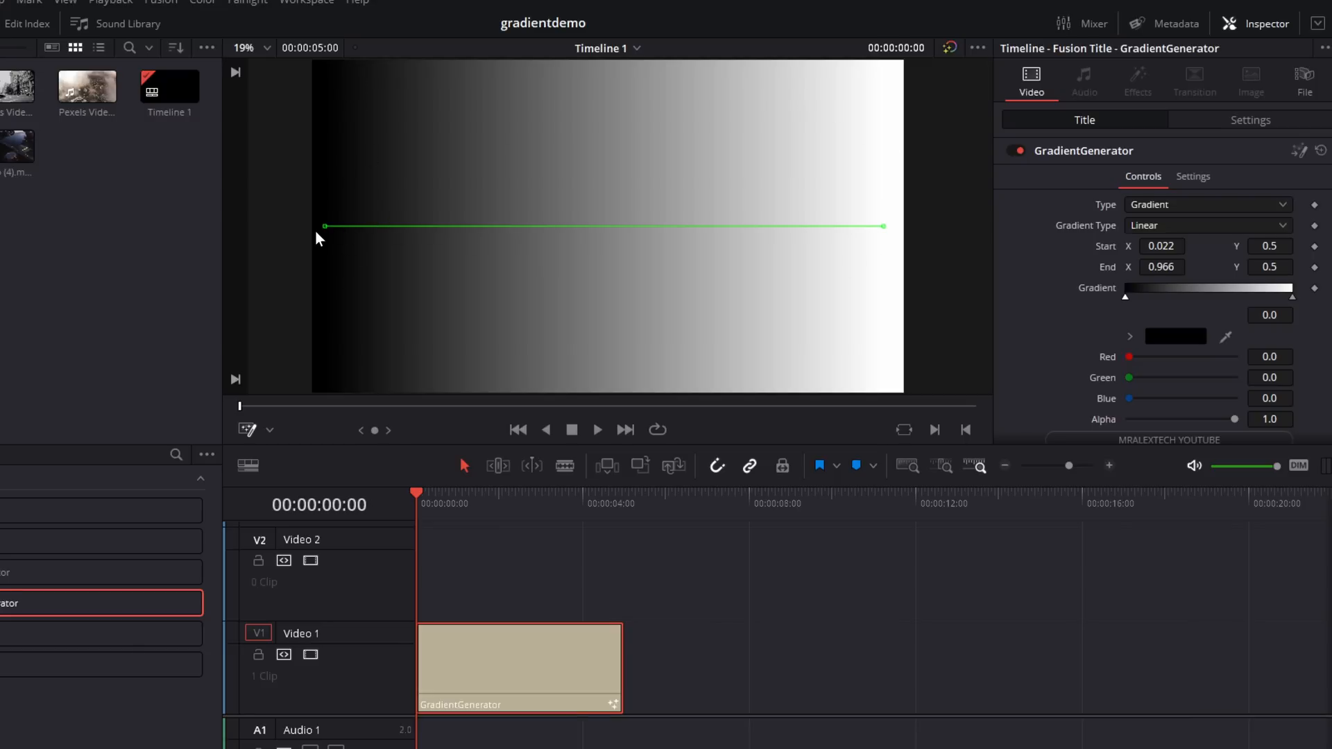
mouse_move(325, 235)
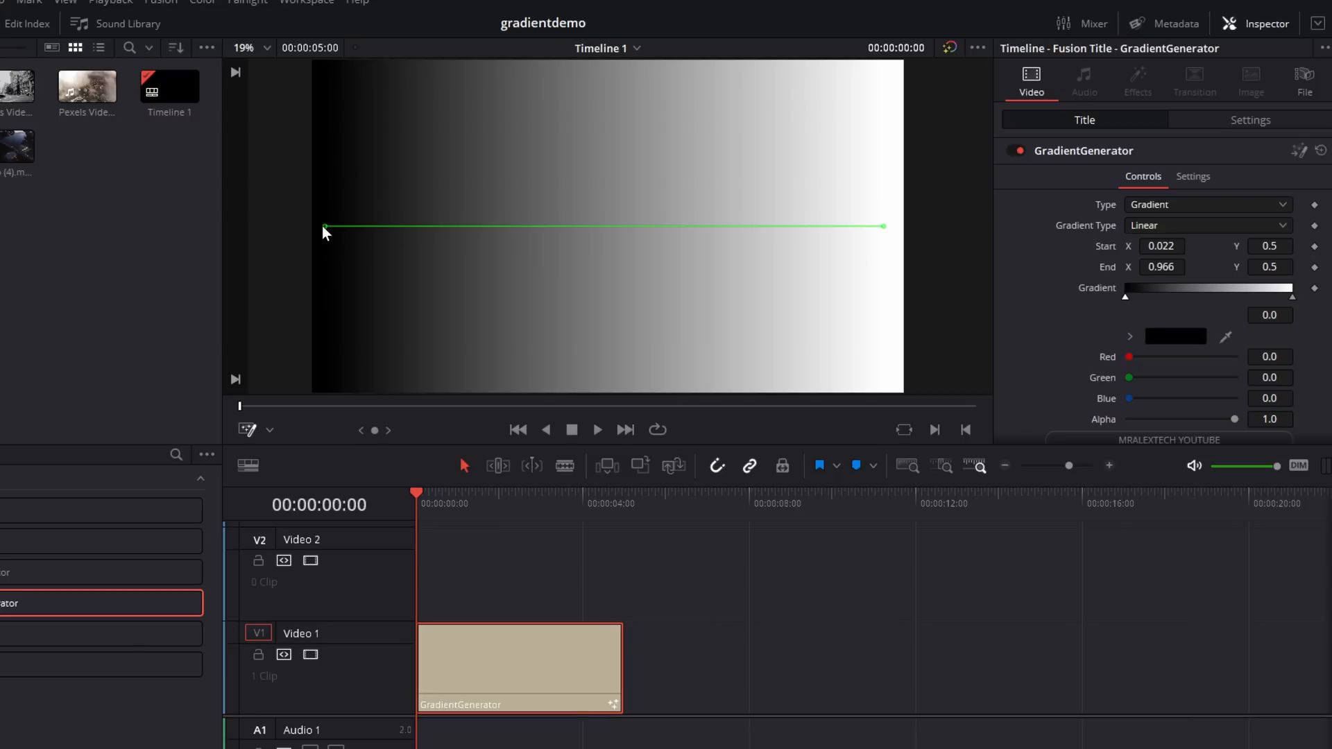
left_click_drag(323, 227, 806, 90)
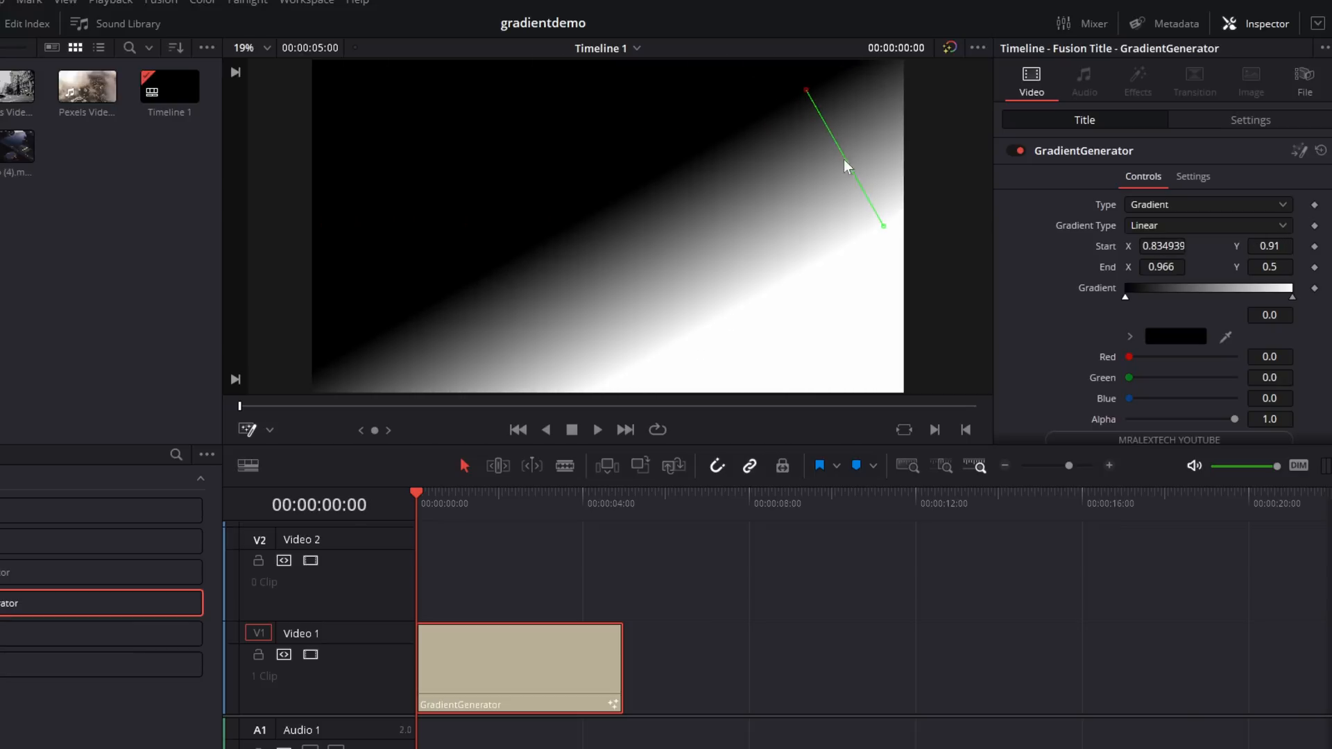
left_click_drag(882, 225, 355, 334)
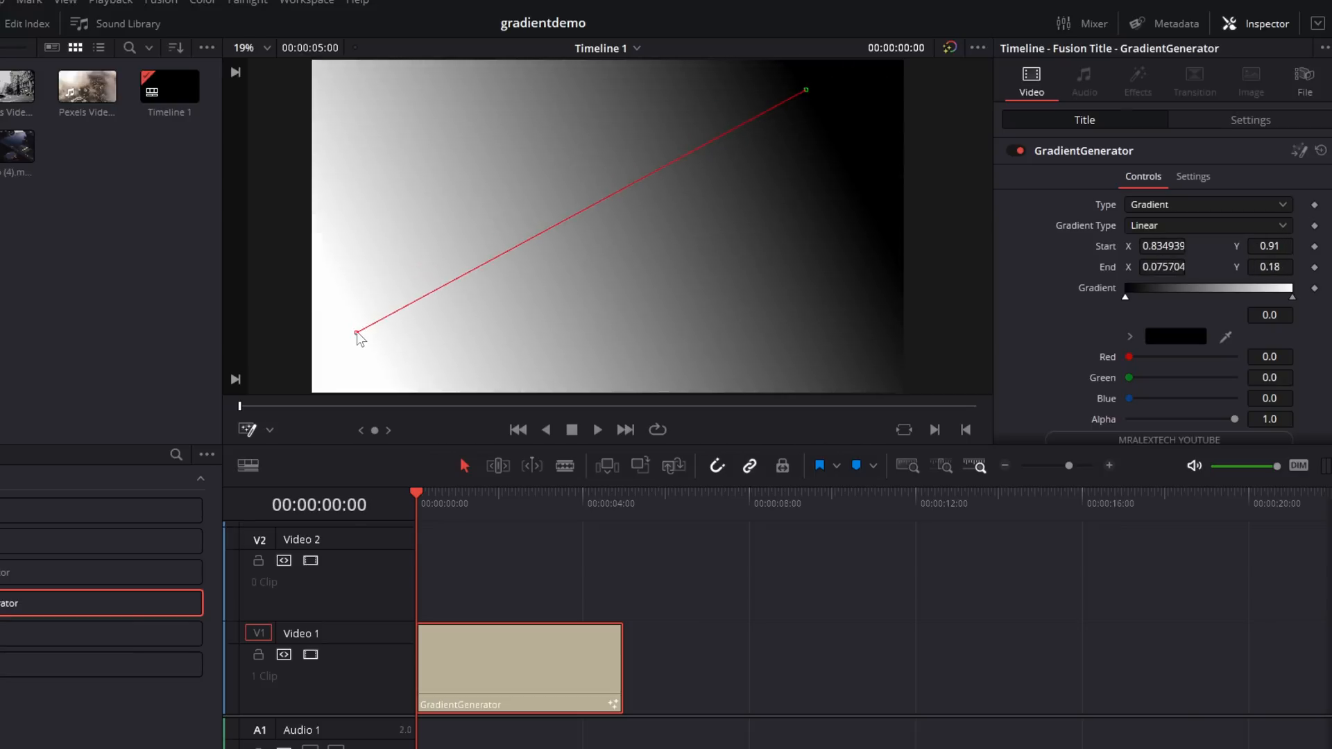
left_click_drag(805, 90, 898, 77)
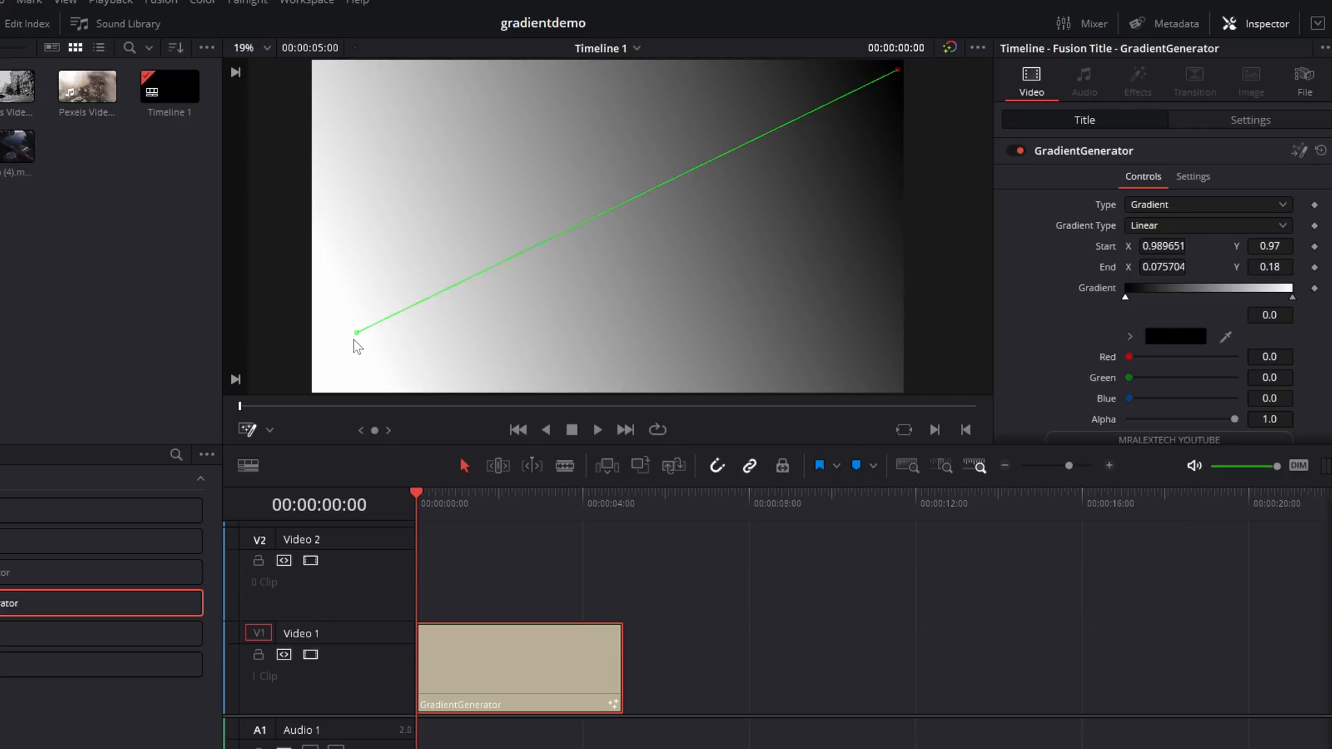
left_click_drag(356, 332, 363, 326)
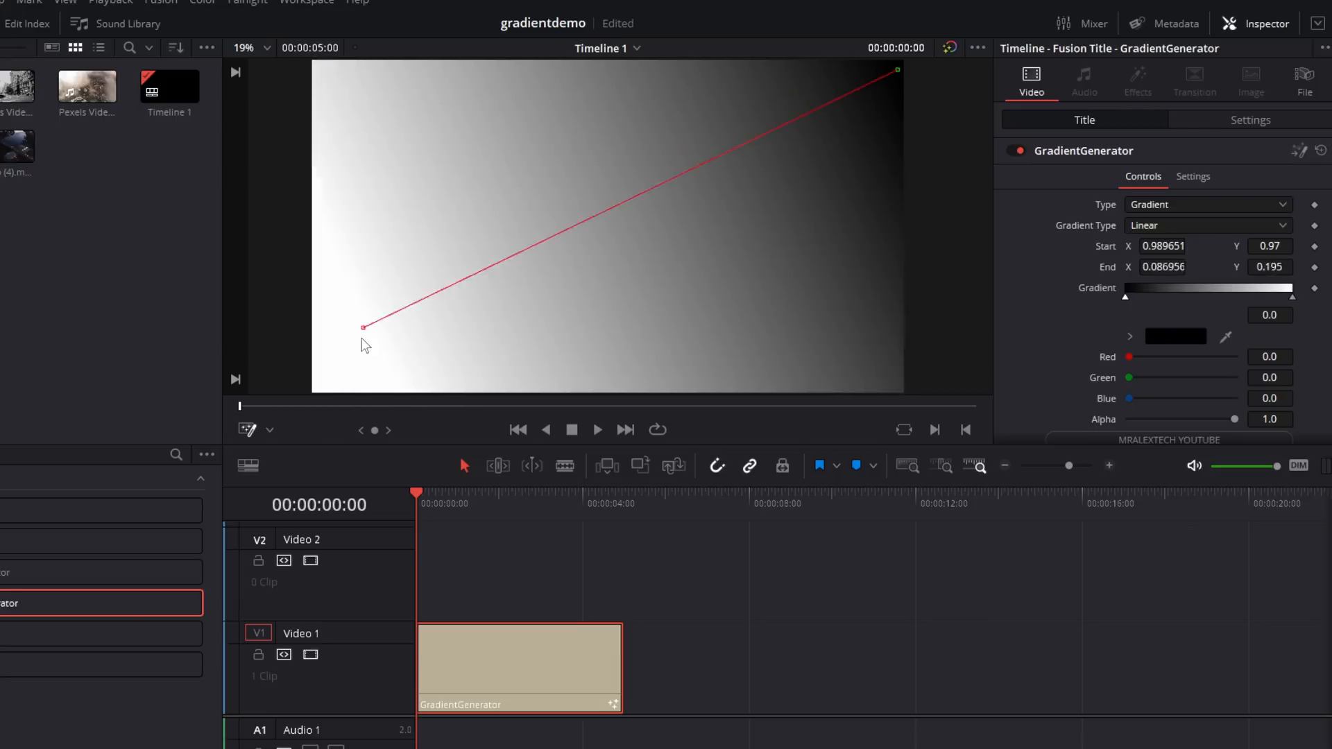
Switch Gradient Type to Square, centring it mid-frame and stretching it to the corner
left_click(1206, 225)
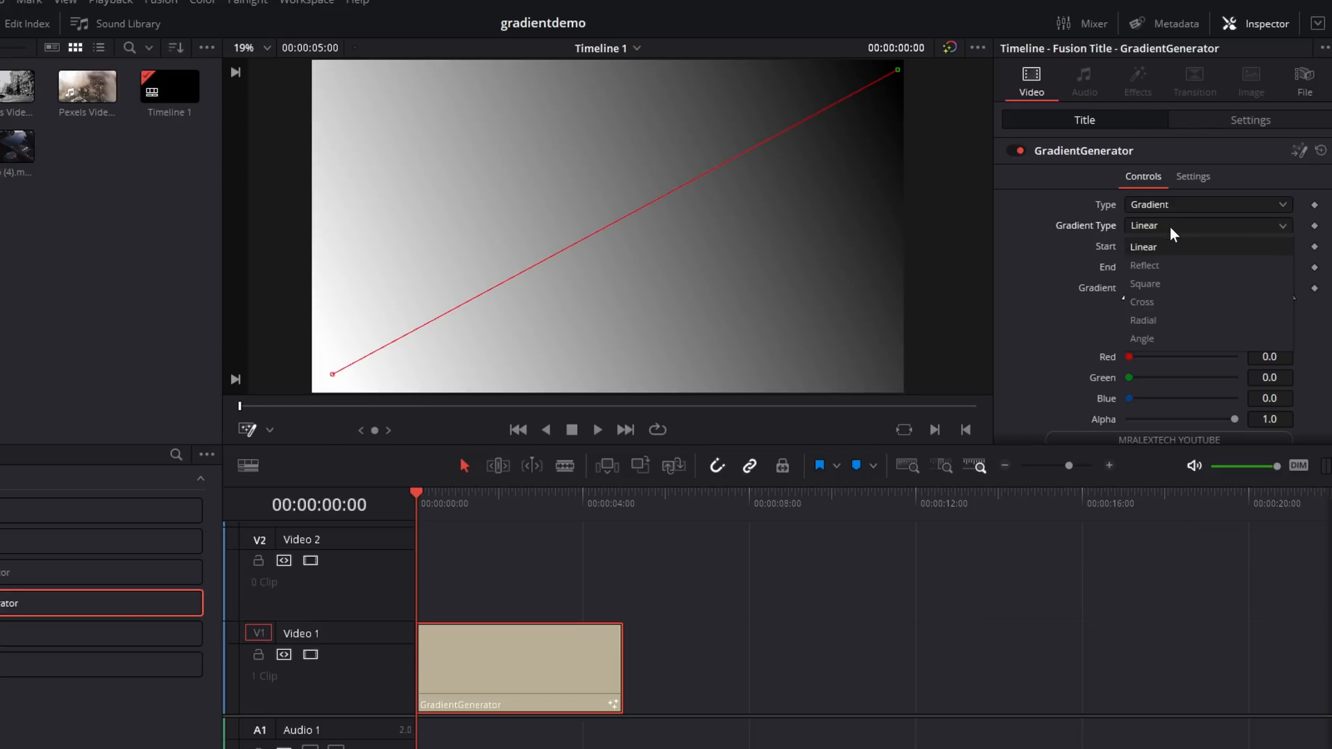
left_click(1144, 284)
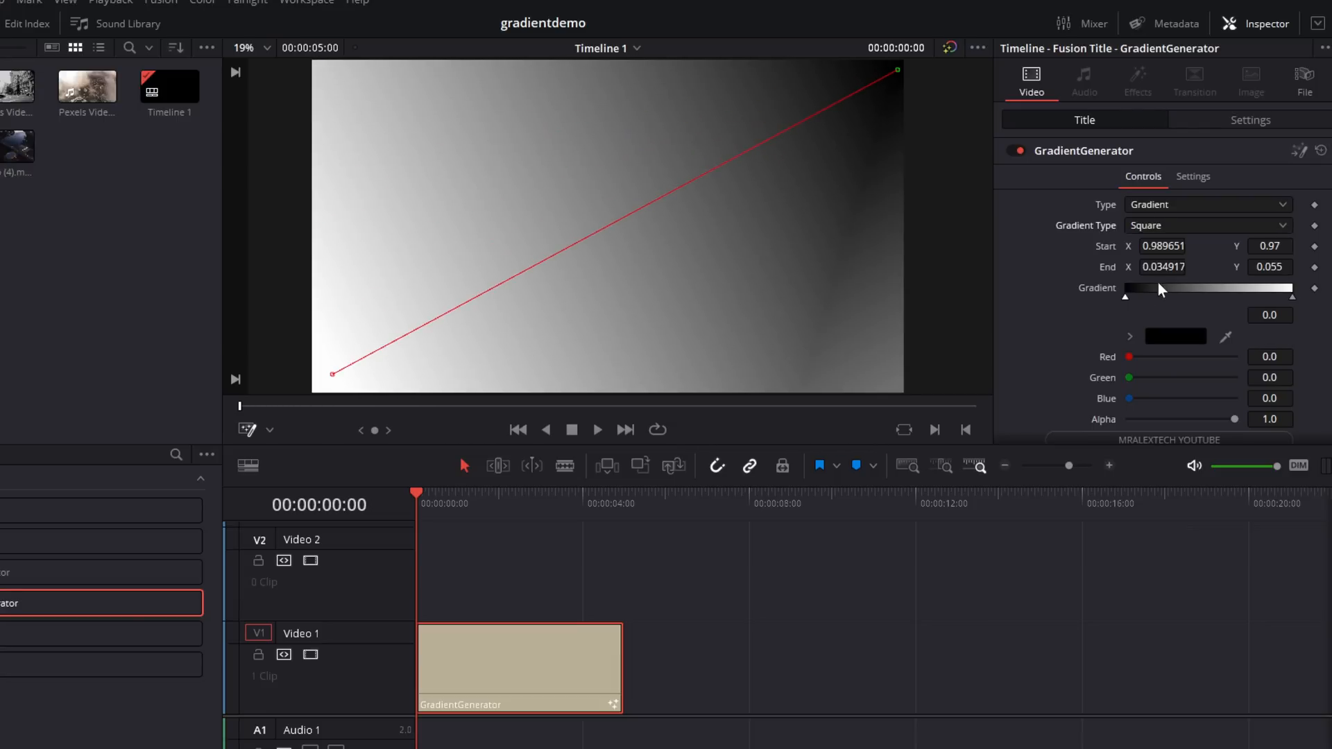
left_click_drag(333, 373, 510, 141)
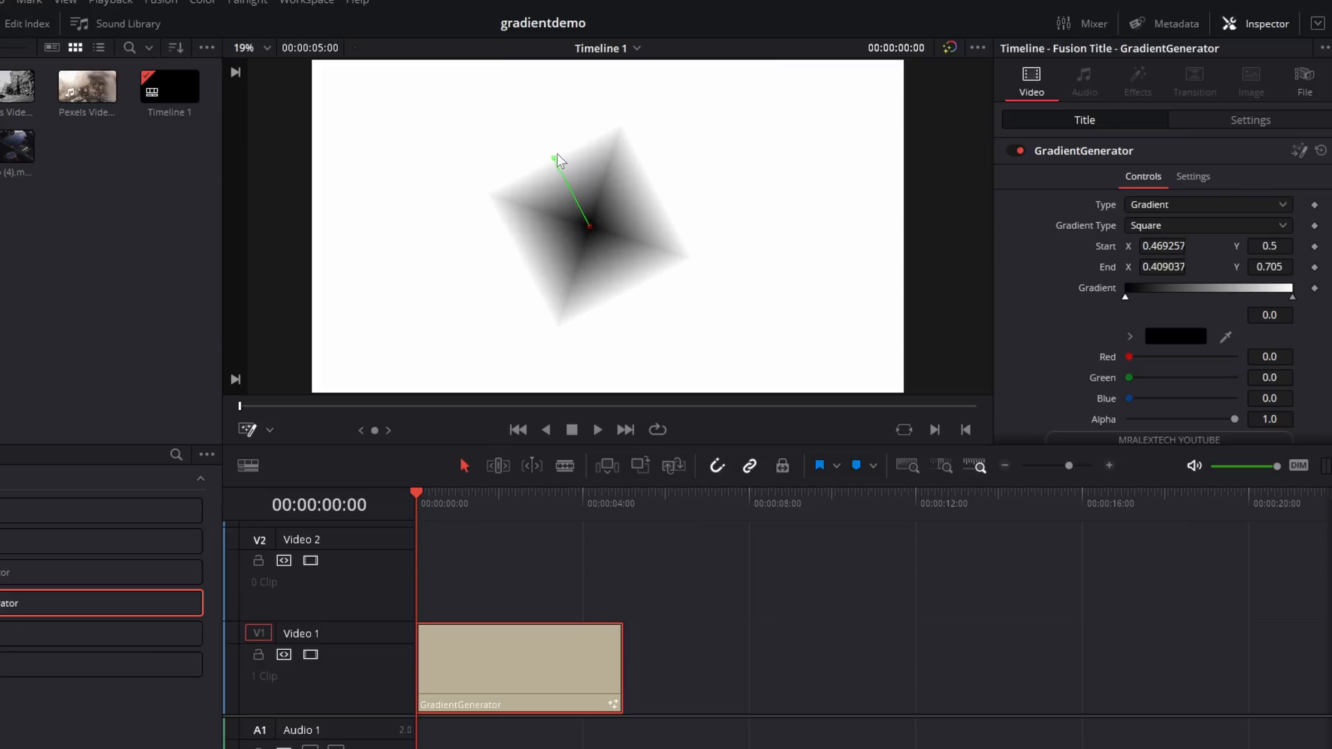
left_click_drag(559, 158, 313, 51)
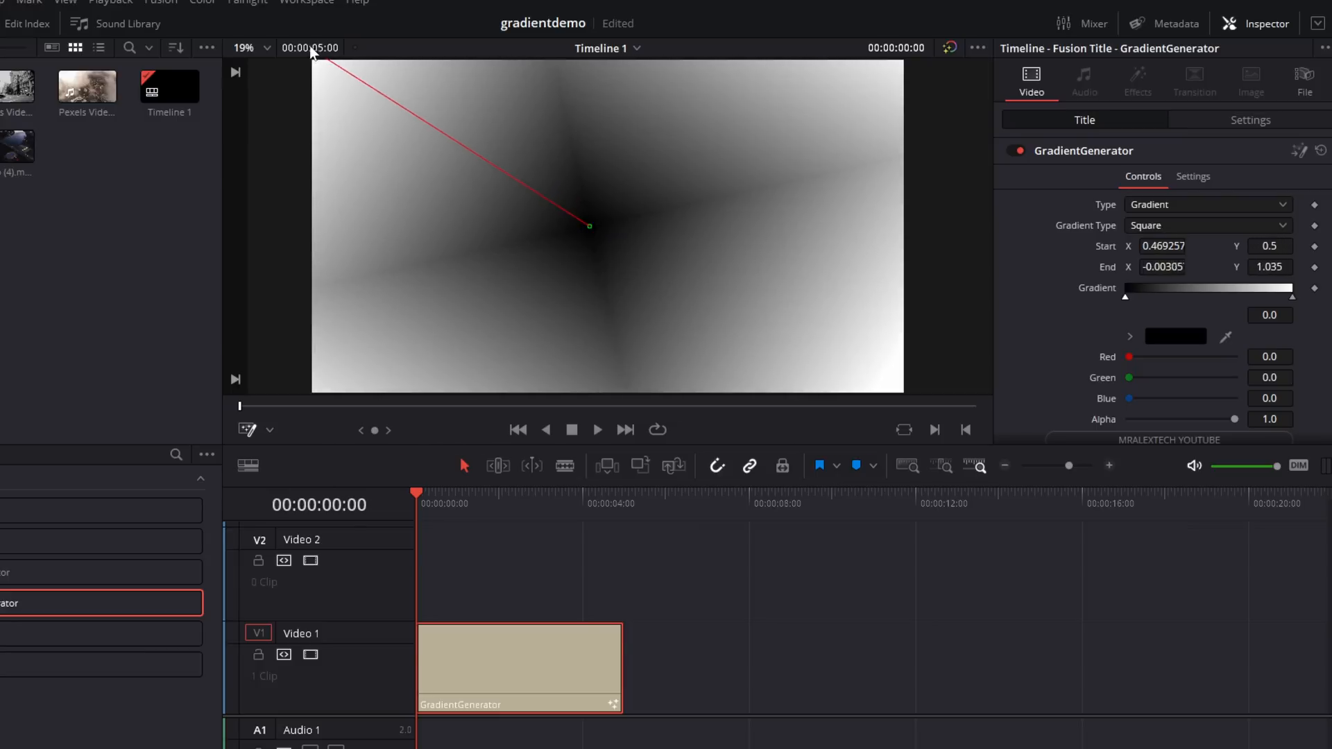
left_click_drag(587, 226, 592, 227)
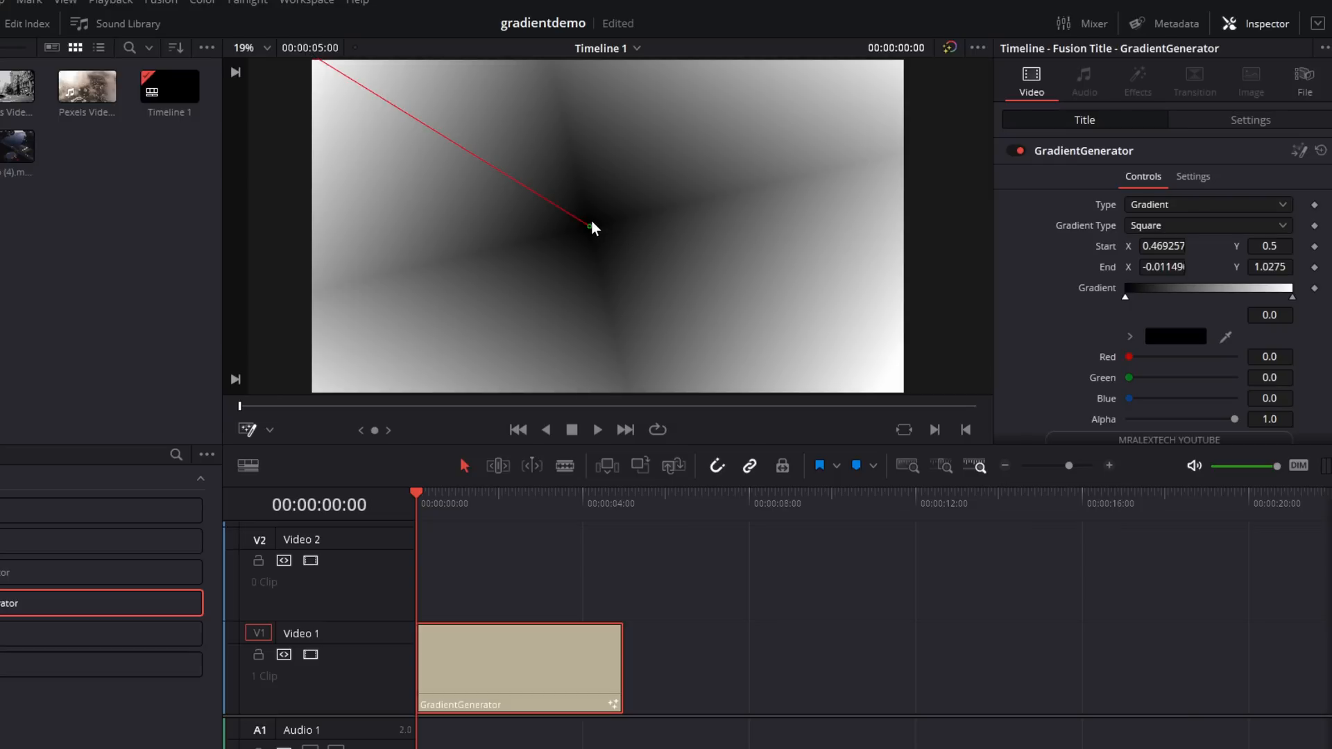
left_click_drag(593, 227, 599, 222)
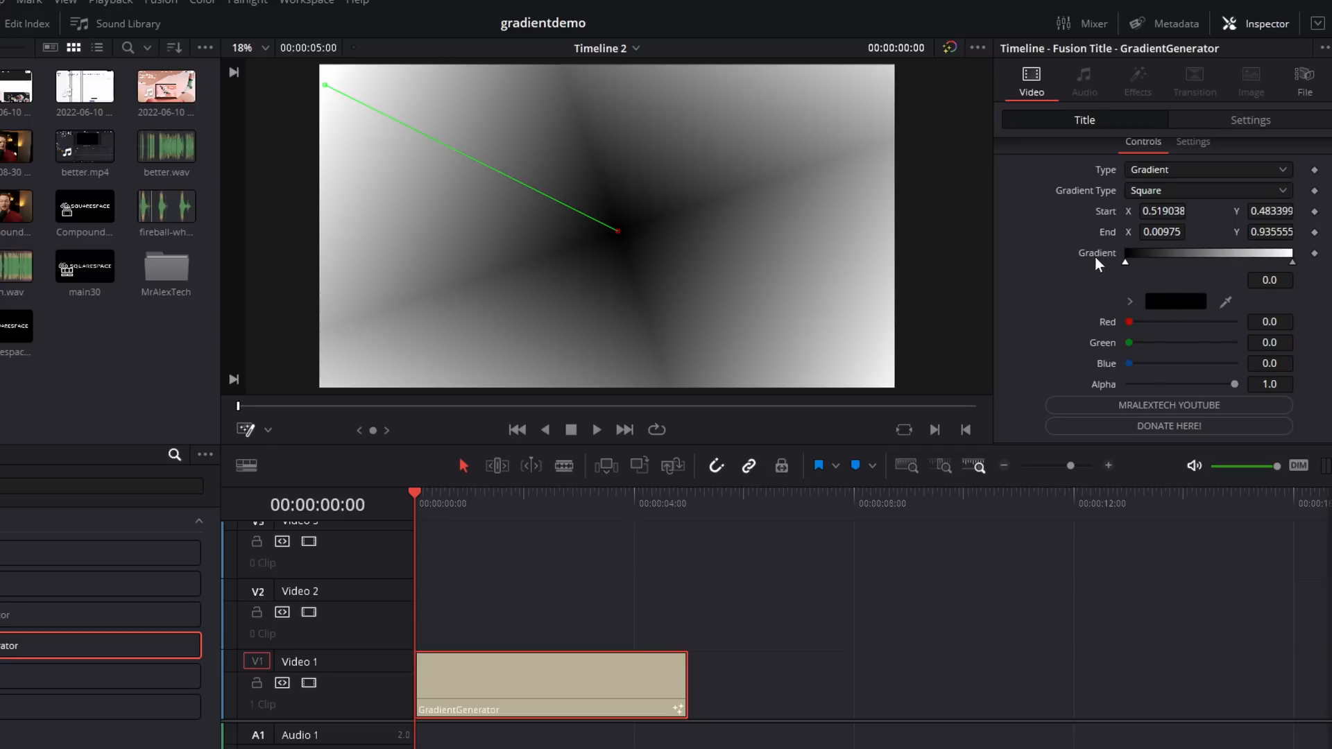
Add a middle gradient stop and colour the stops red, green and pale yellow
left_click_drag(1125, 262, 1162, 262)
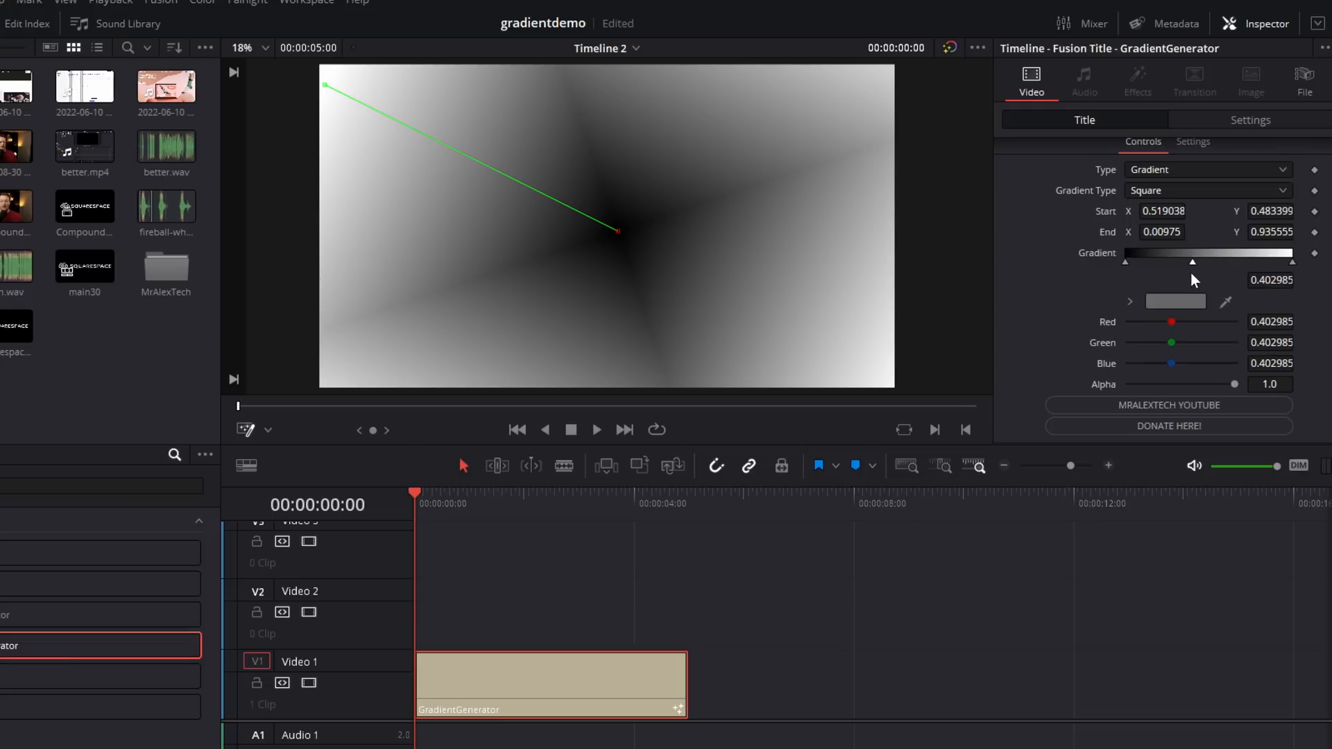
left_click_drag(1166, 262, 1204, 262)
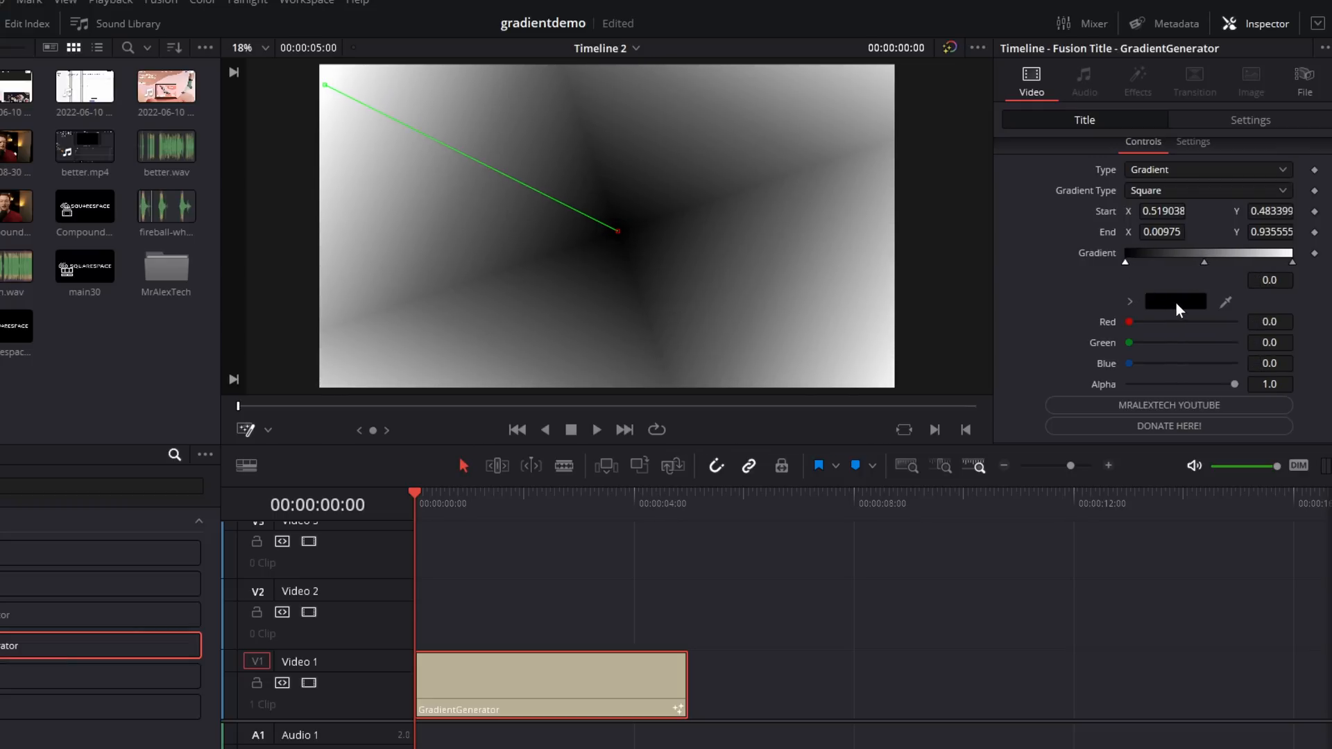
left_click(1176, 301)
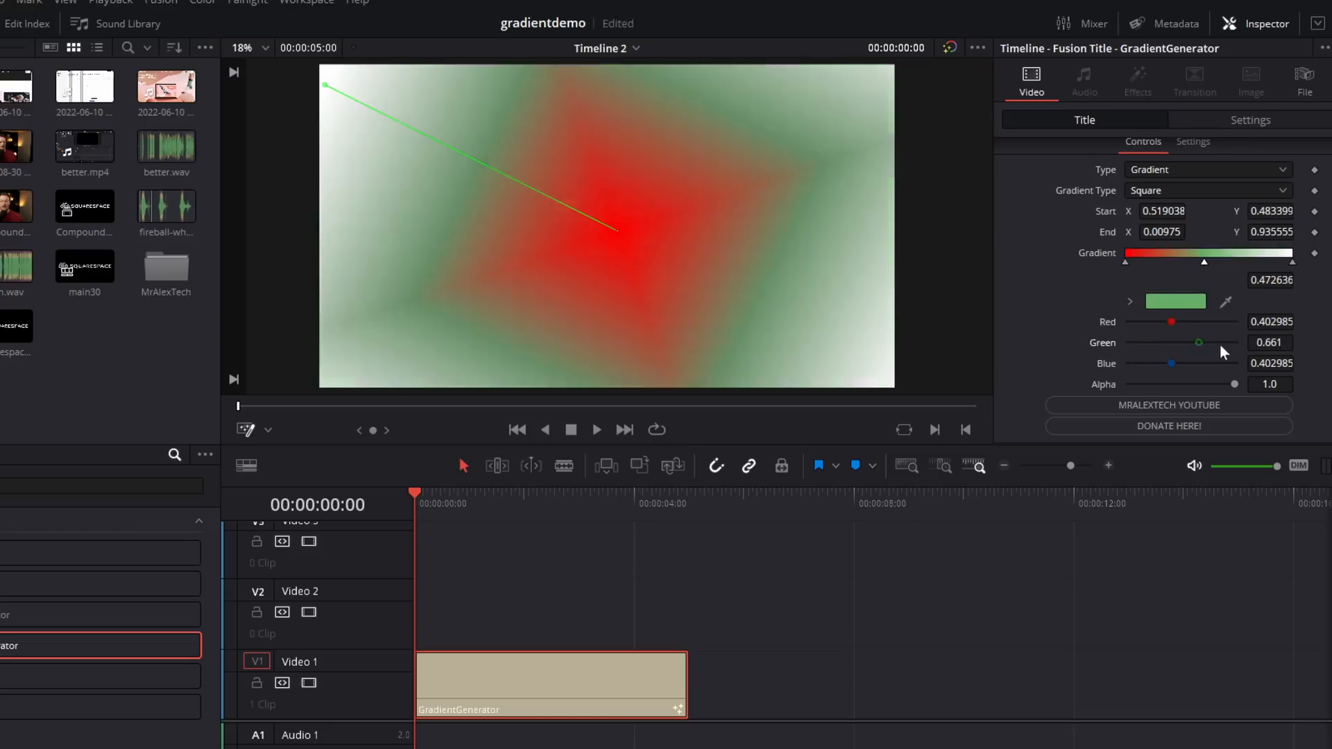
left_click_drag(1199, 342, 1232, 342)
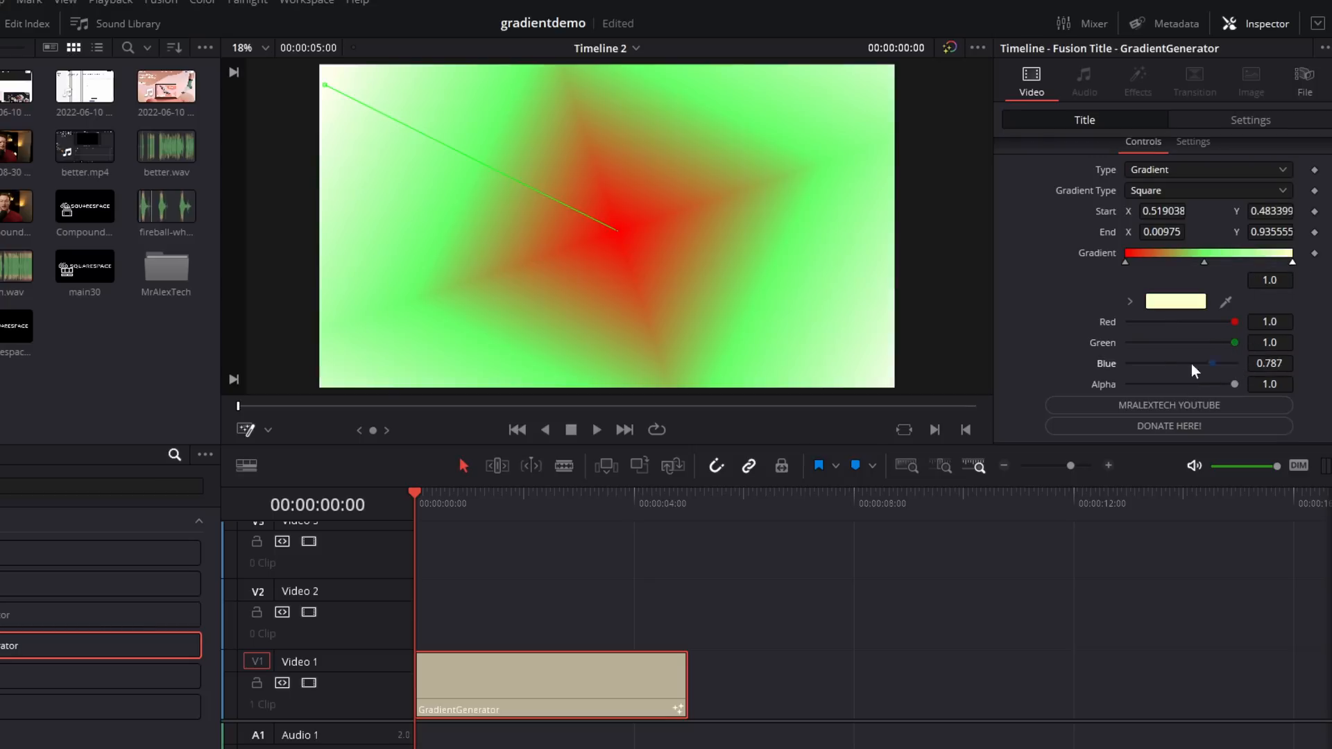
left_click_drag(1189, 362, 1130, 363)
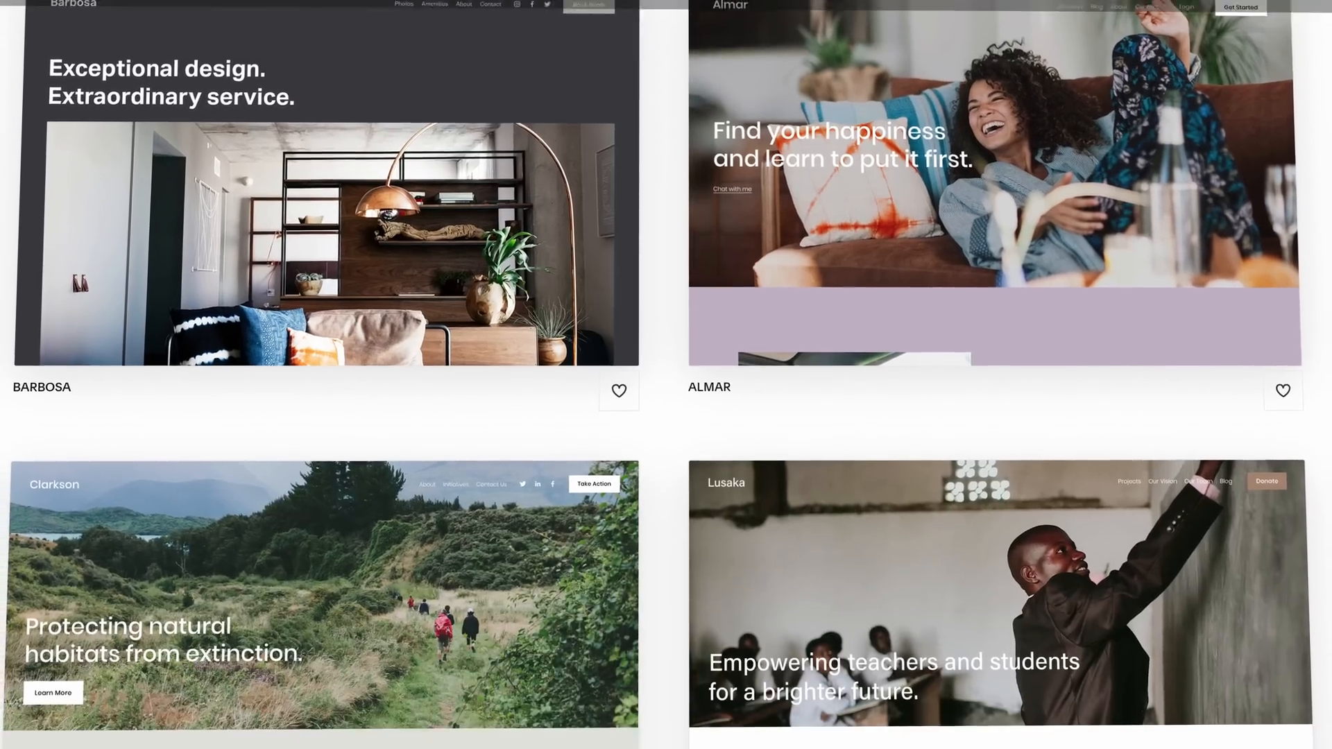
Browse Squarespace templates, edit a quote block's source, then view scheduling and the homepage
scroll("down", 3)
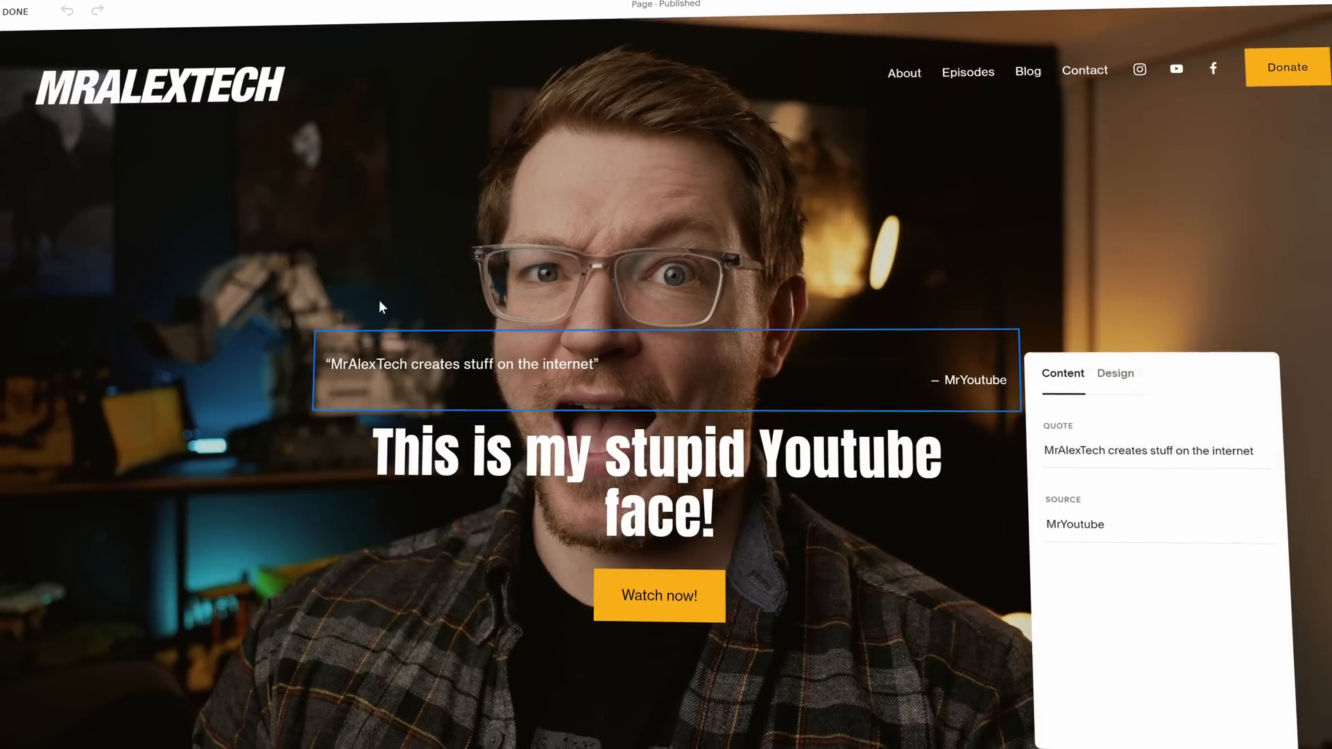
left_click(1096, 521)
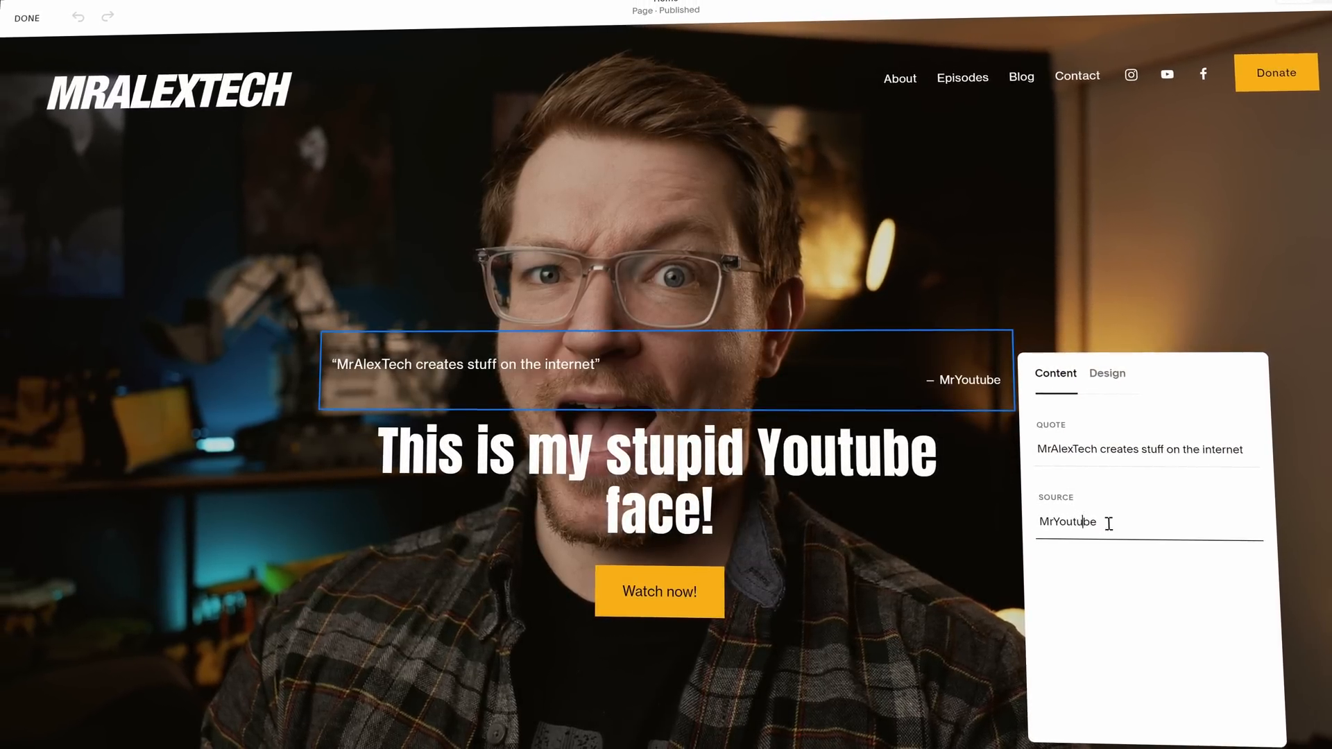
left_click(27, 18)
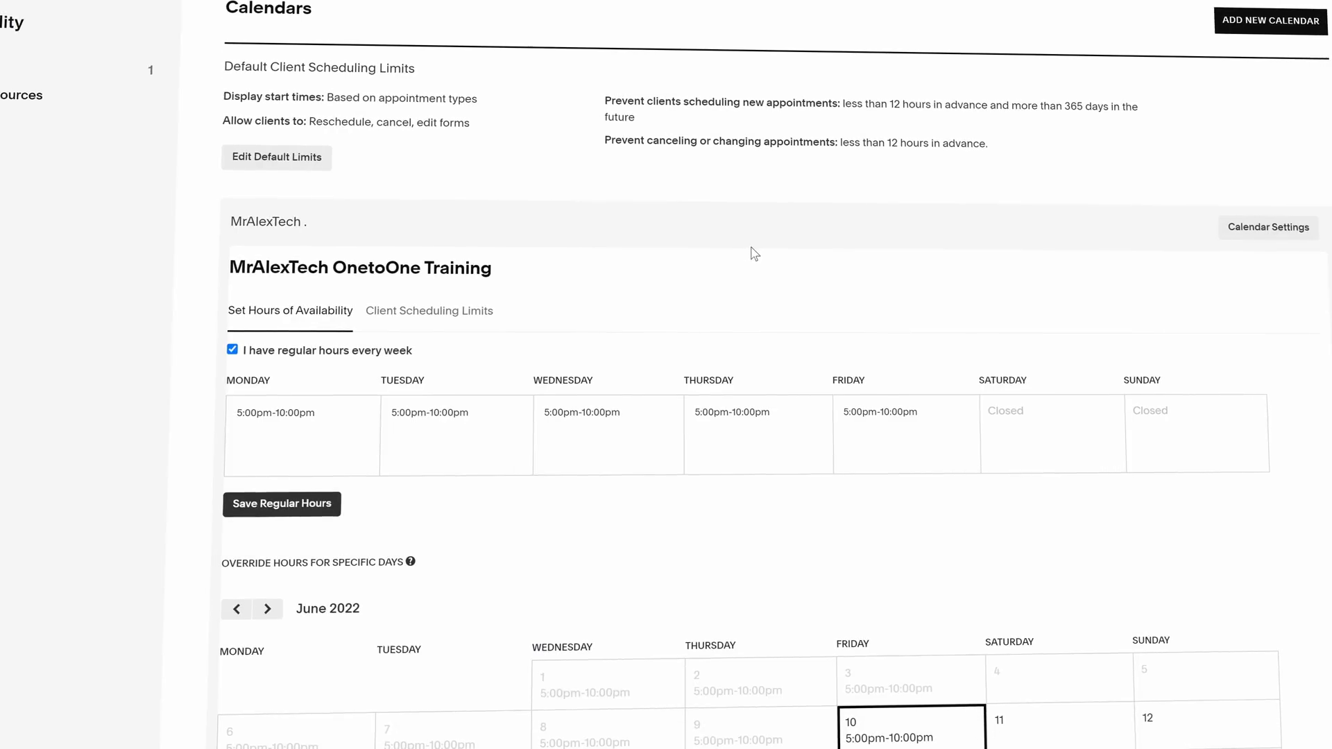
double_click(280, 269)
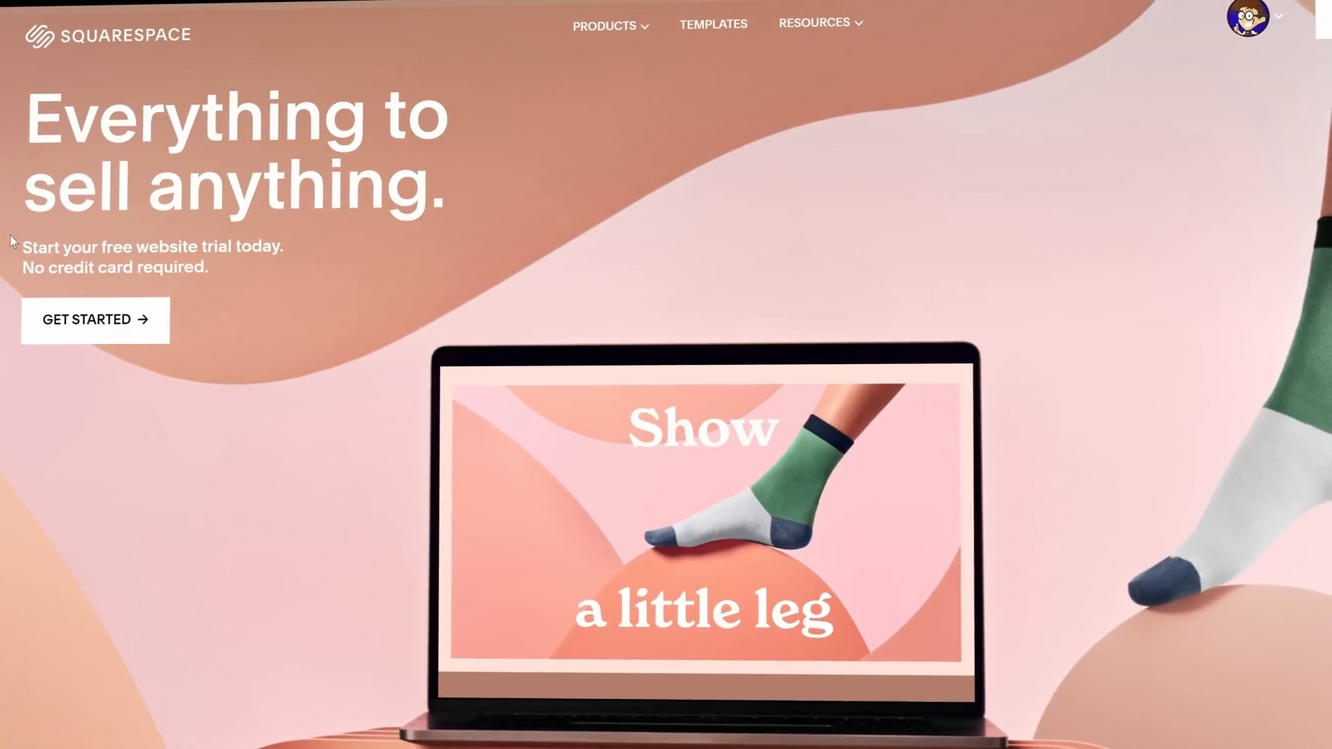
left_click_drag(26, 247, 211, 268)
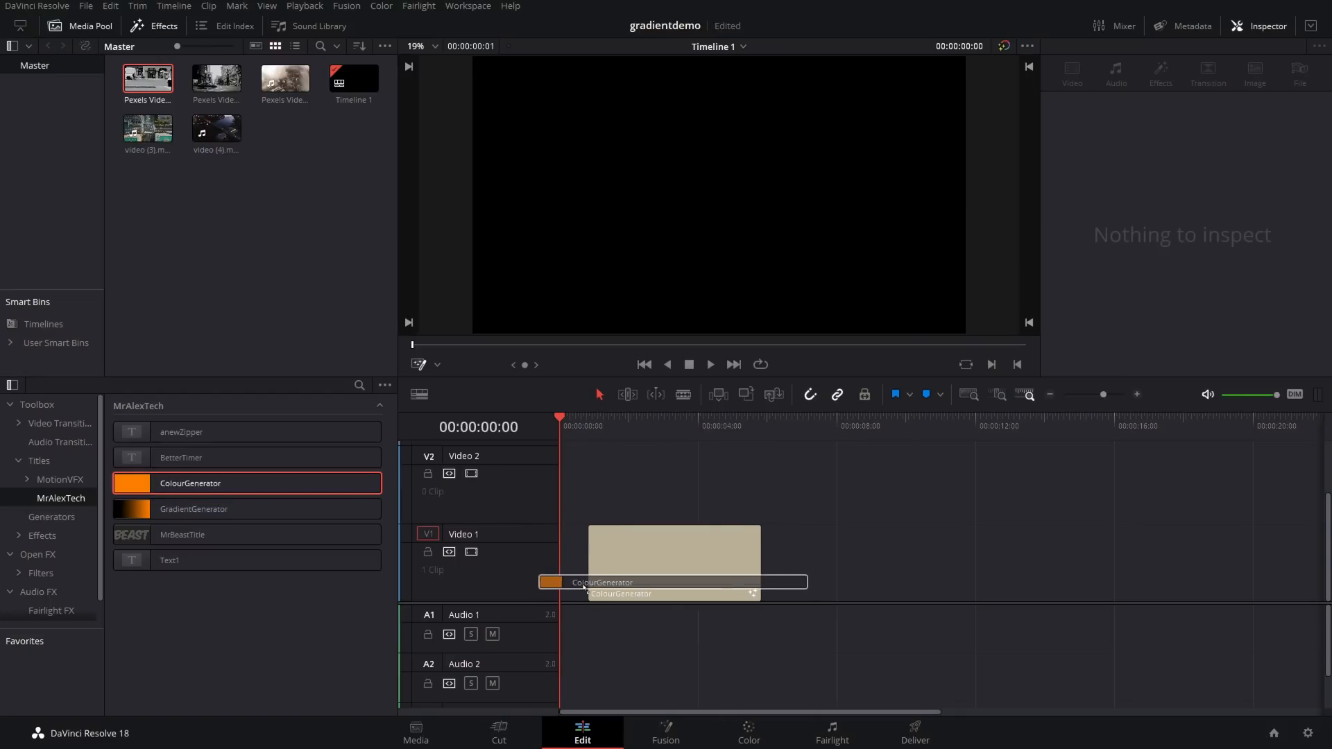
Make the ColourGenerator orange (Red 1.0, Green 0.717) and add the Pexels street clip above
left_click(671, 557)
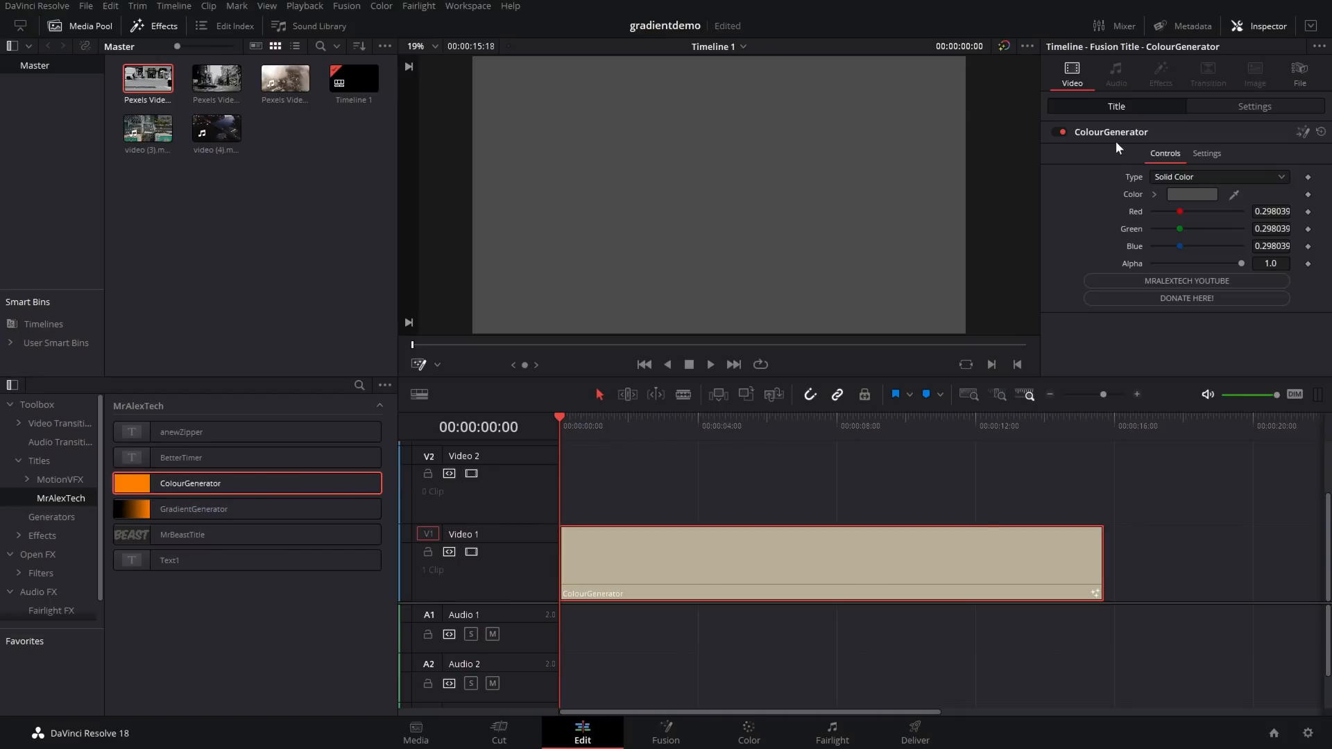
left_click_drag(1180, 211, 1240, 210)
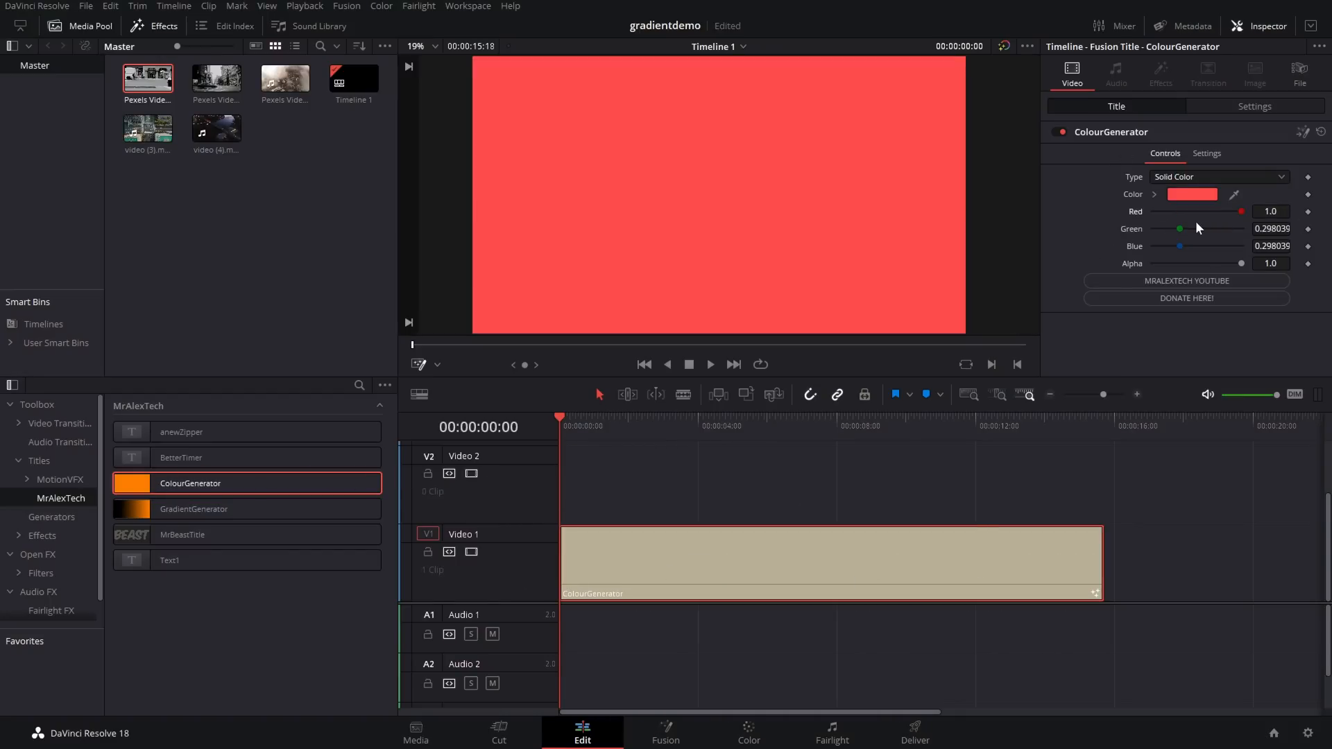
left_click_drag(1180, 229, 1216, 228)
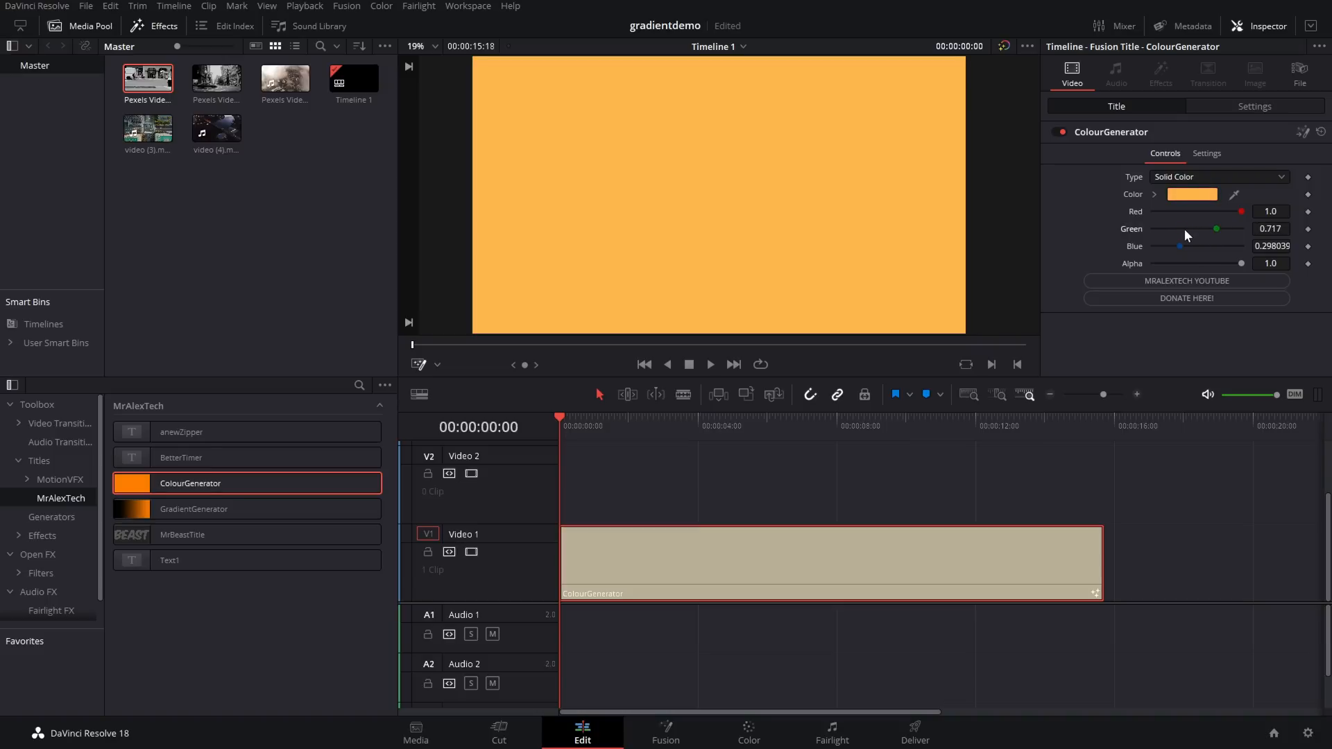
left_click(215, 77)
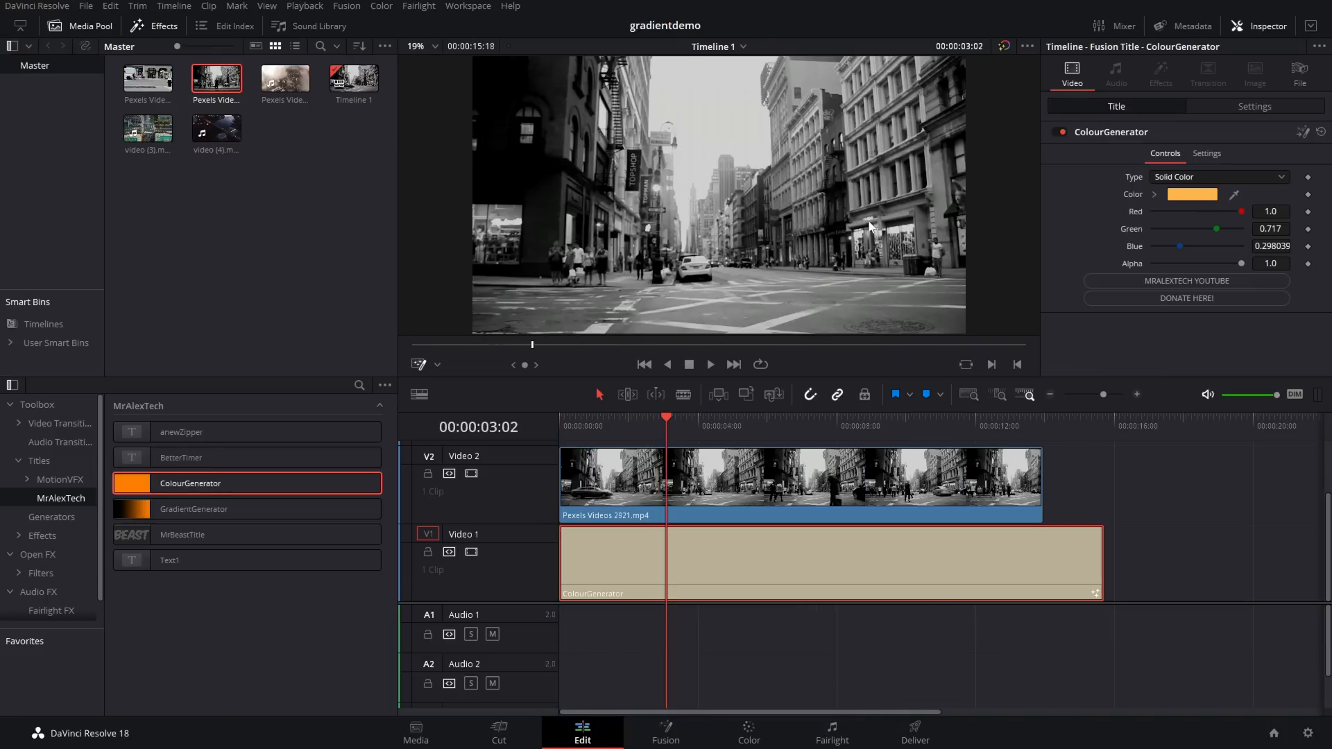
mouse_move(775, 227)
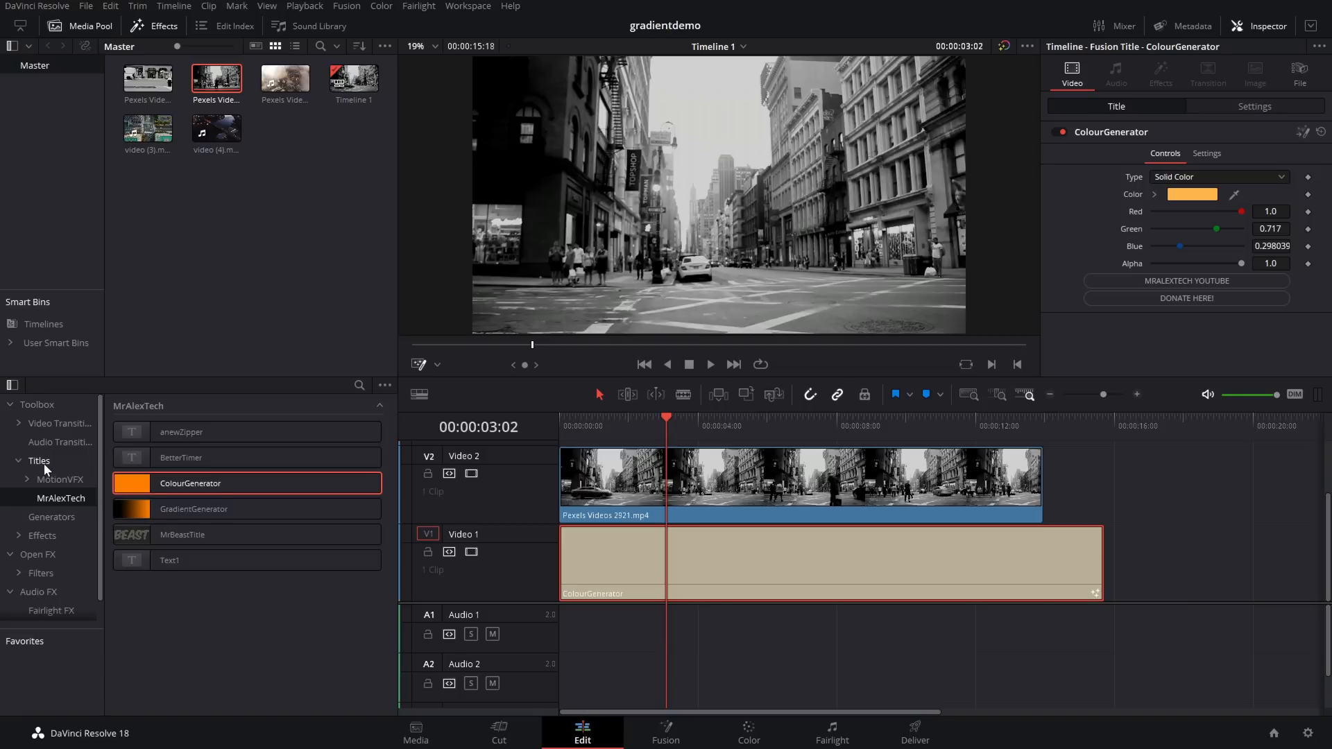
mouse_move(54, 546)
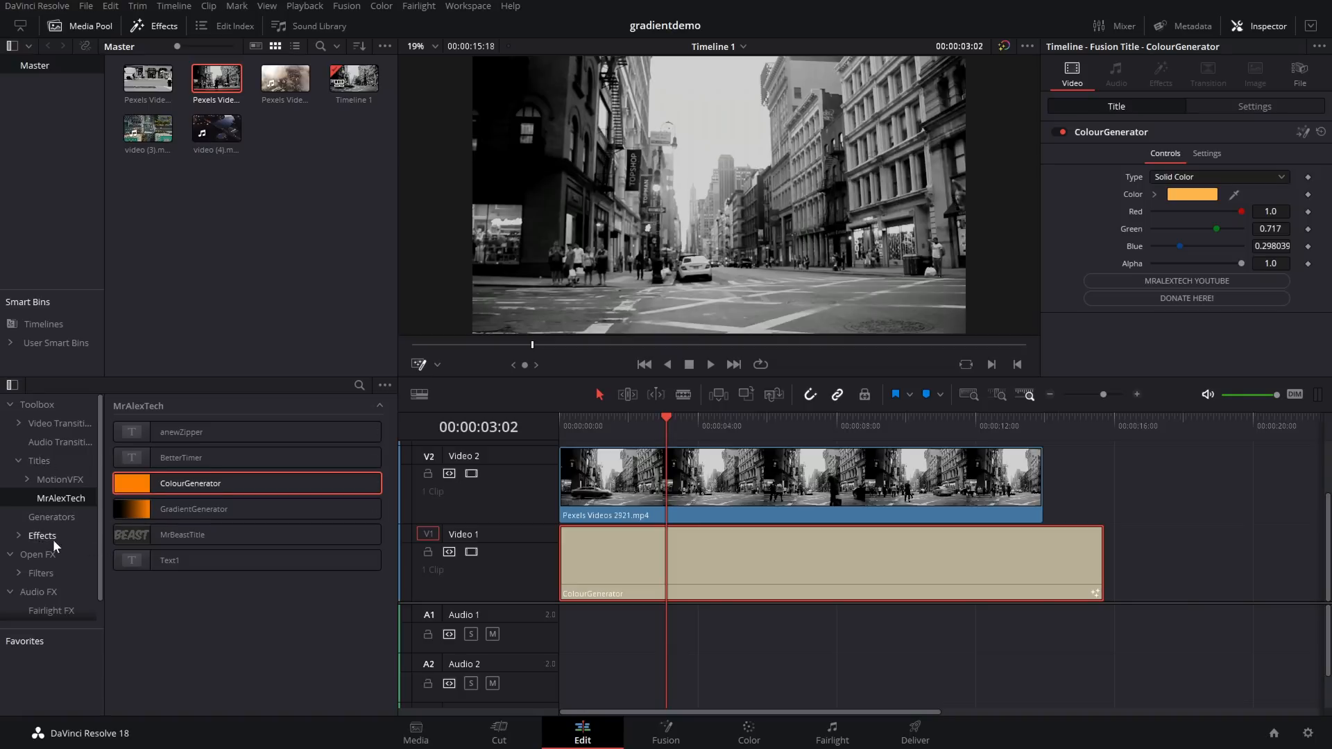
Apply the MrAlexTech GradientEffect to the street clip on V2
left_click(42, 535)
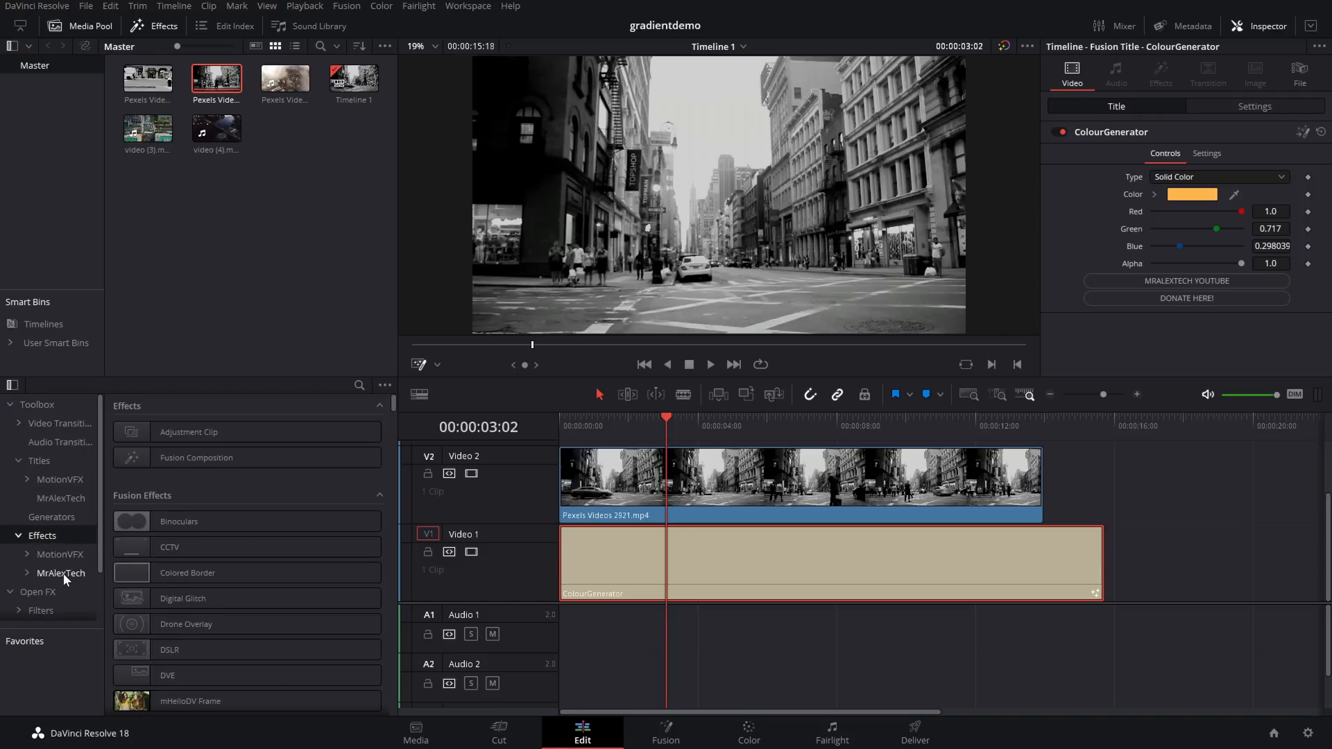
left_click(61, 572)
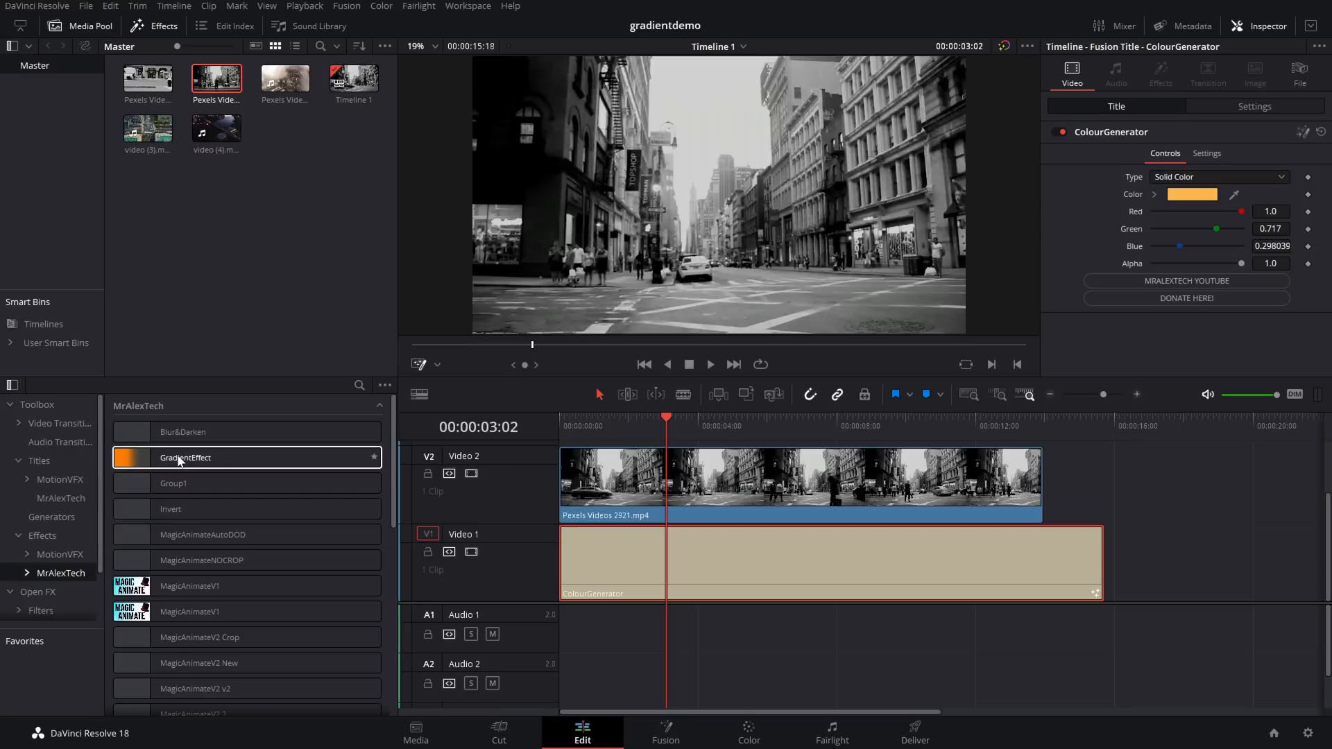
double_click(184, 457)
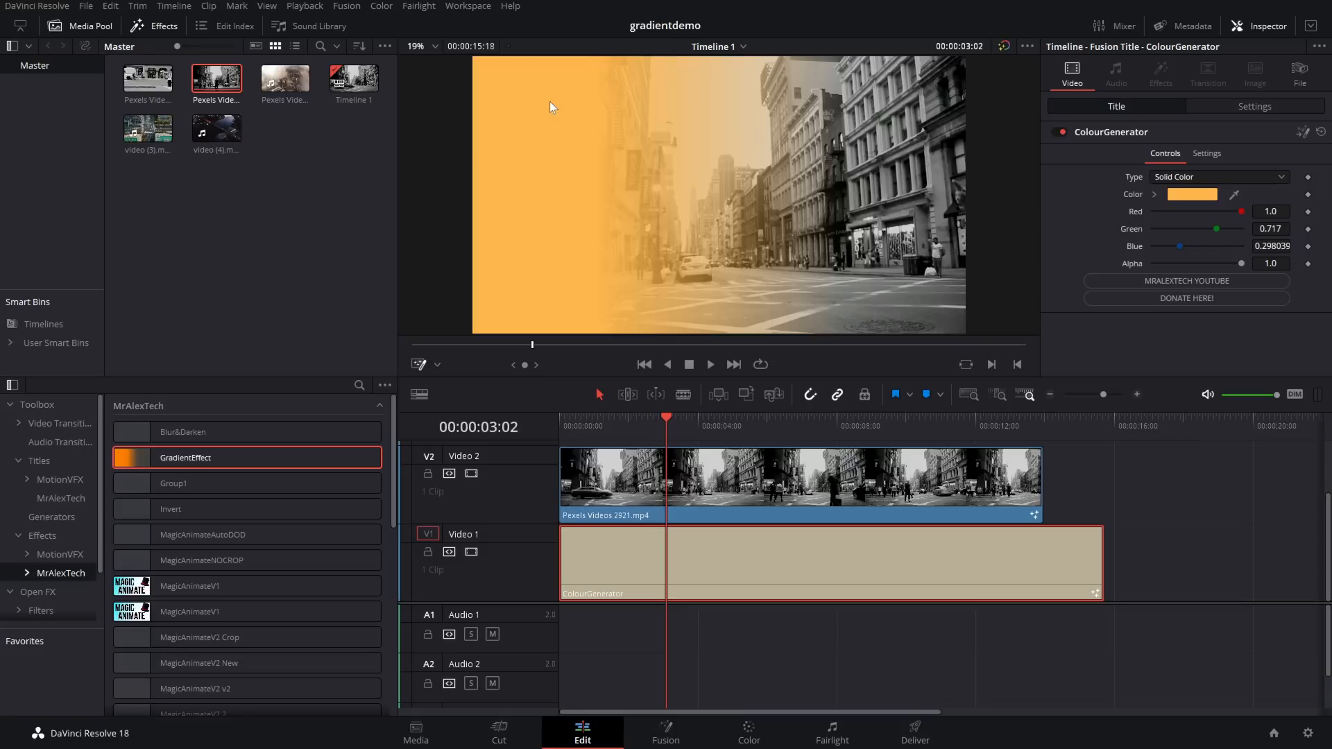
mouse_move(569, 196)
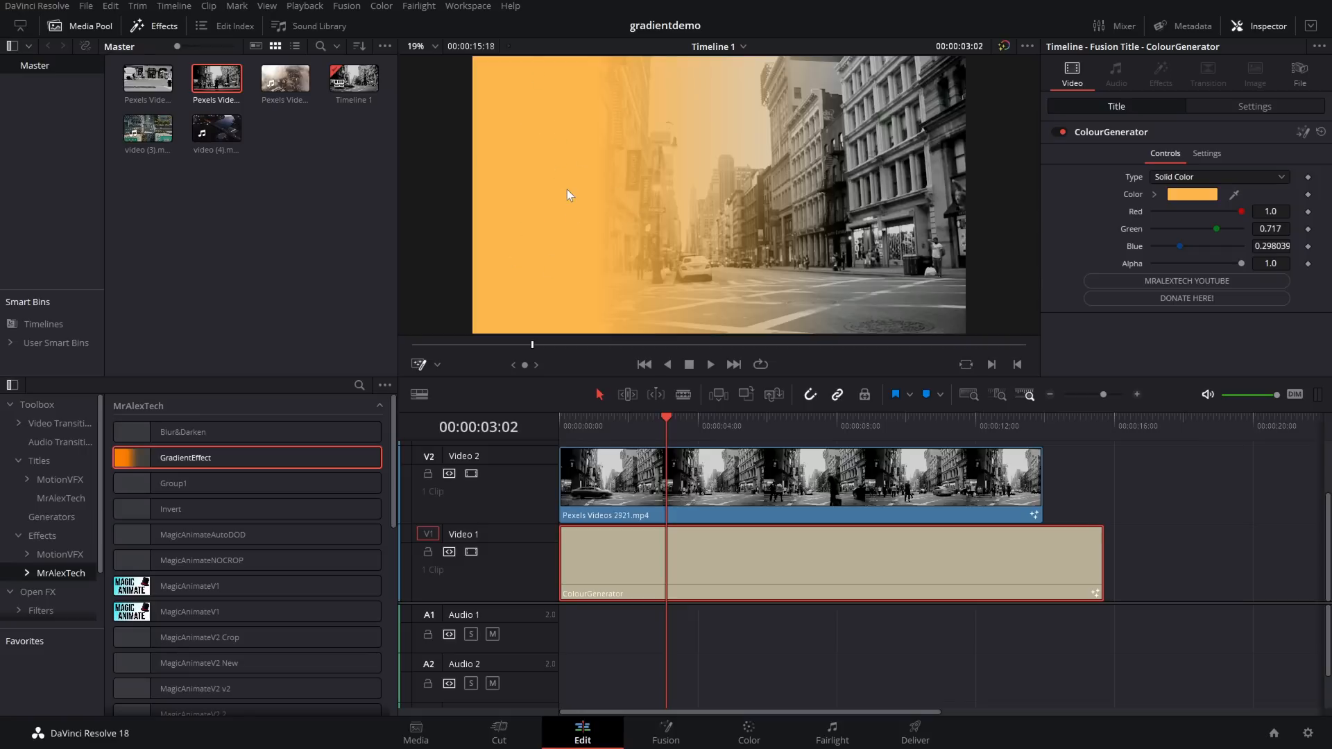
Keep the linear Gradient Type and test red and green tints on the colour stops
left_click(641, 560)
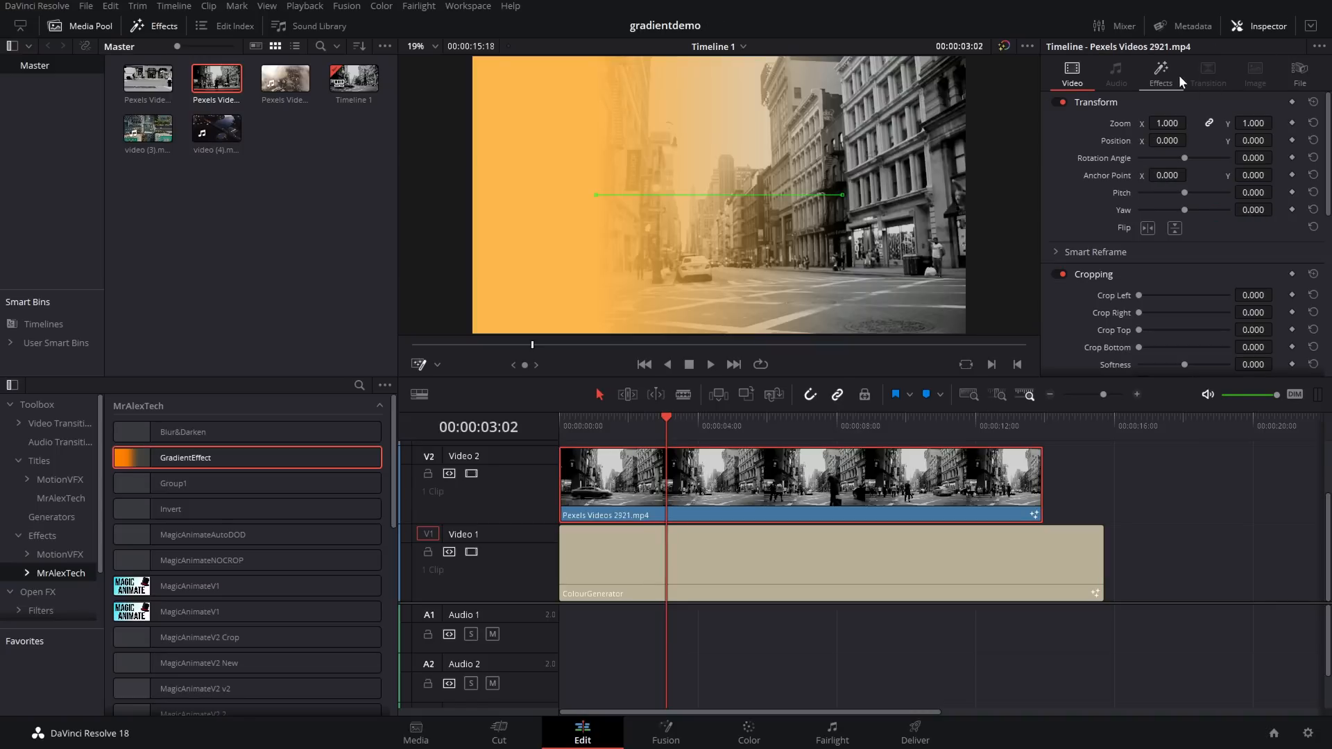
left_click(1159, 75)
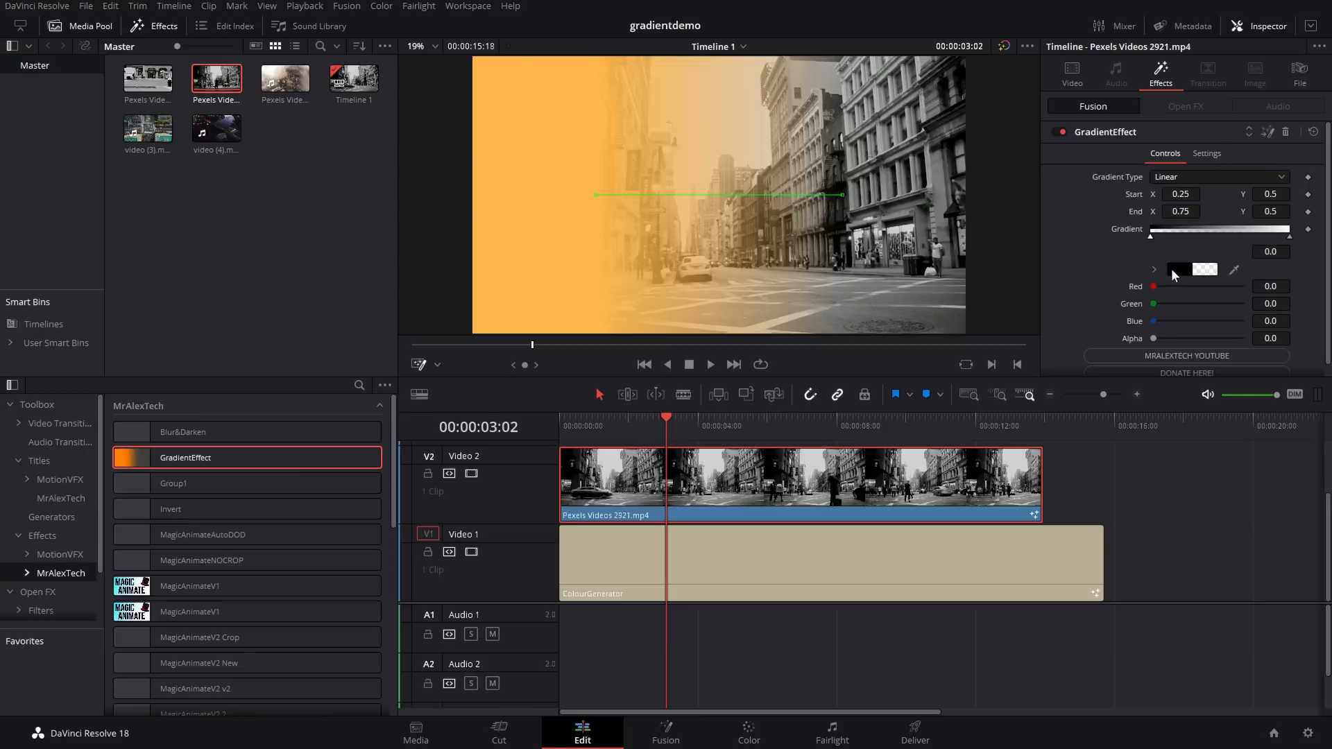
left_click(1219, 177)
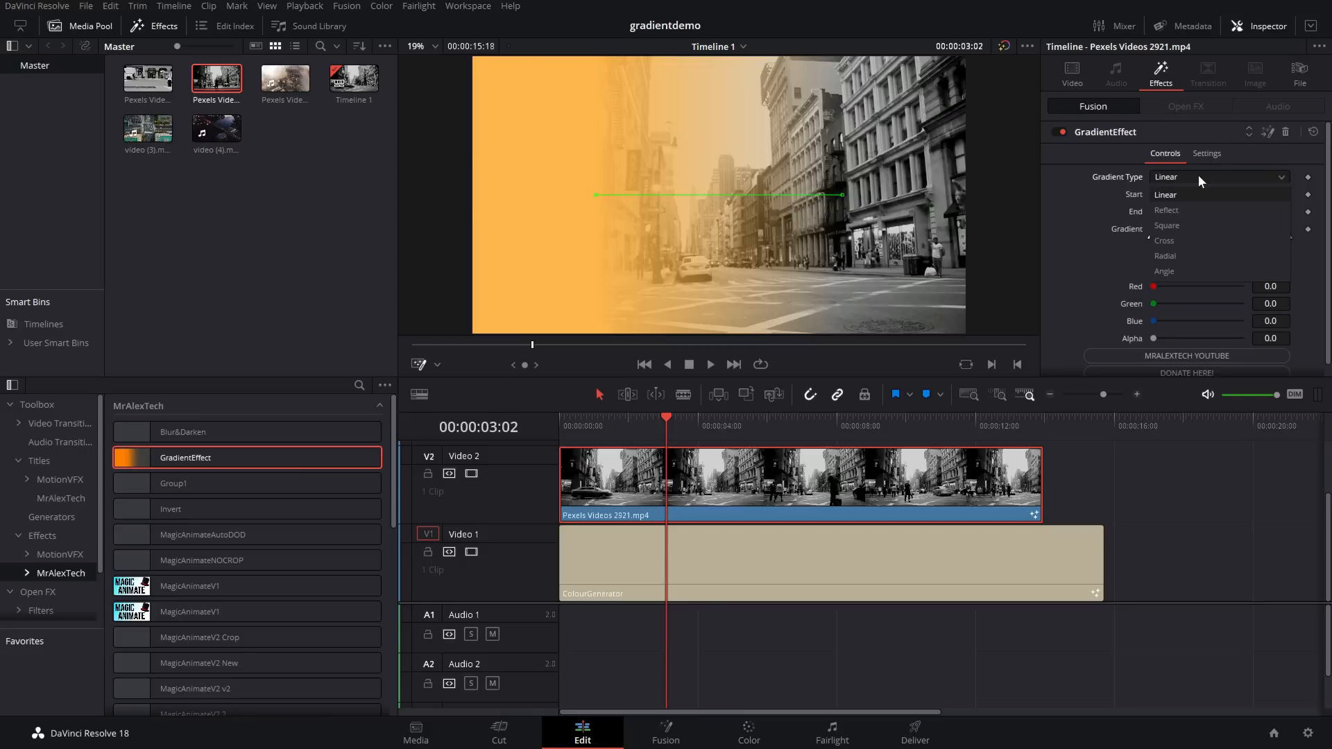
mouse_move(1180, 210)
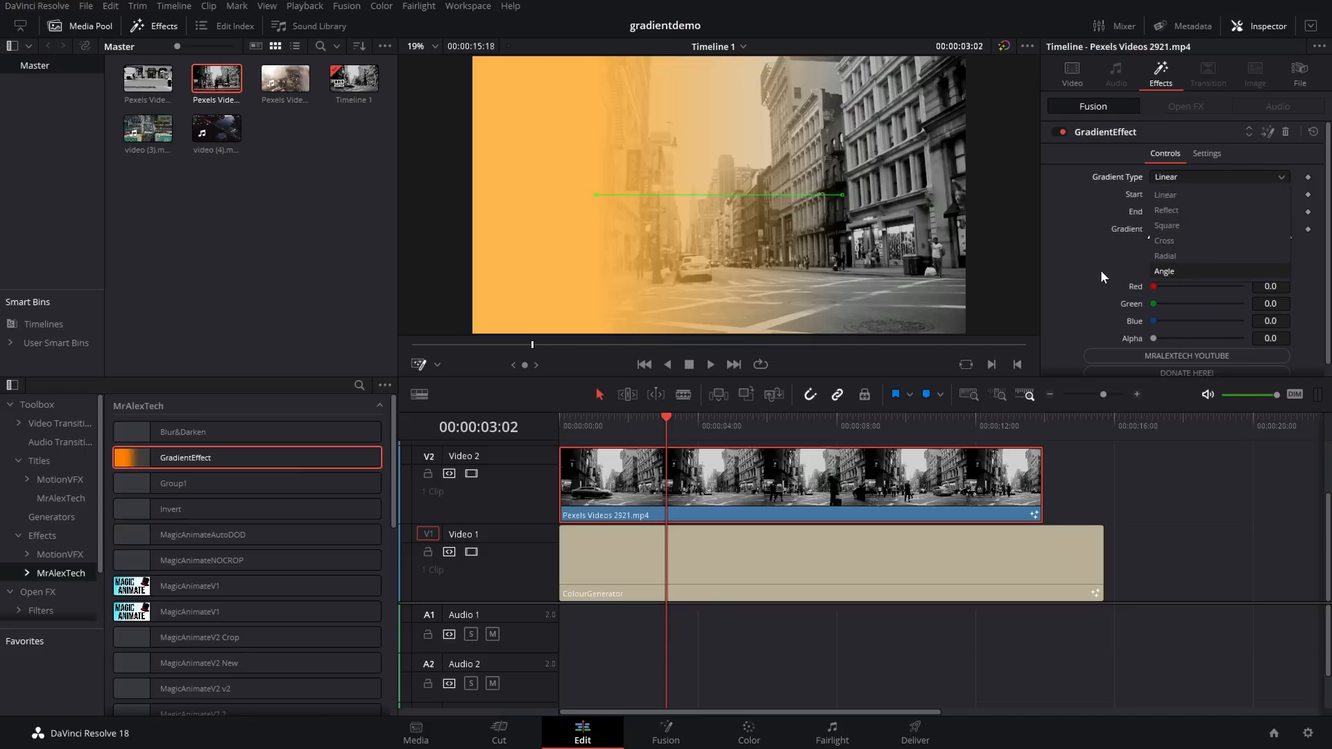
left_click(1165, 194)
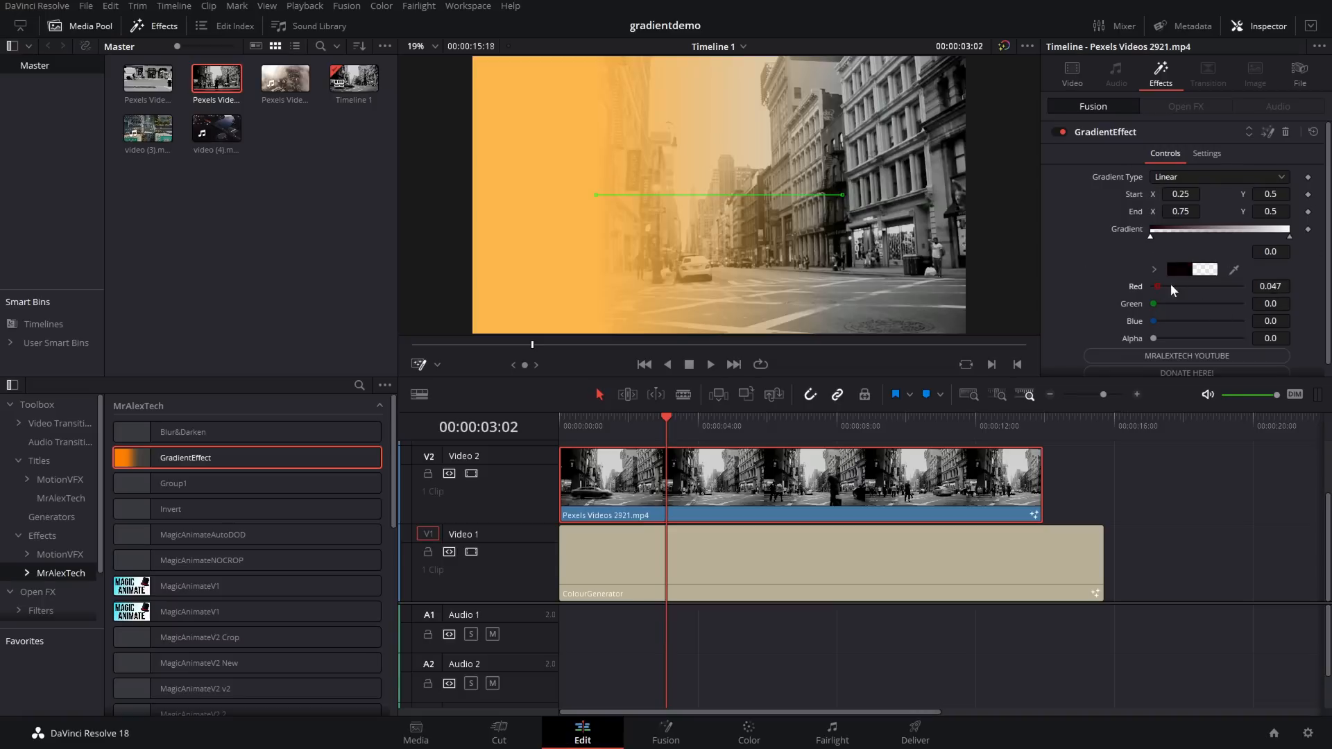
left_click_drag(1154, 304, 1169, 304)
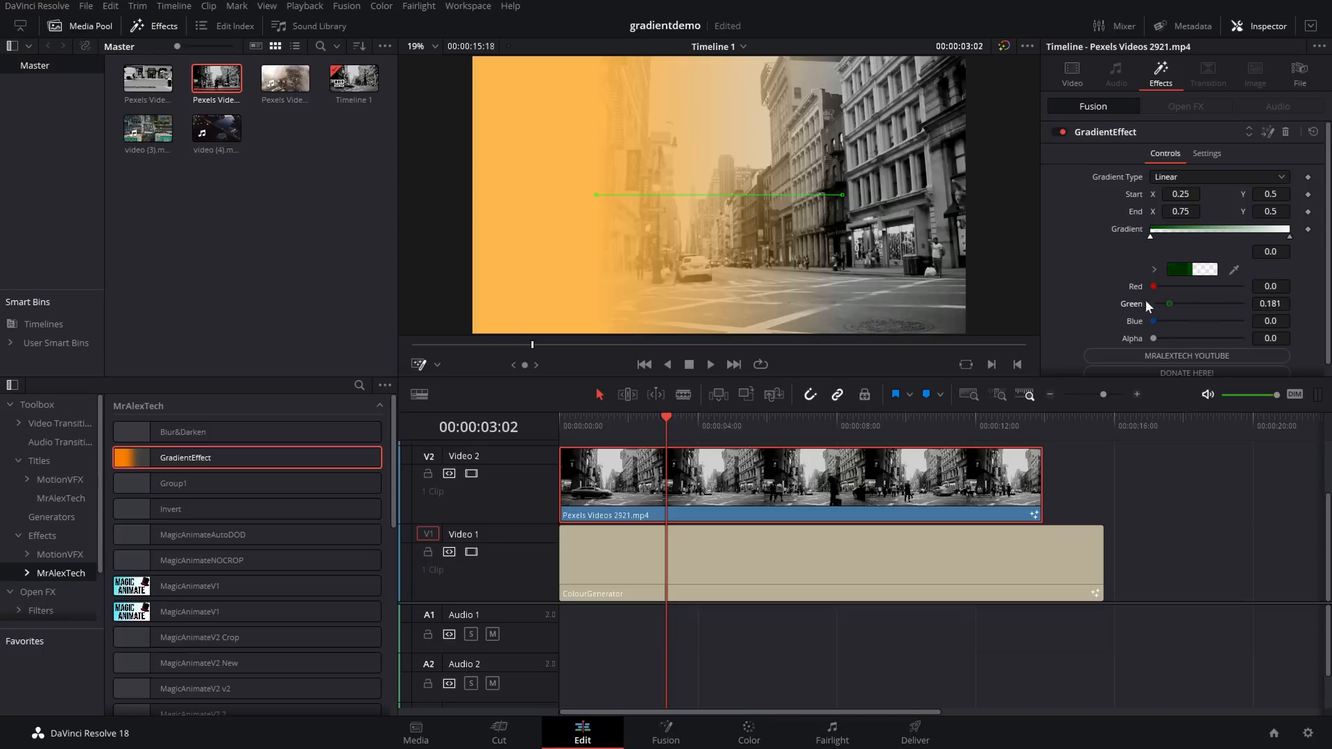
left_click_drag(1168, 303, 1153, 303)
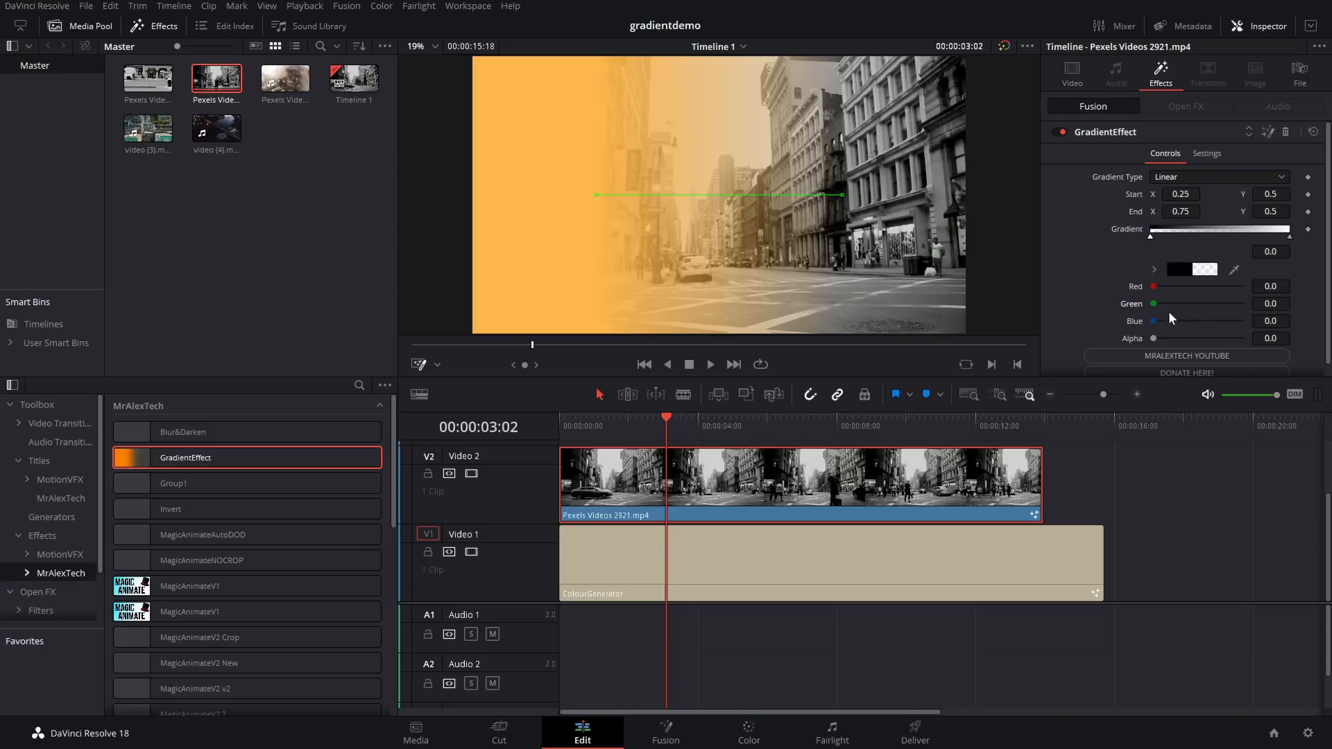
mouse_move(1188, 287)
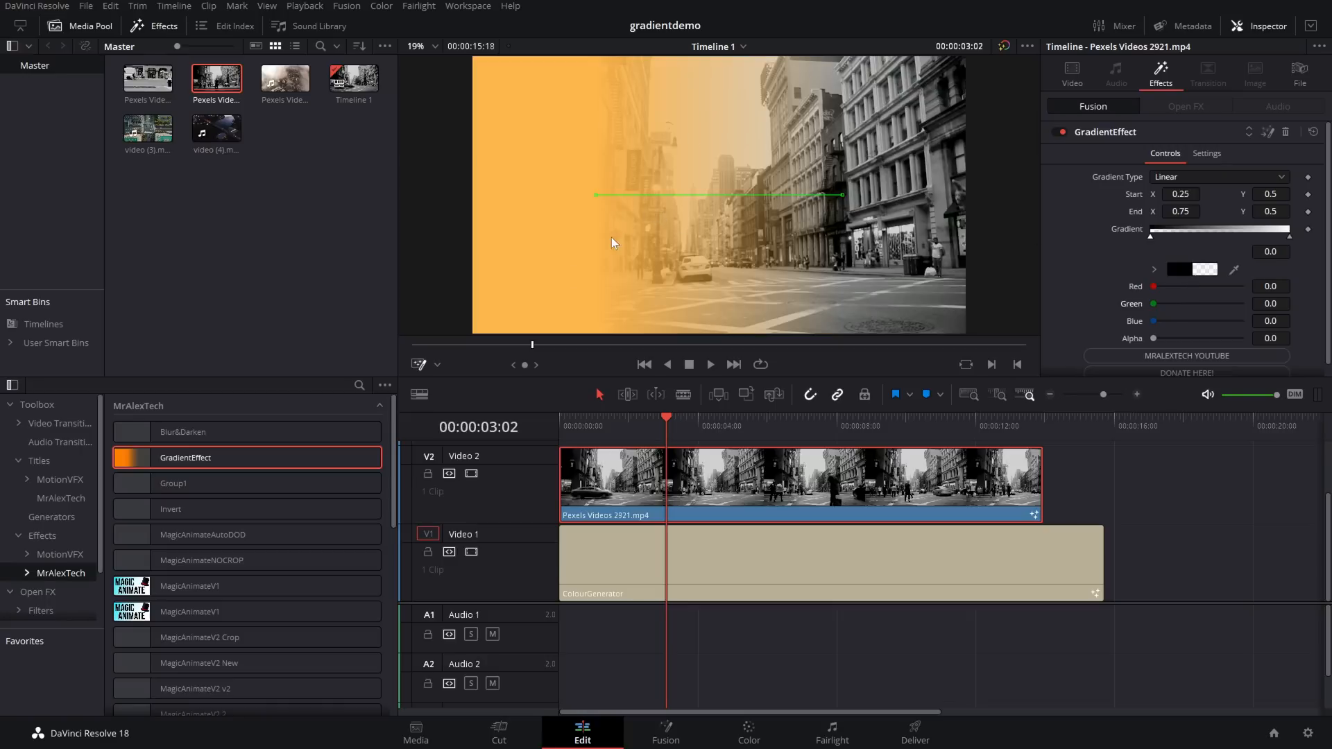
Turn on the viewer's Fusion overlay and drag the gradient handles into a diagonal fade
left_click(436, 364)
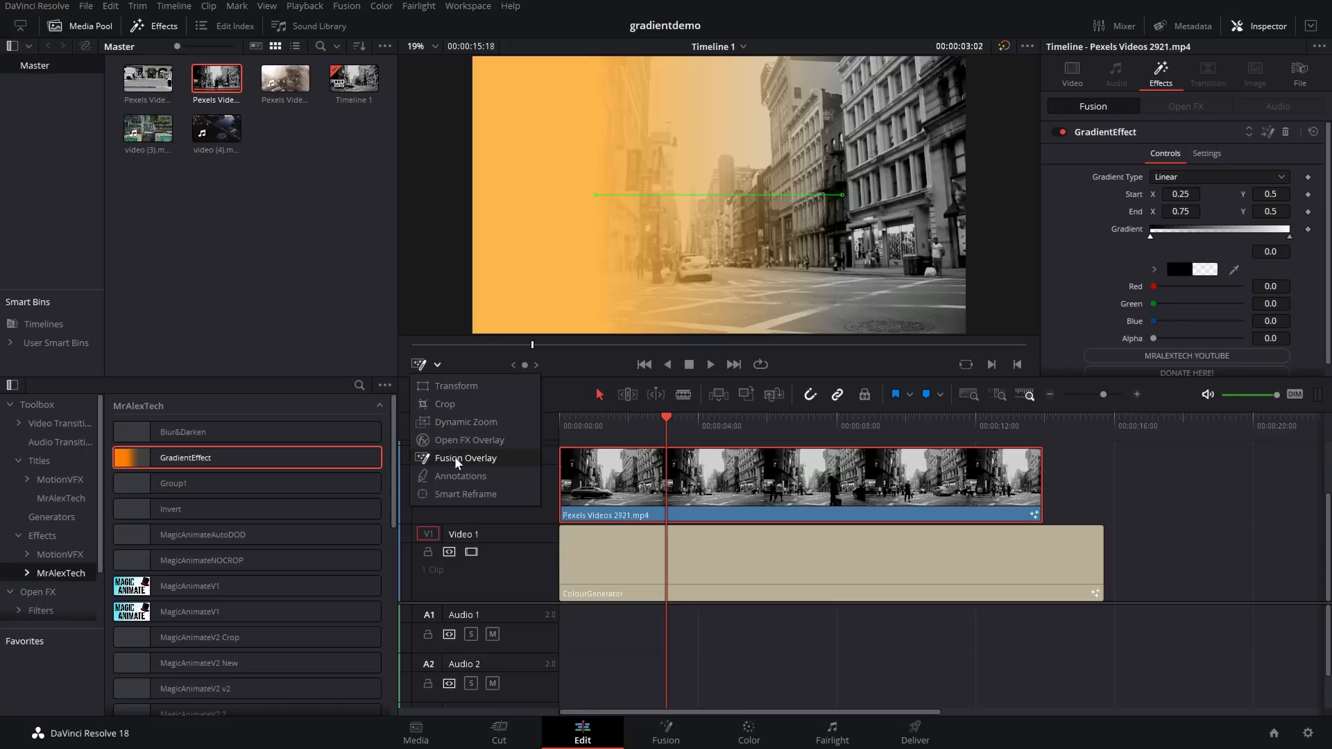
left_click(466, 458)
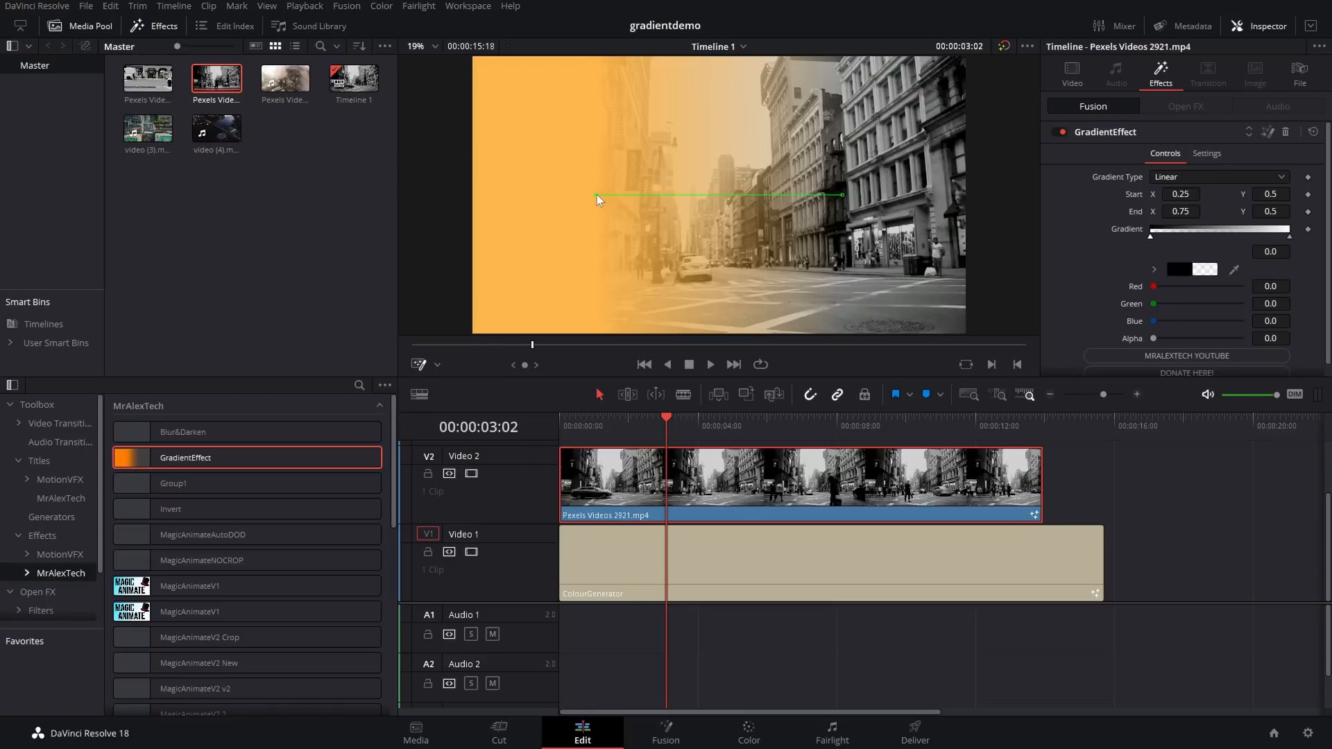
left_click_drag(597, 197, 620, 92)
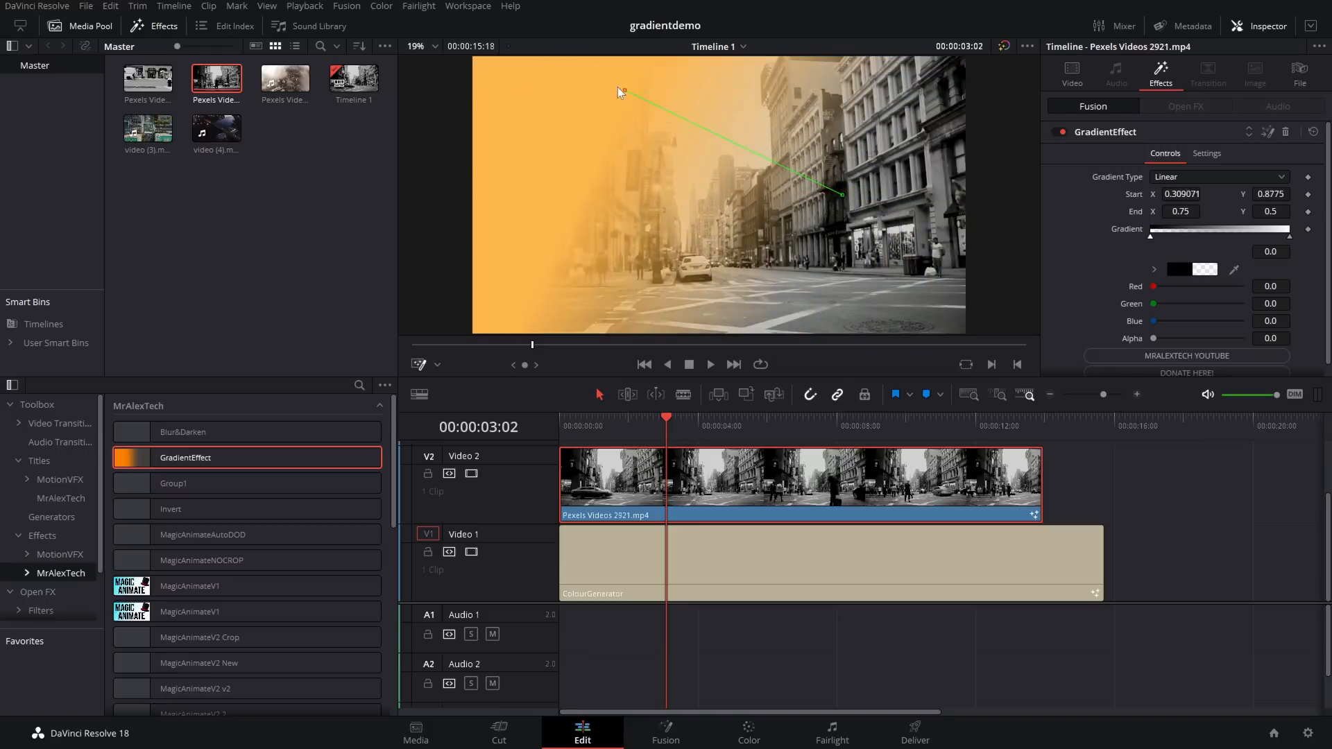
left_click_drag(841, 196, 964, 314)
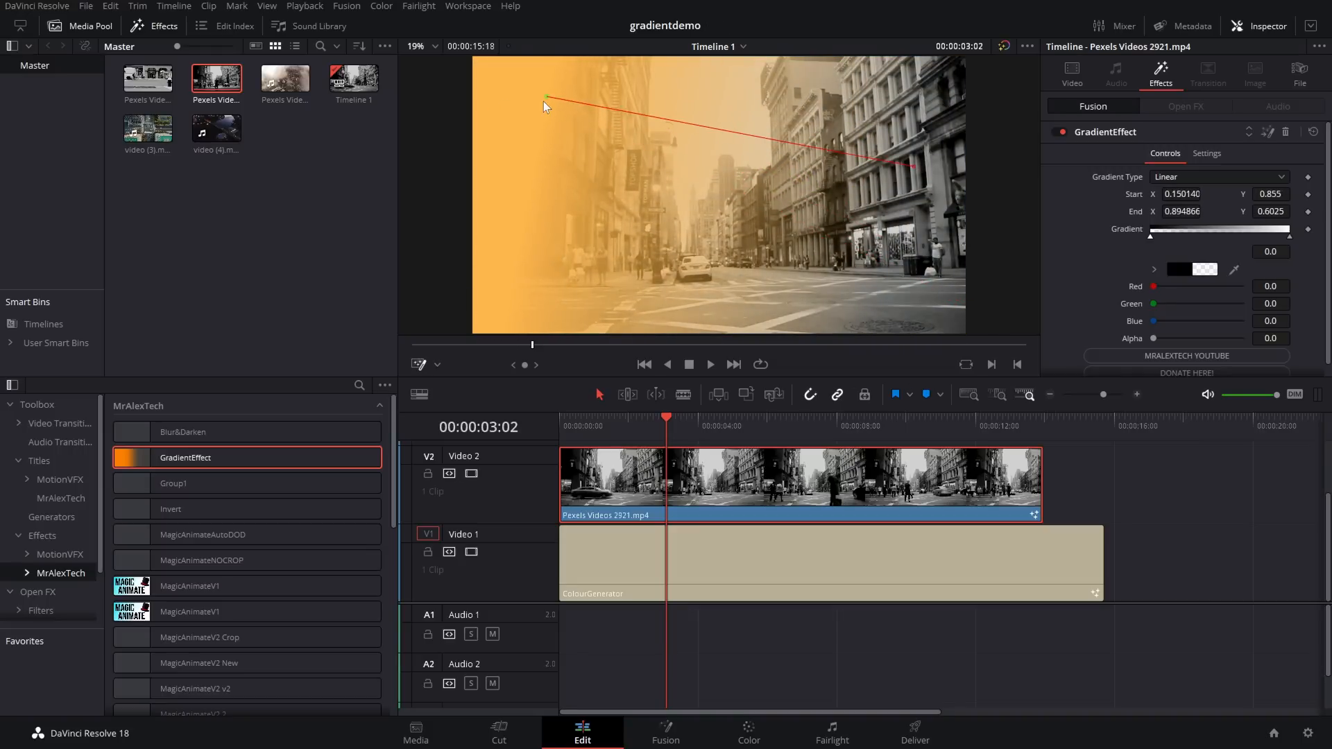
Drop the aerial city clip video (3).mp4 onto Video 1 and fine-tune the gradient end point
left_click_drag(544, 102, 650, 188)
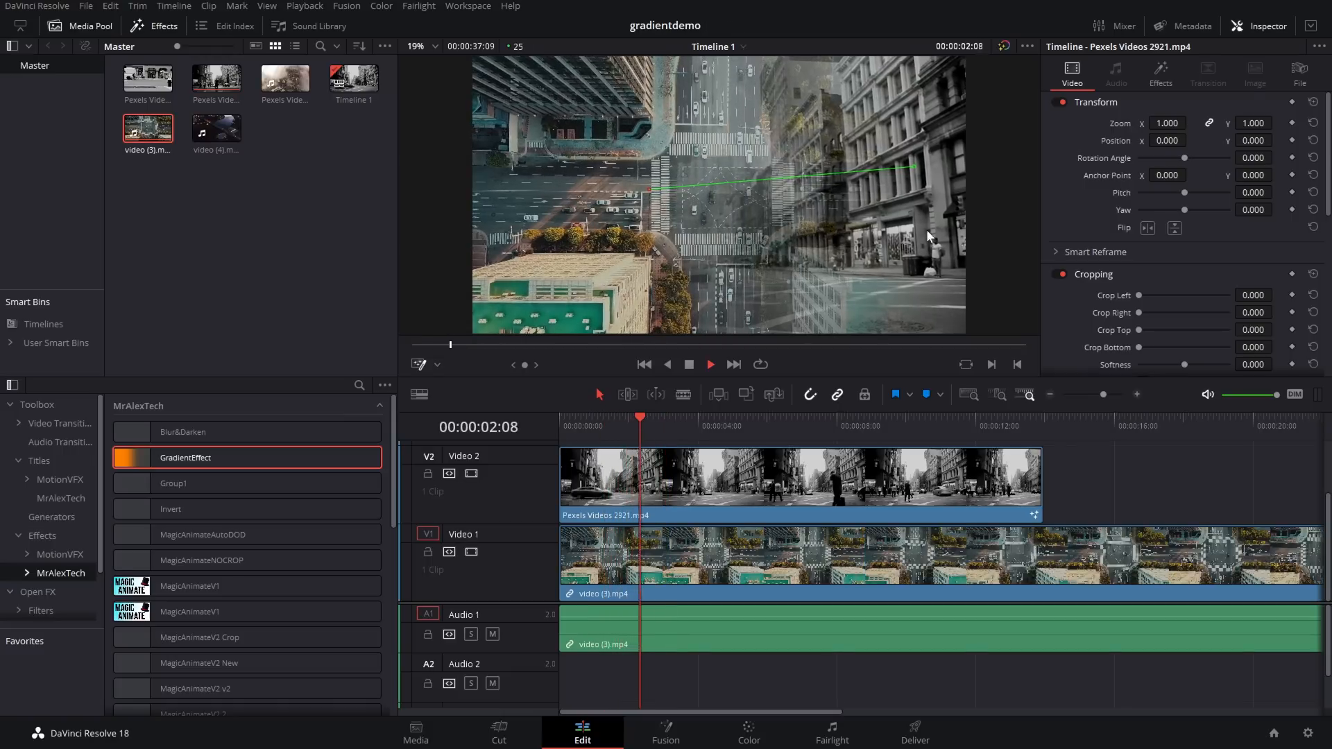
left_click(710, 363)
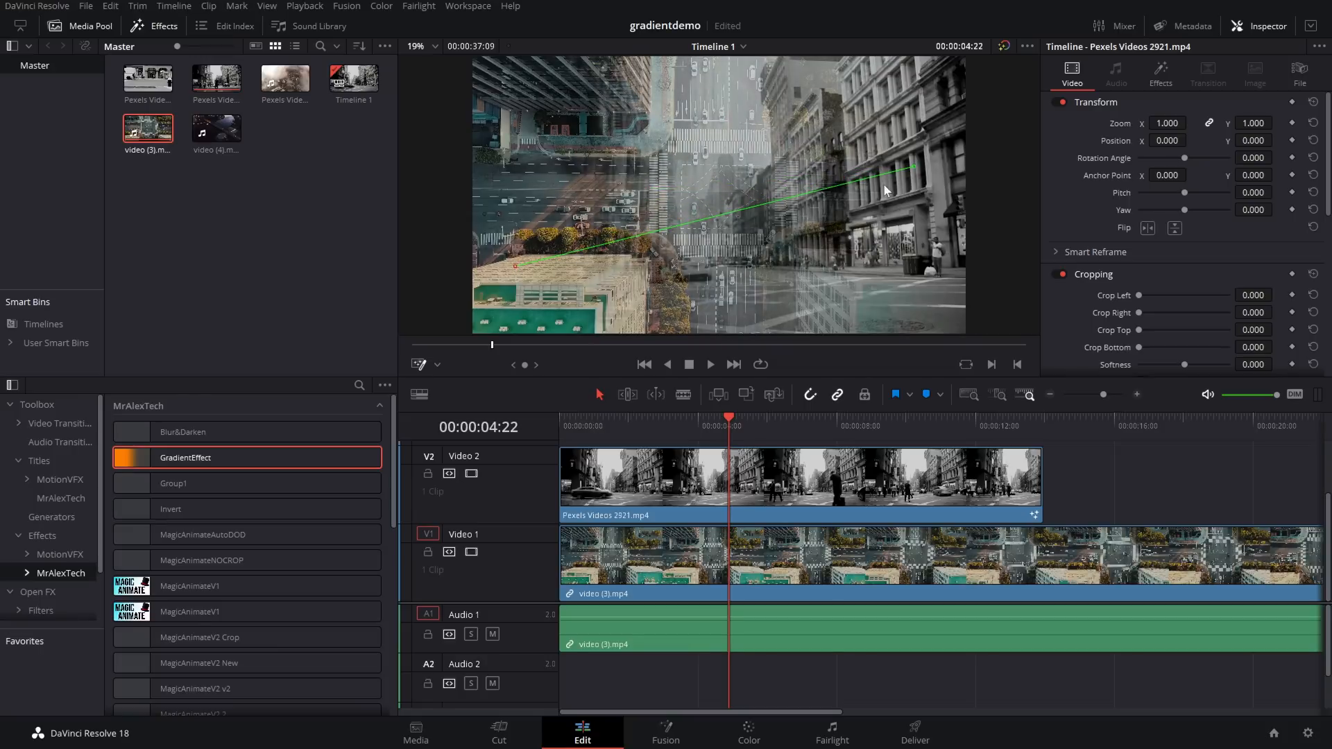
left_click_drag(913, 167, 947, 132)
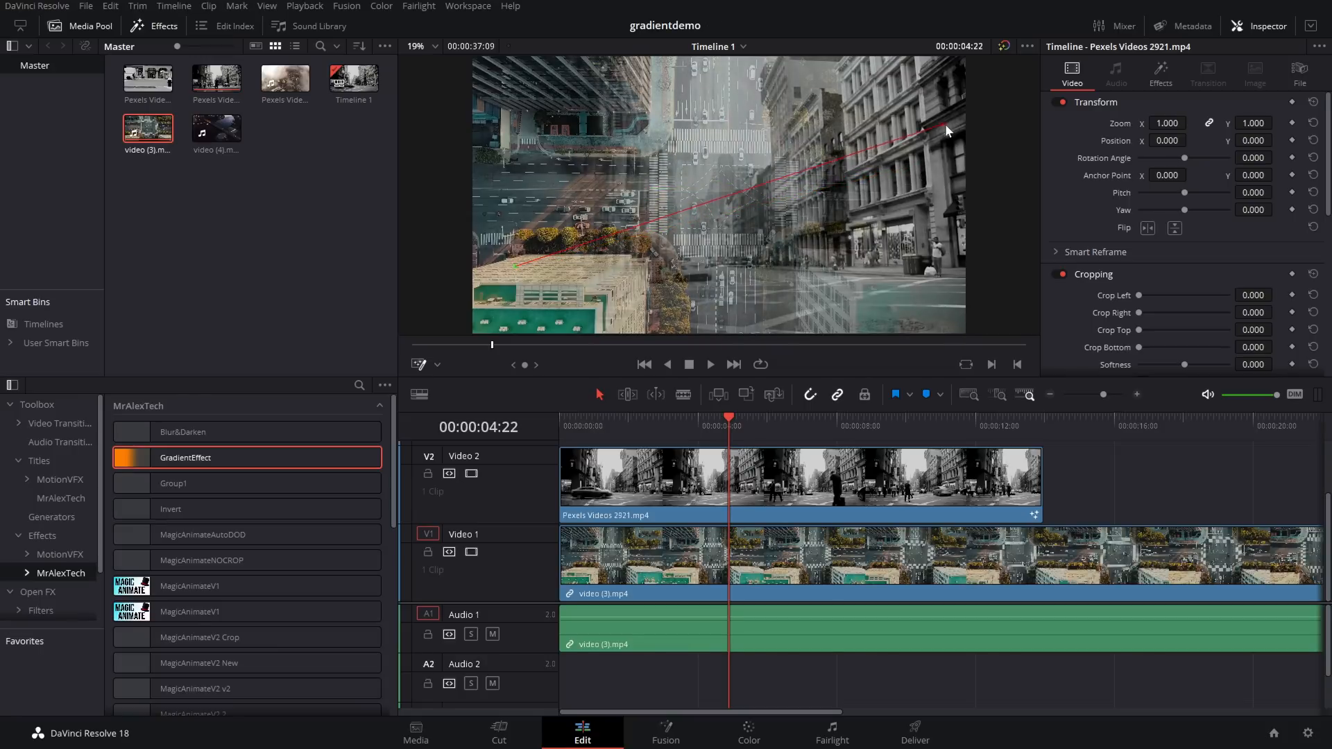
left_click(709, 364)
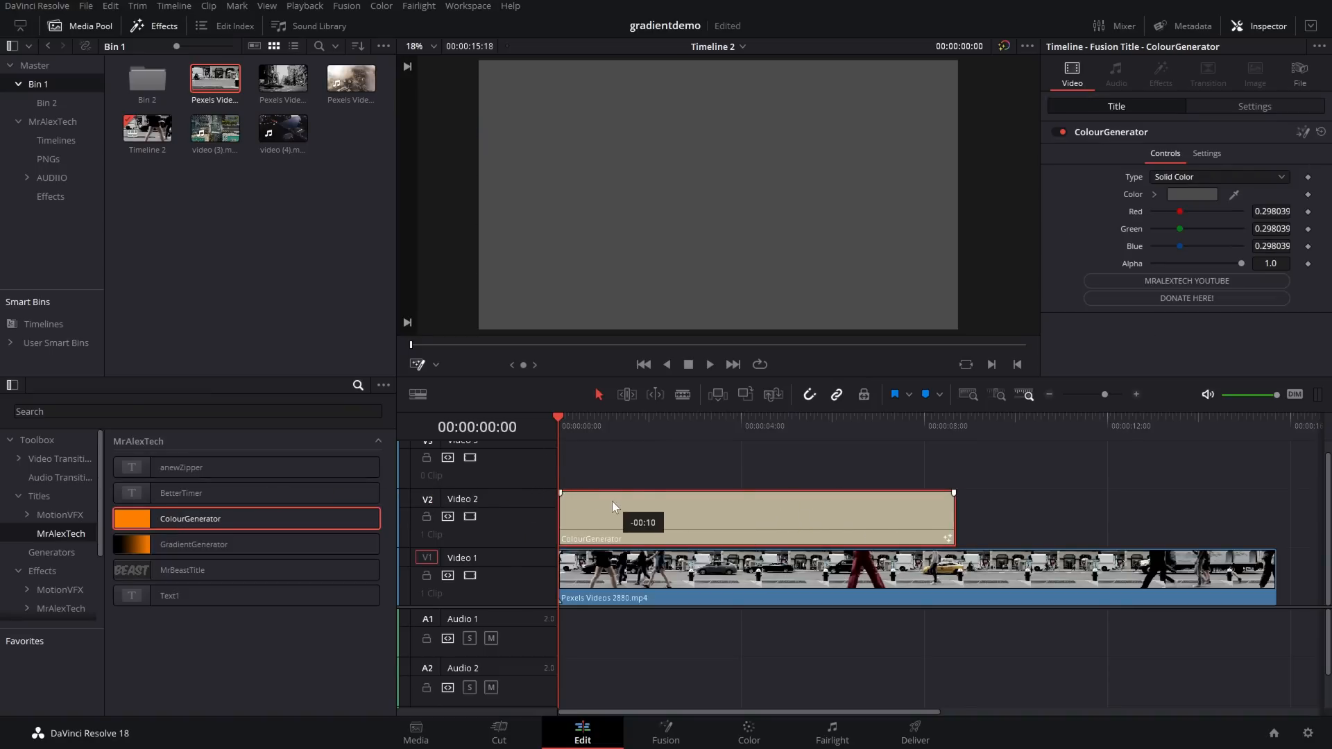
Set the ColourGenerator colour to yellow
left_click(654, 418)
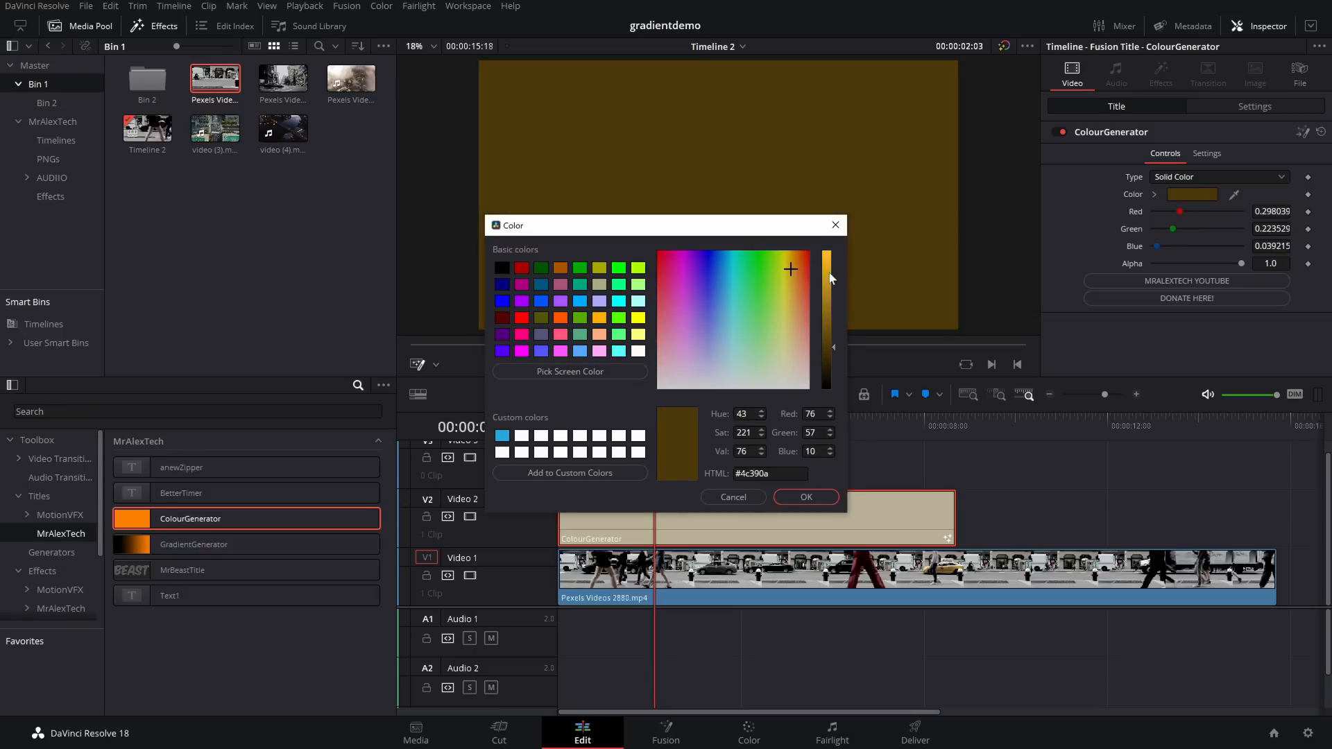
left_click(804, 497)
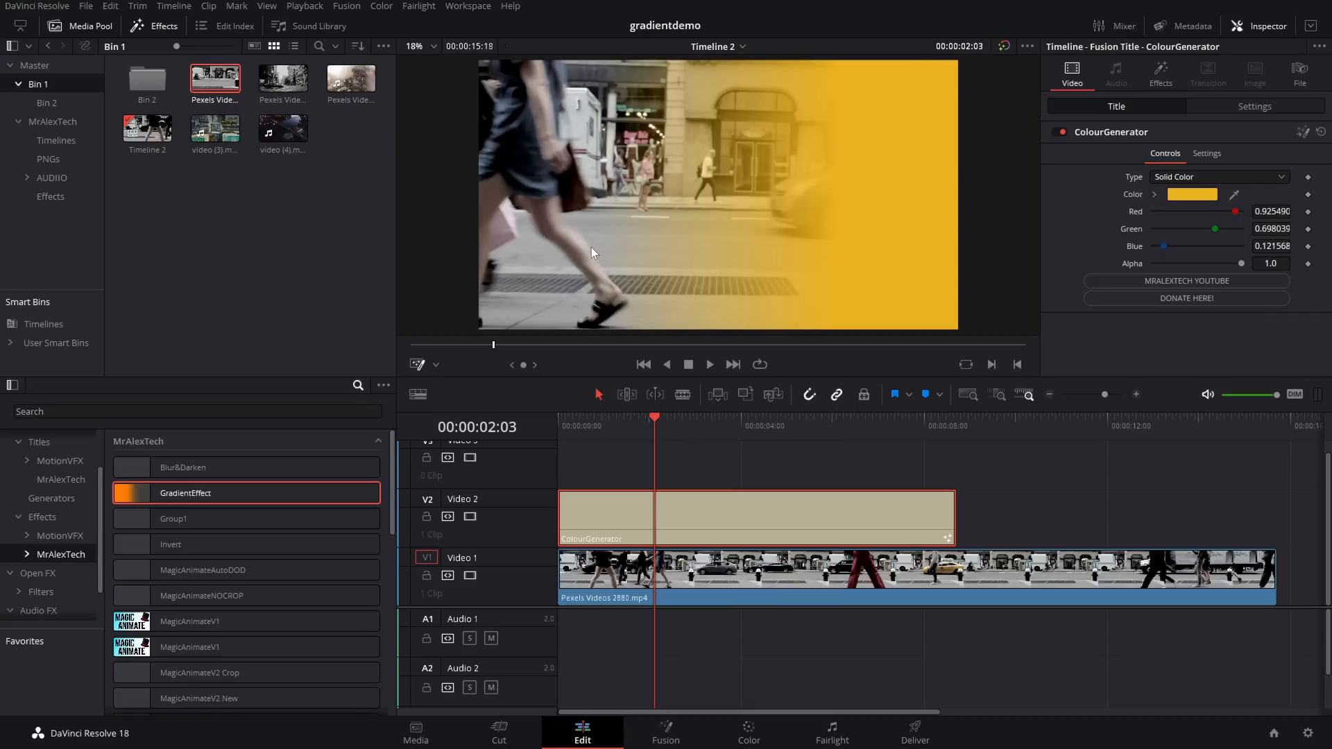
mouse_move(637, 242)
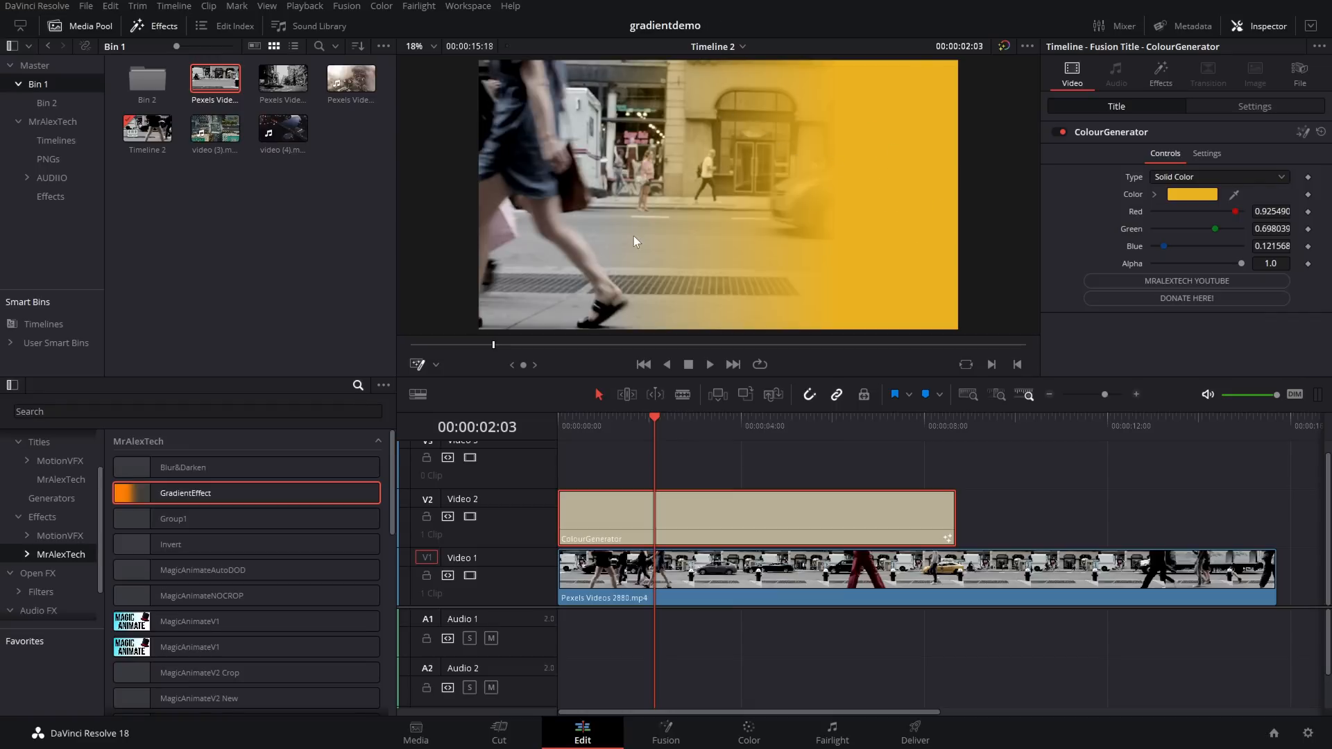